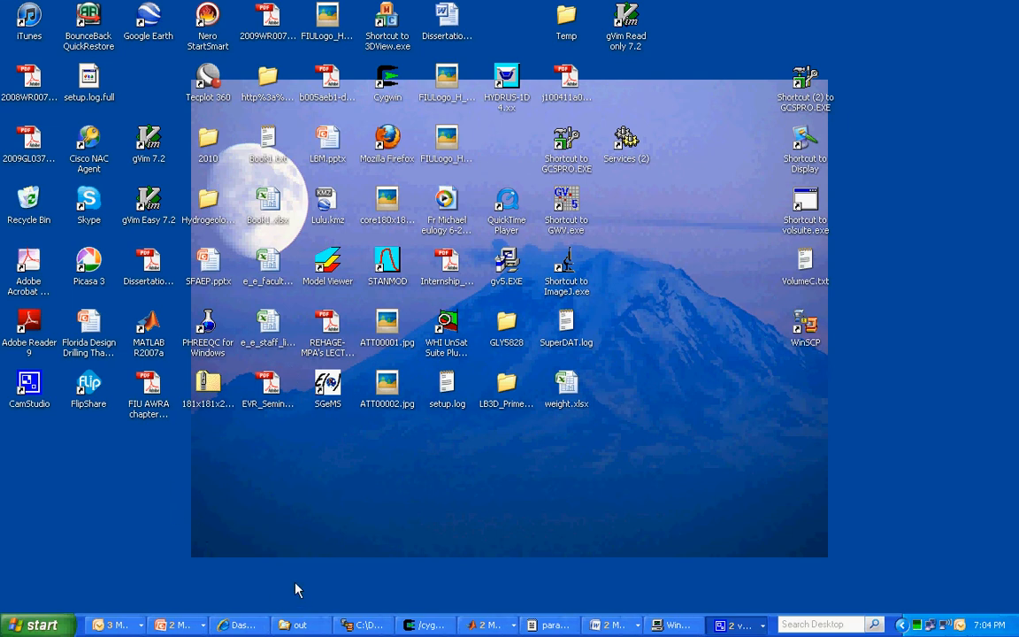
mouse_move(318, 581)
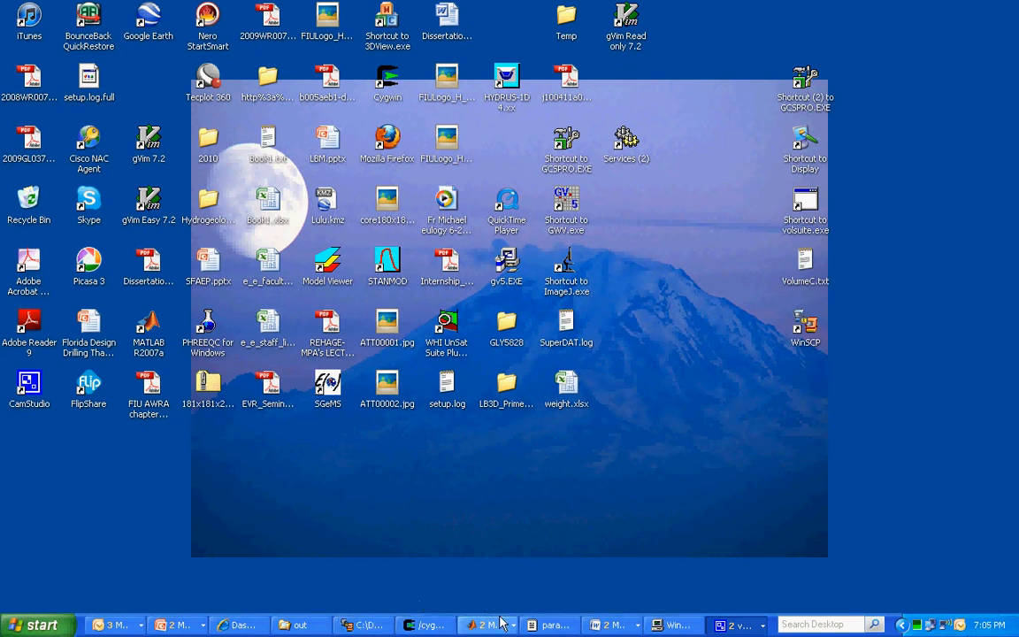
mouse_move(487, 624)
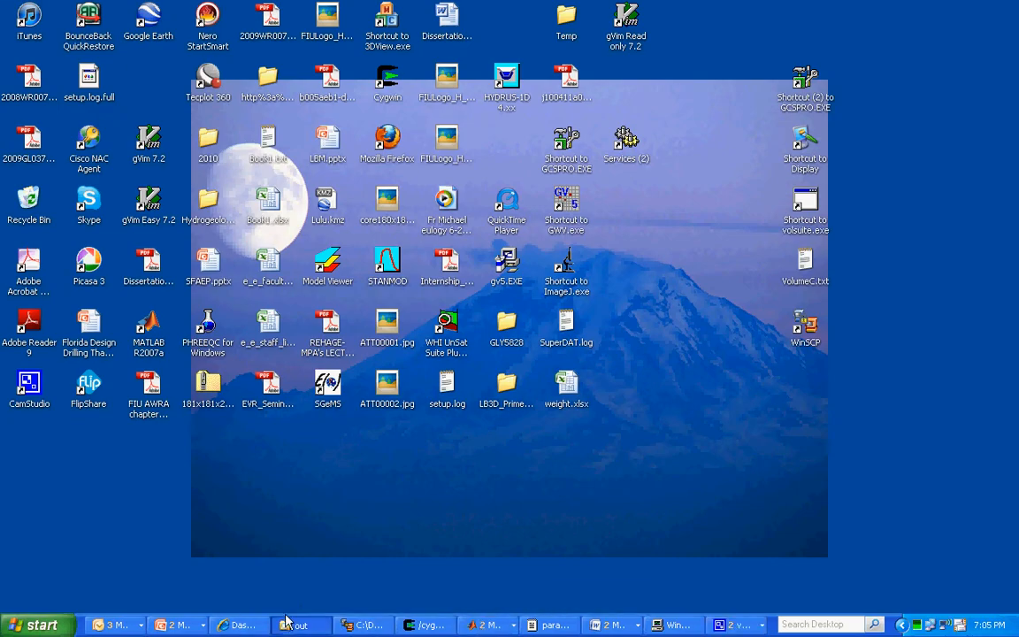
Step: Scroll to the end of the out folder and show Open With options for sigma_btc.m
left_click(298, 624)
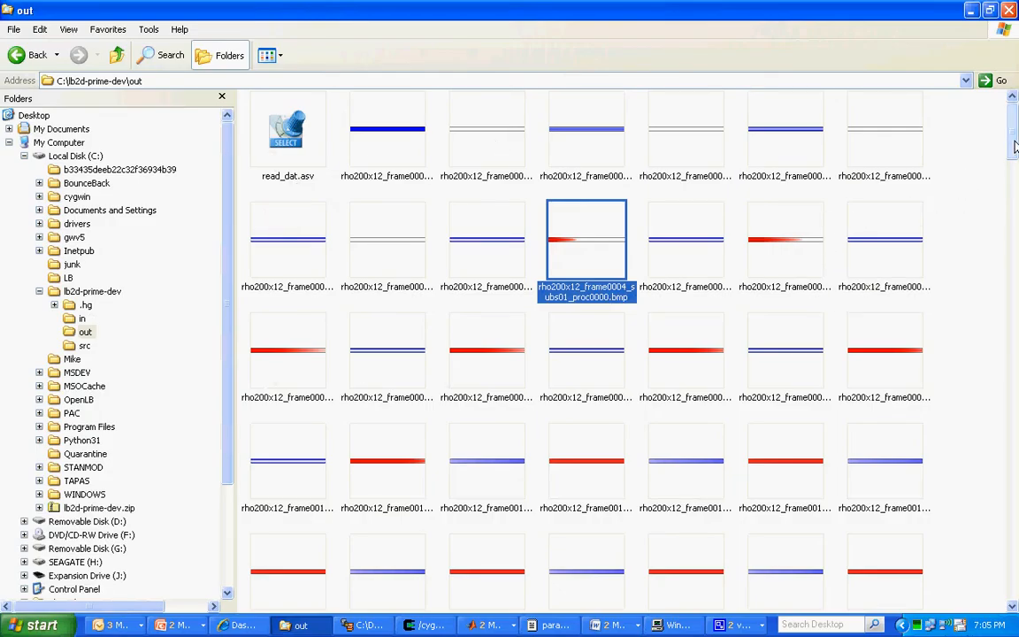
scroll("down", 3)
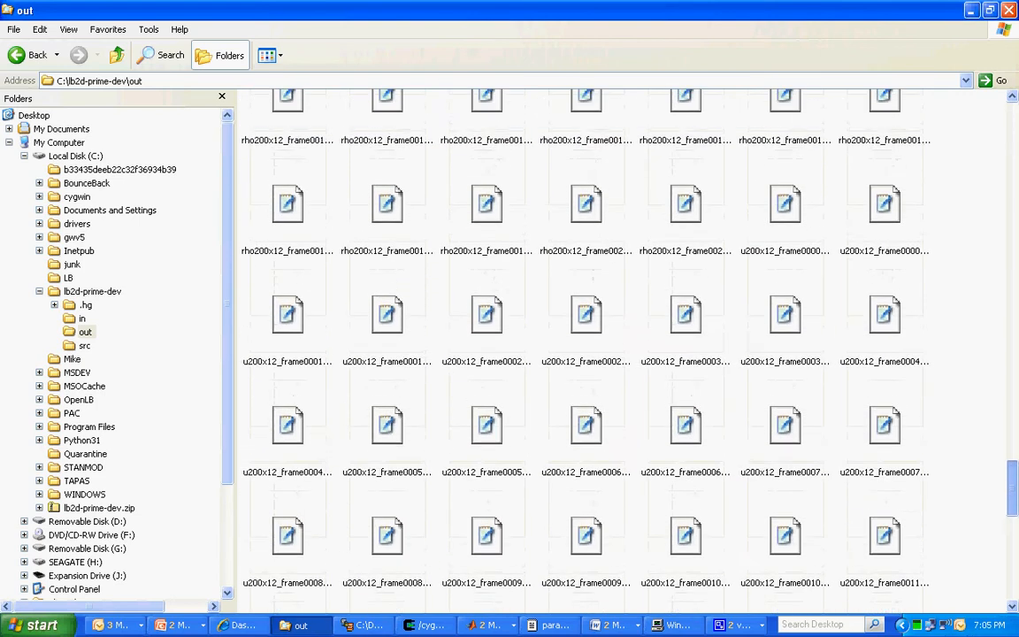
scroll("down", 3)
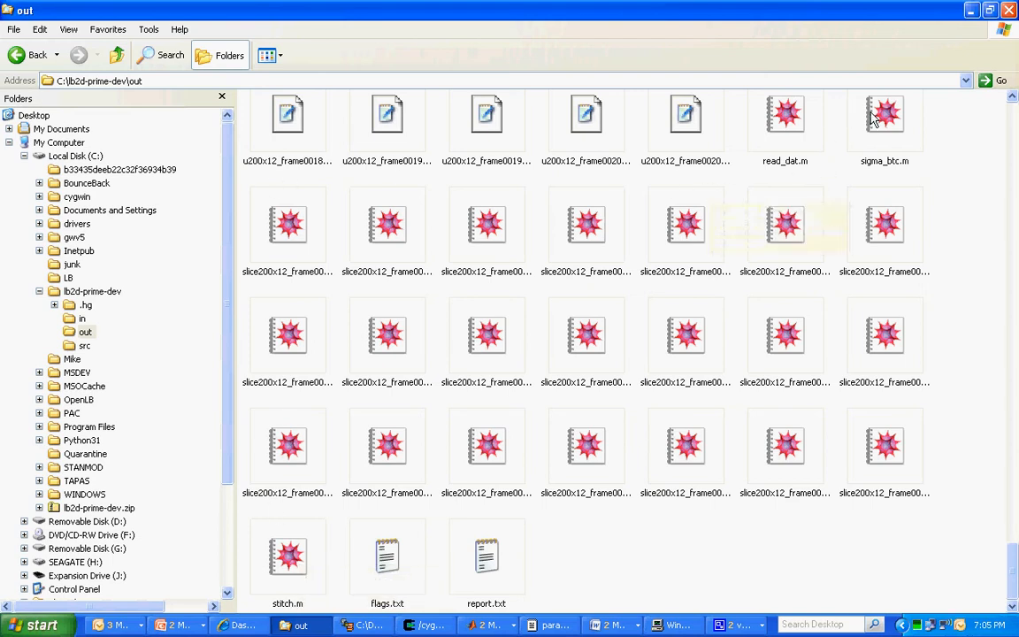
right_click(884, 115)
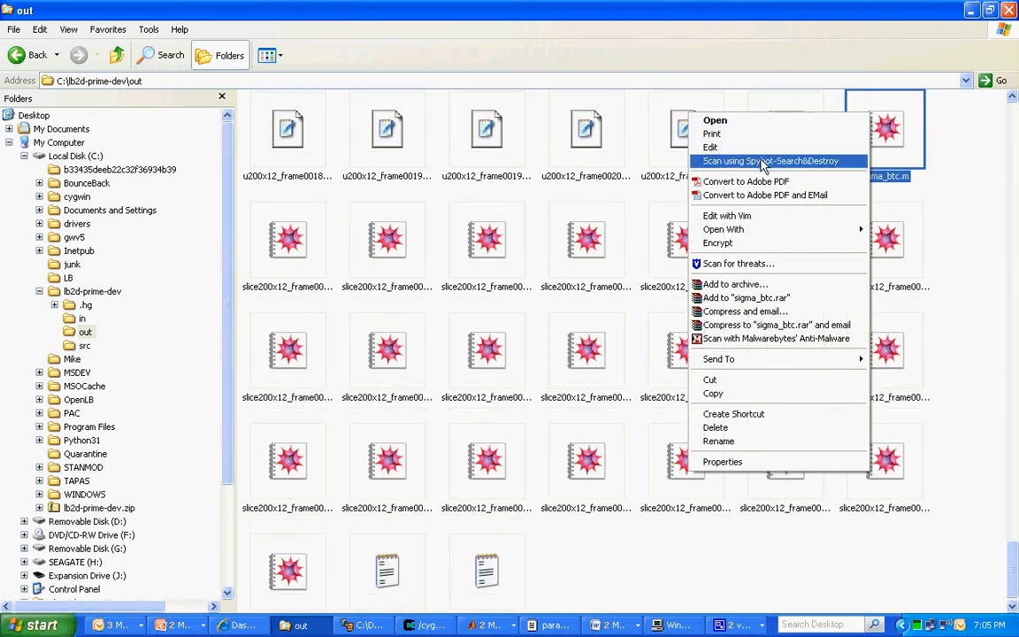
mouse_move(723, 229)
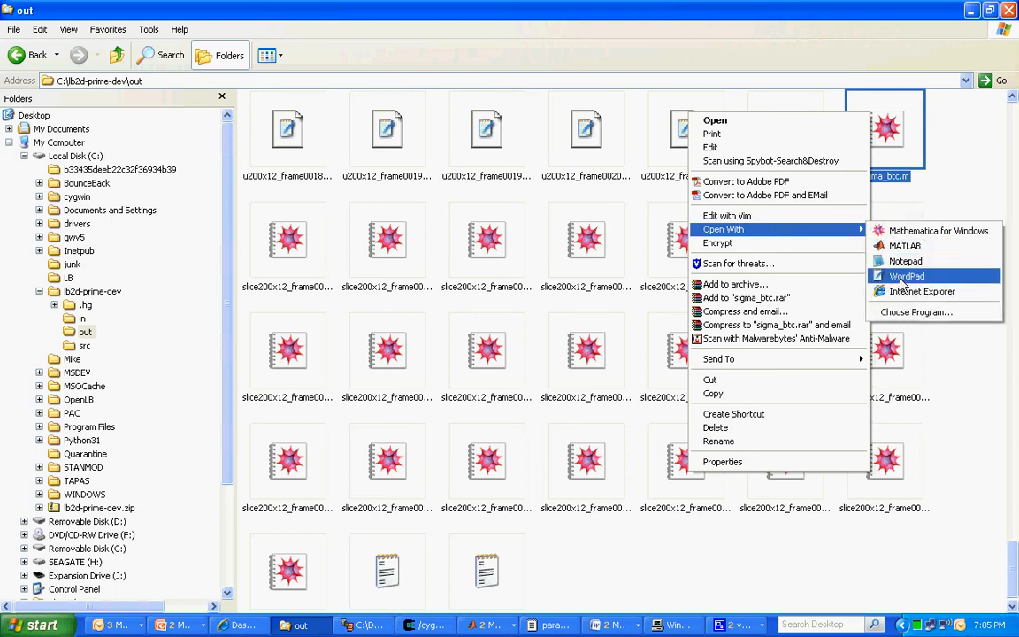
Step: Open sigma_btc.m in WordPad, scroll its Cv and Cf arrays, and copy the values above 'D ='
left_click(906, 276)
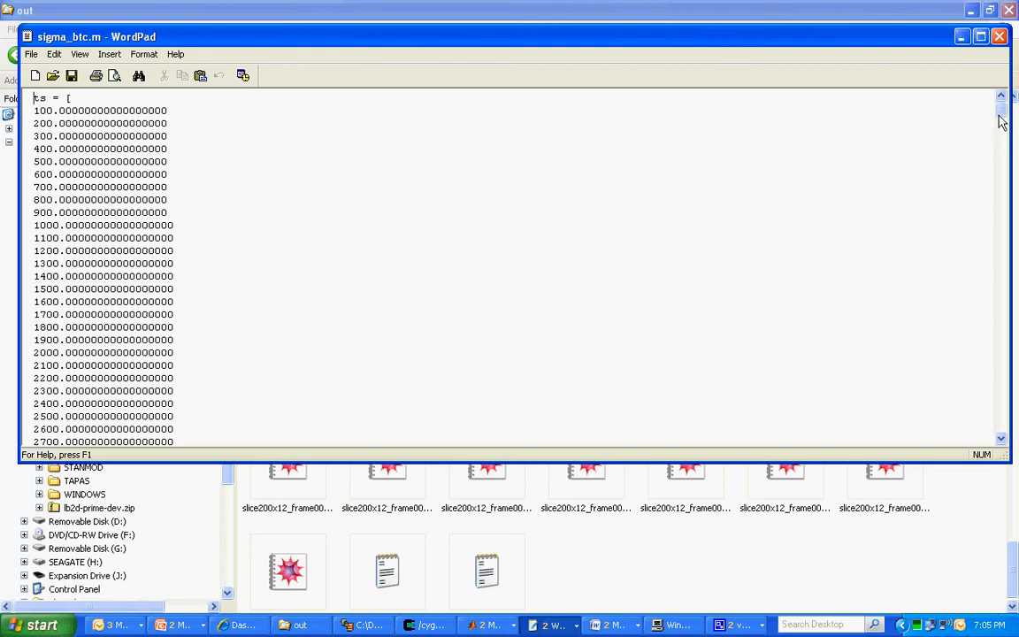
scroll("down", 3)
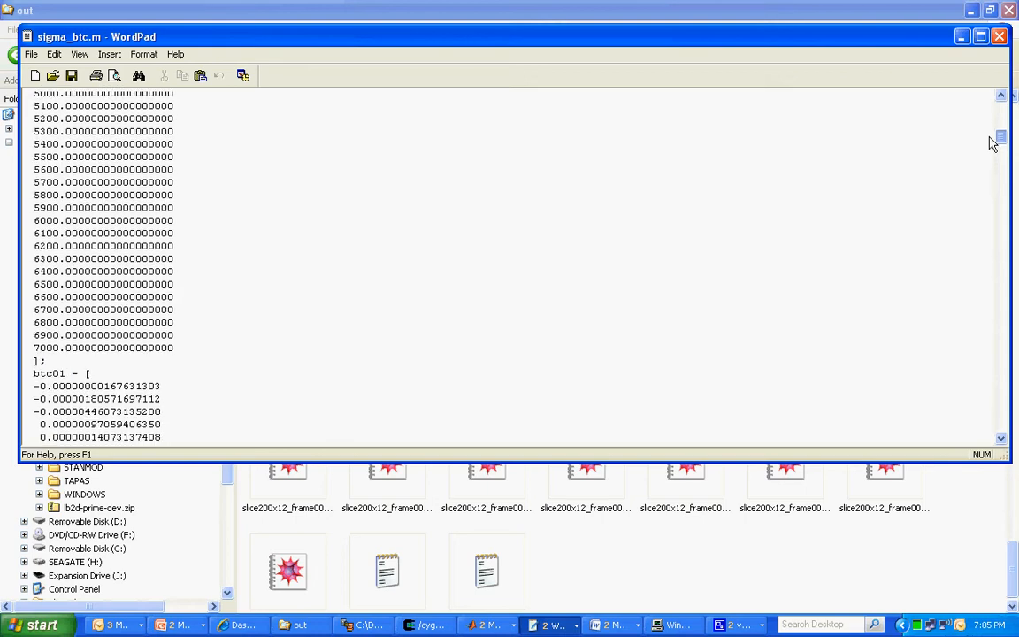
scroll("down", 3)
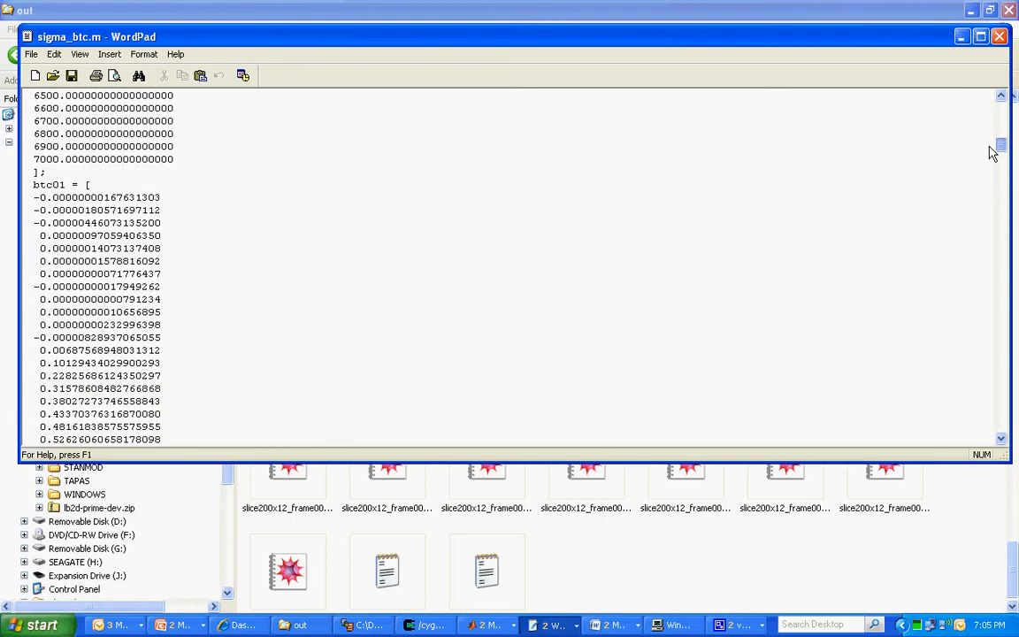
scroll("down", 3)
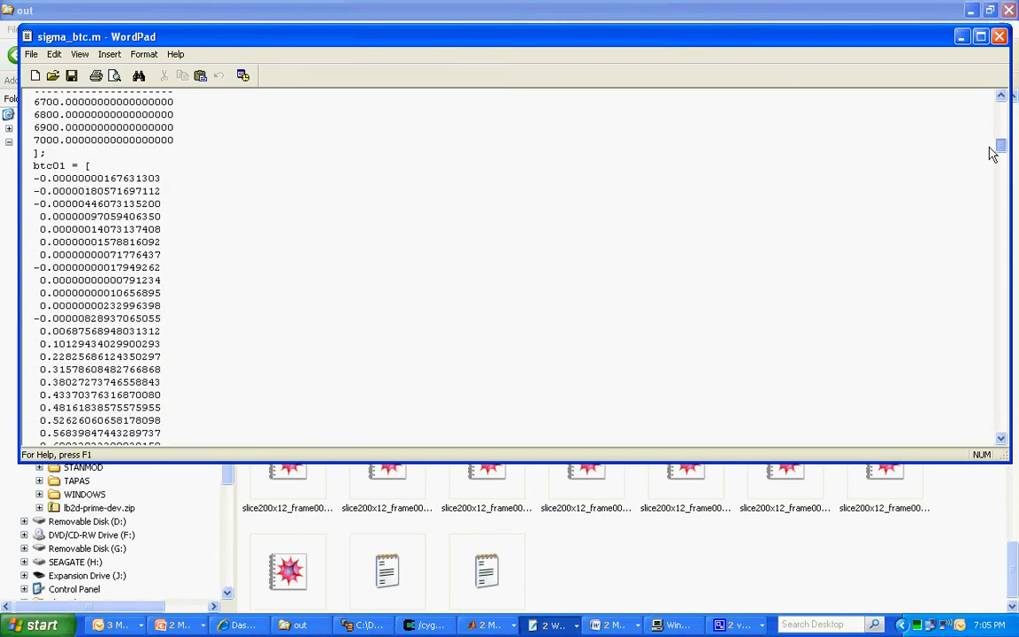
scroll("down", 3)
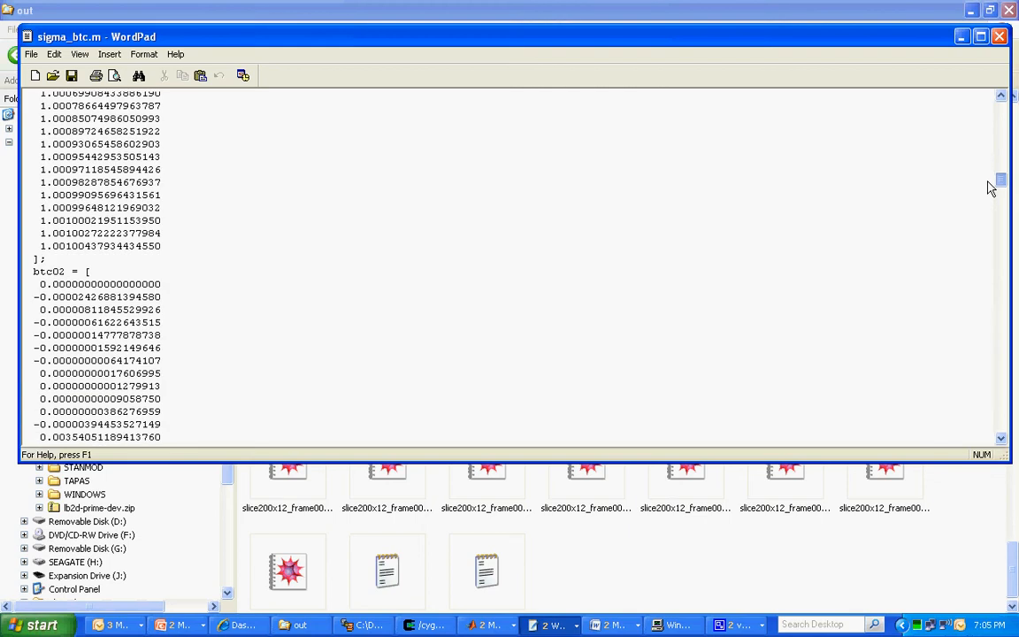
scroll("down", 3)
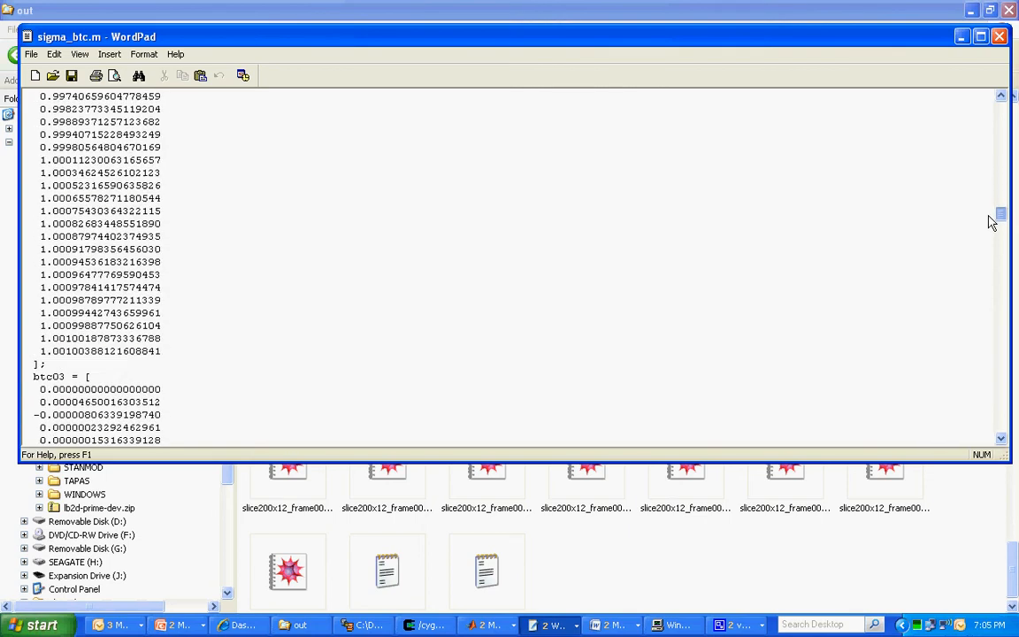
scroll("down", 3)
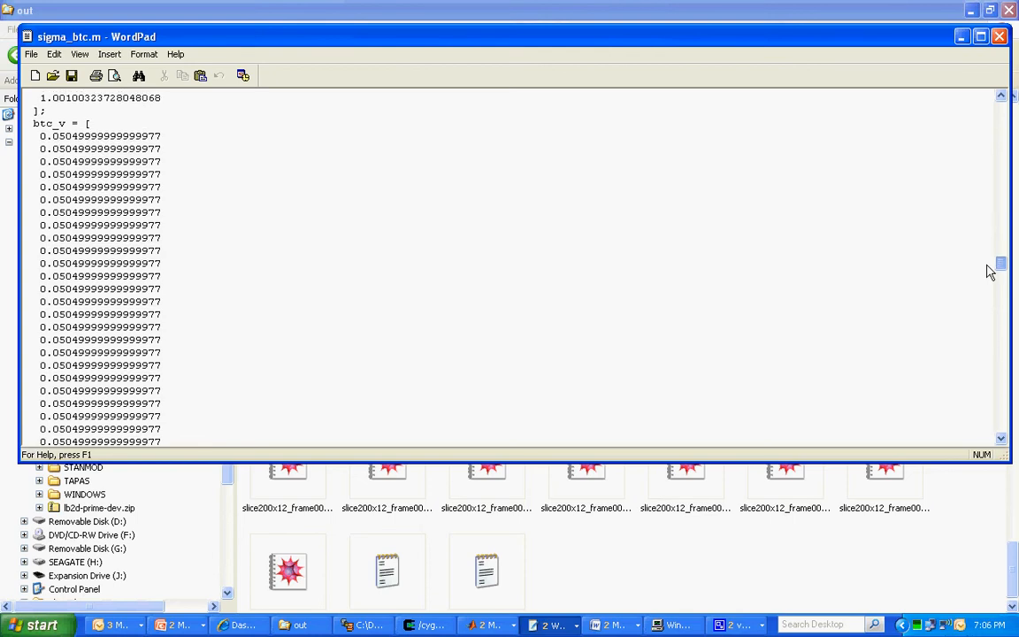
scroll("down", 3)
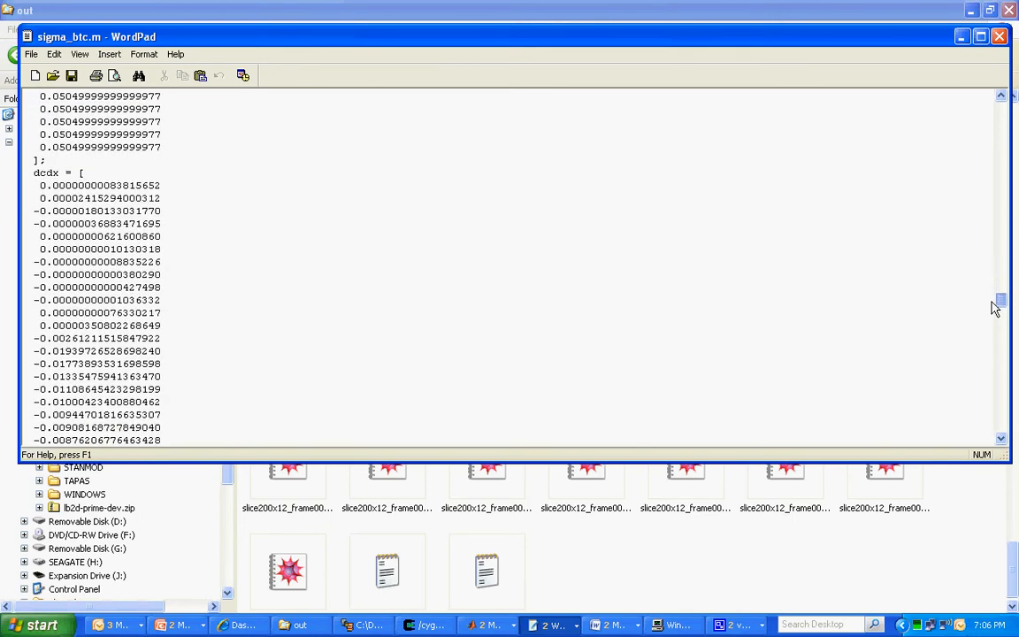
scroll("down", 3)
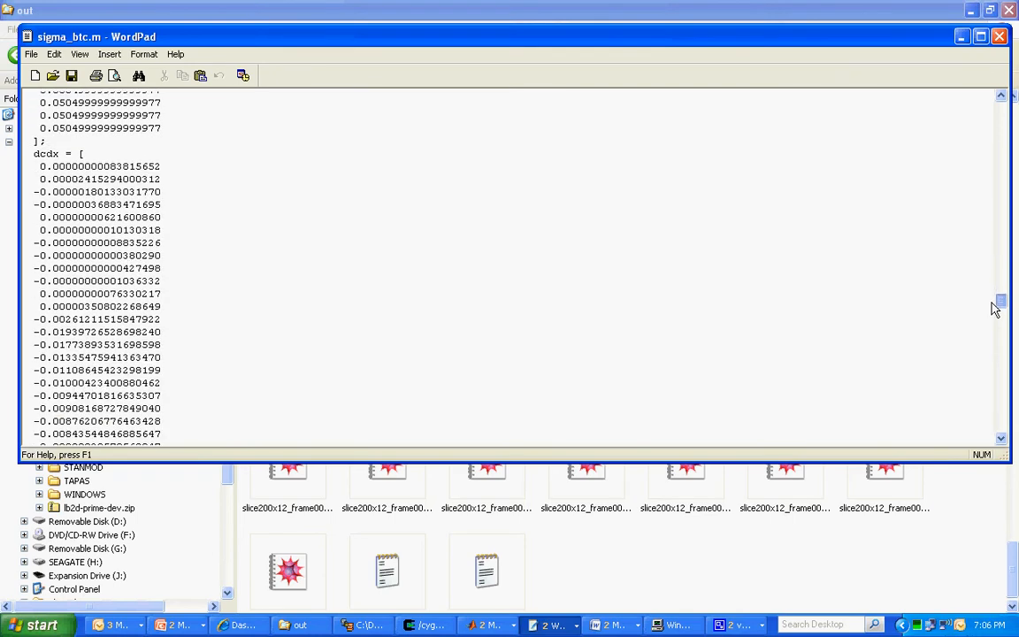
scroll("down", 3)
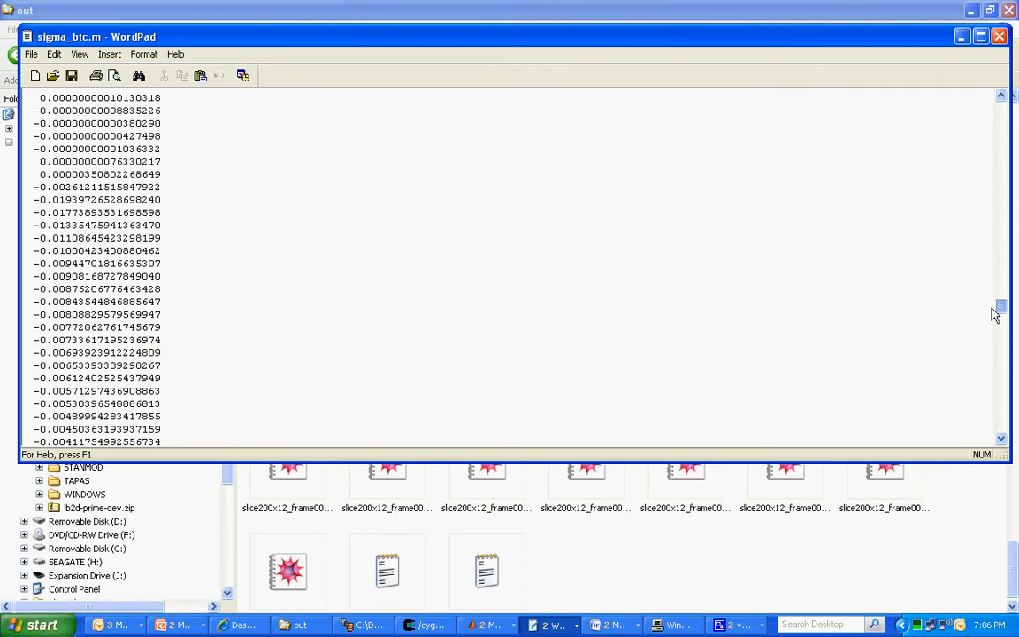
scroll("down", 3)
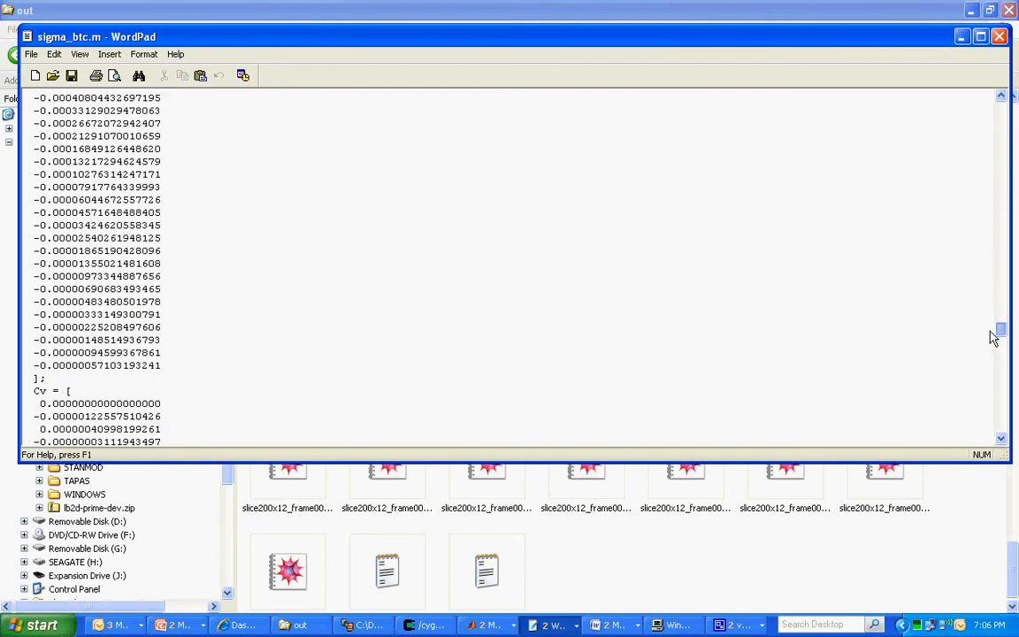
scroll("down", 3)
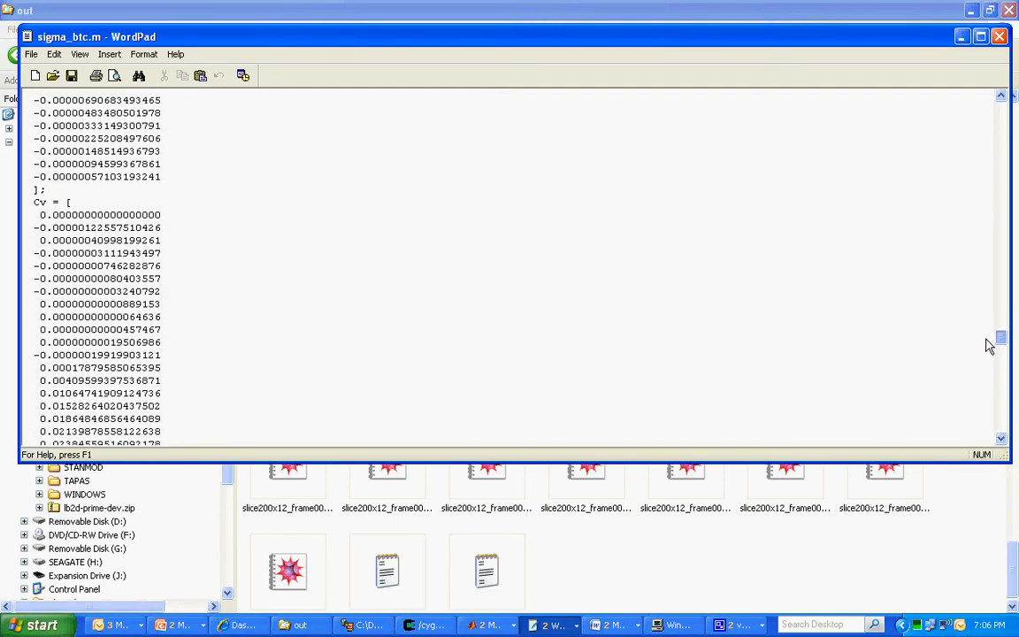
scroll("down", 3)
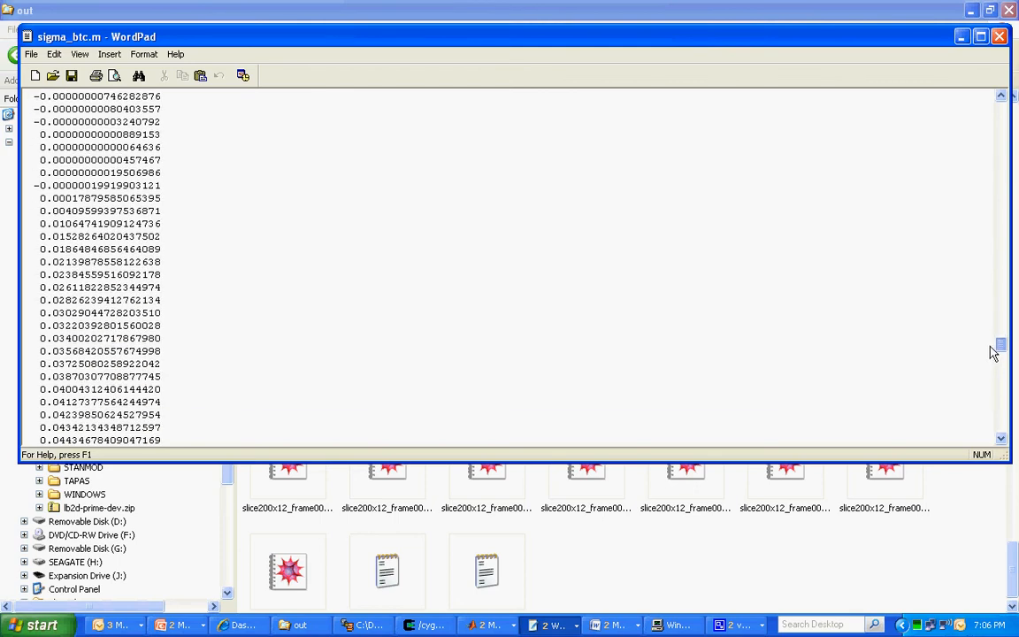
scroll("down", 3)
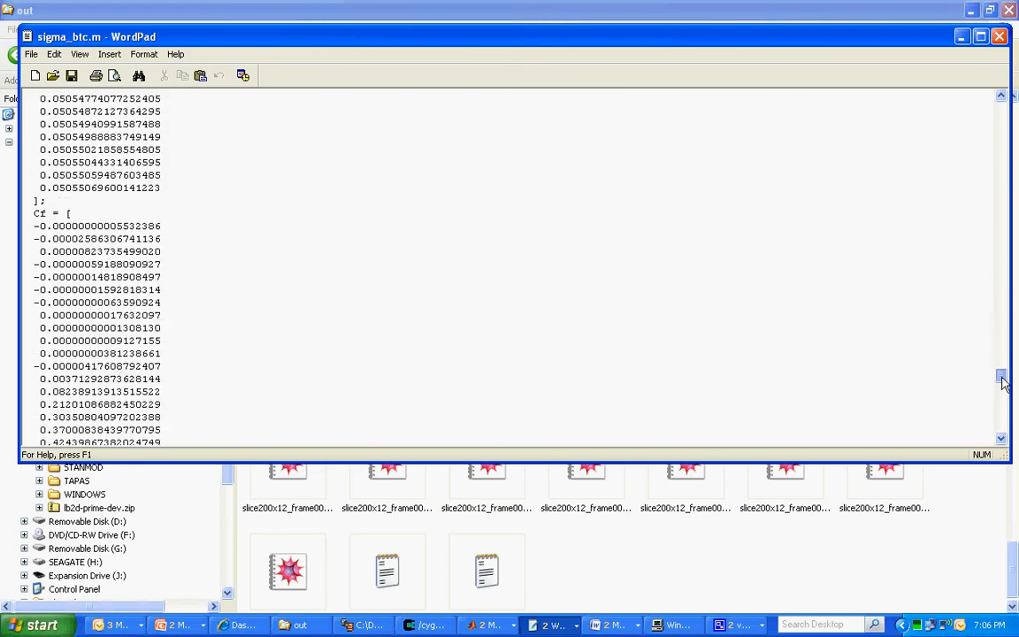
scroll("down", 3)
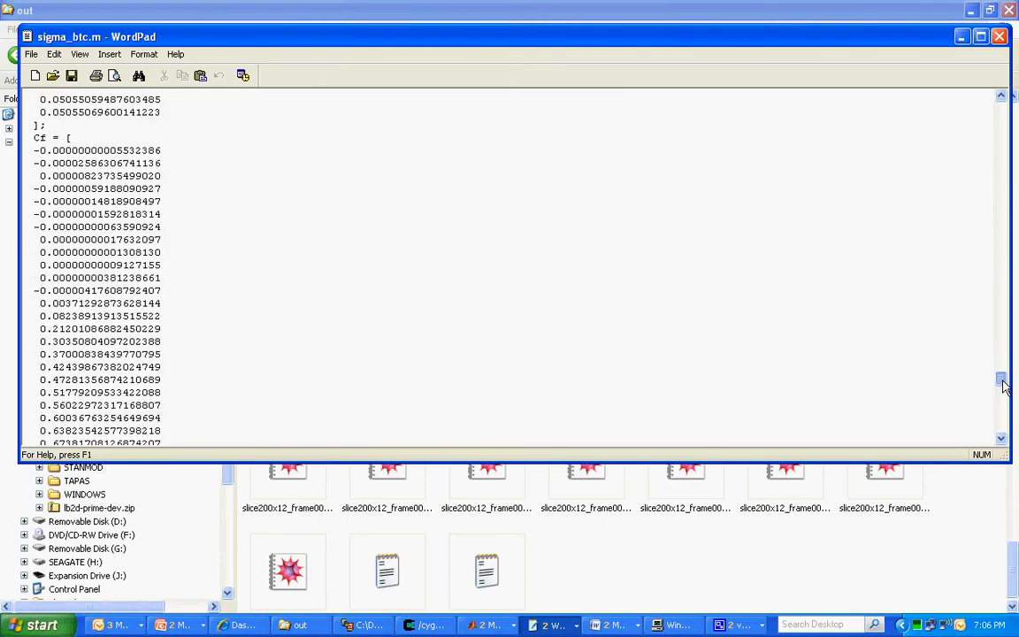
scroll("down", 3)
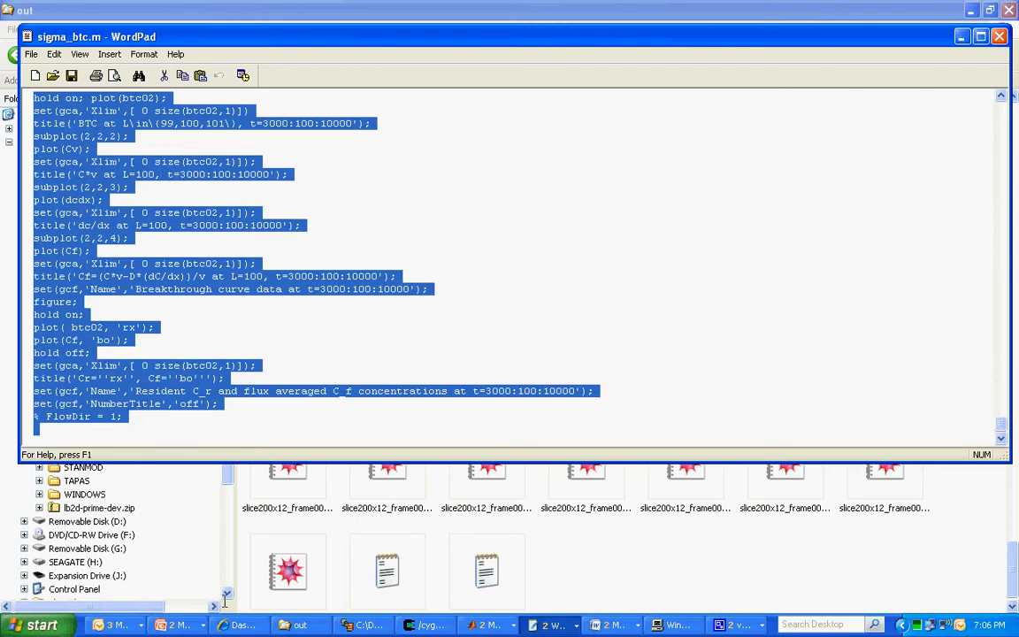
scroll("up", 3)
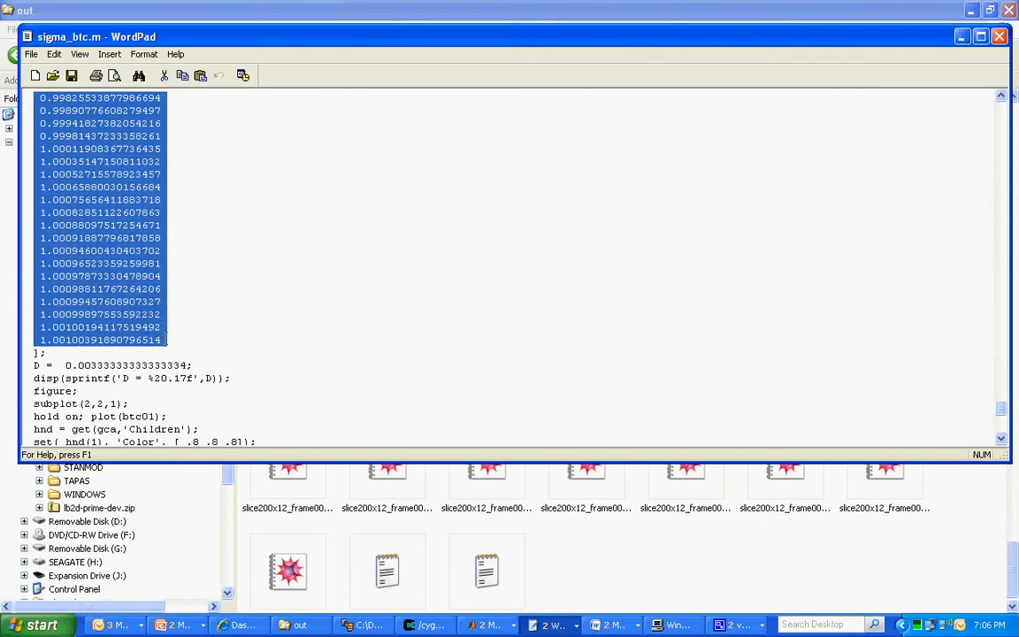
right_click(101, 265)
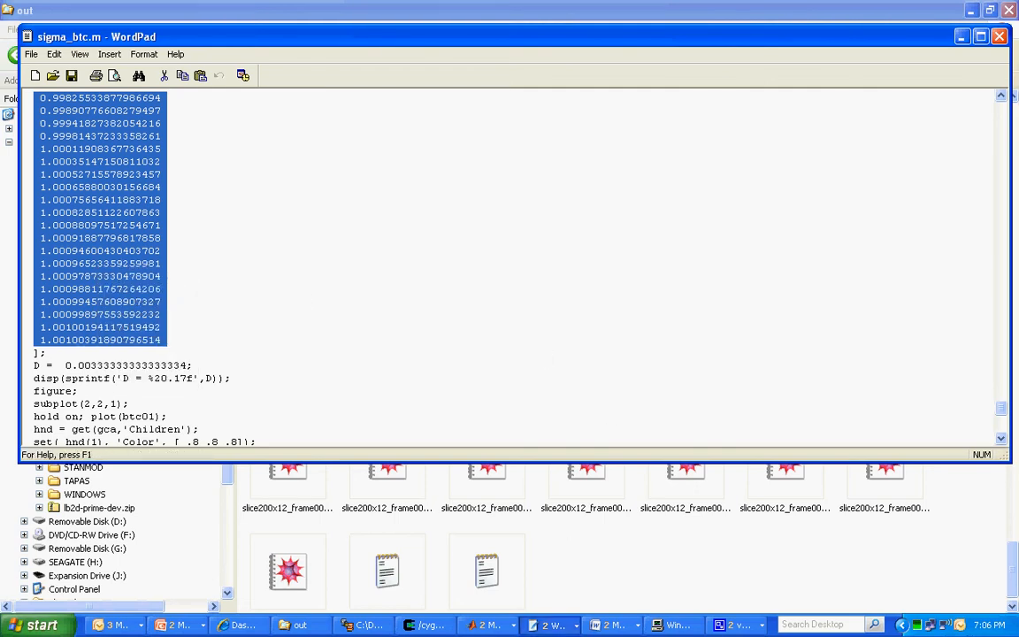
mouse_move(35, 626)
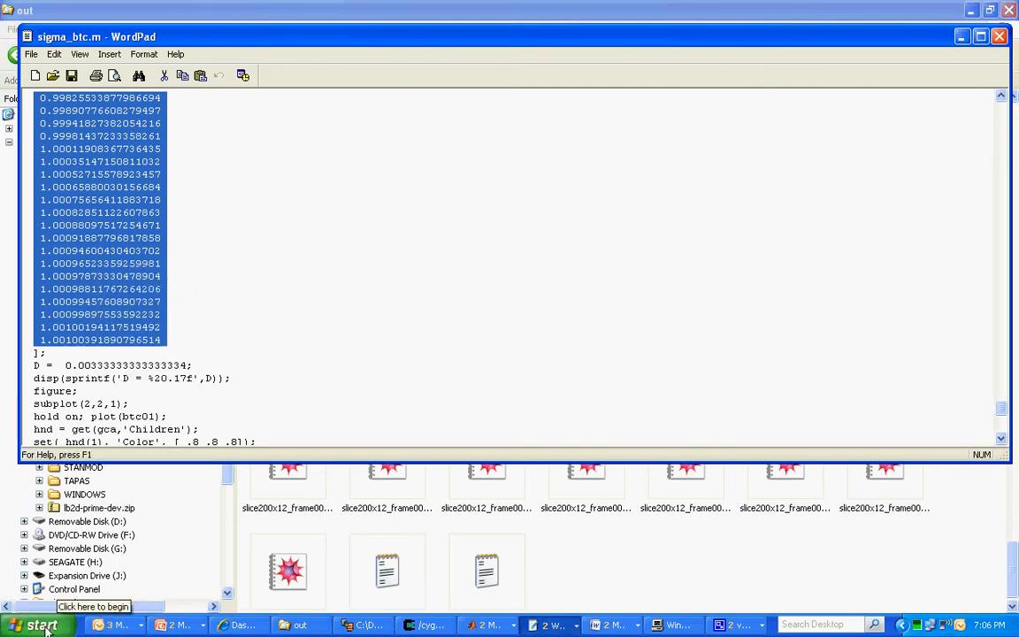
Step: Launch Excel 2007 and paste the 70 btc01 concentration values into column B of Sheet1
left_click(38, 623)
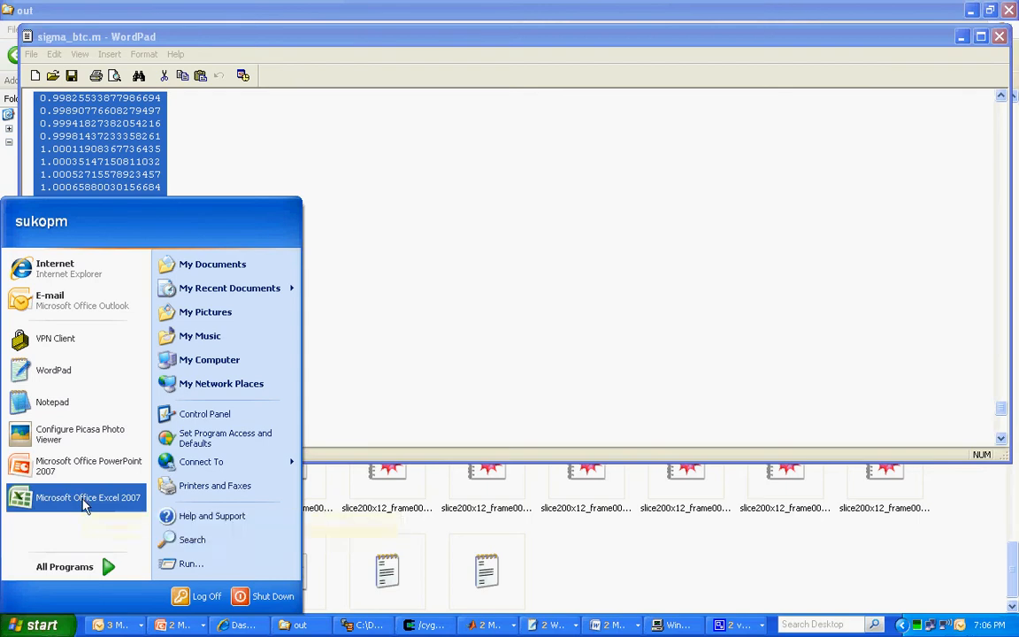
left_click(87, 496)
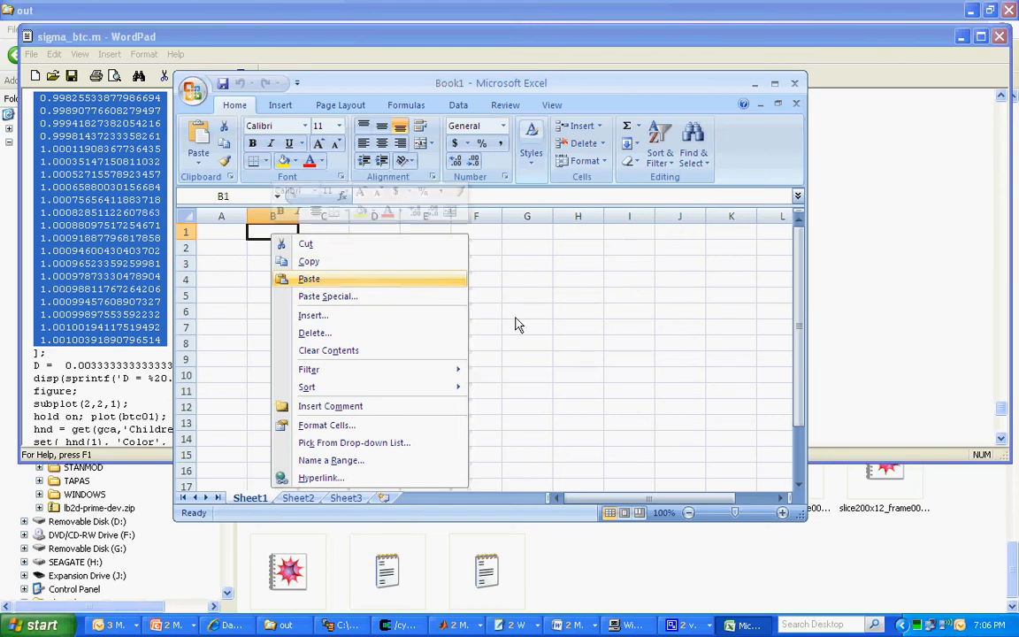
left_click(309, 279)
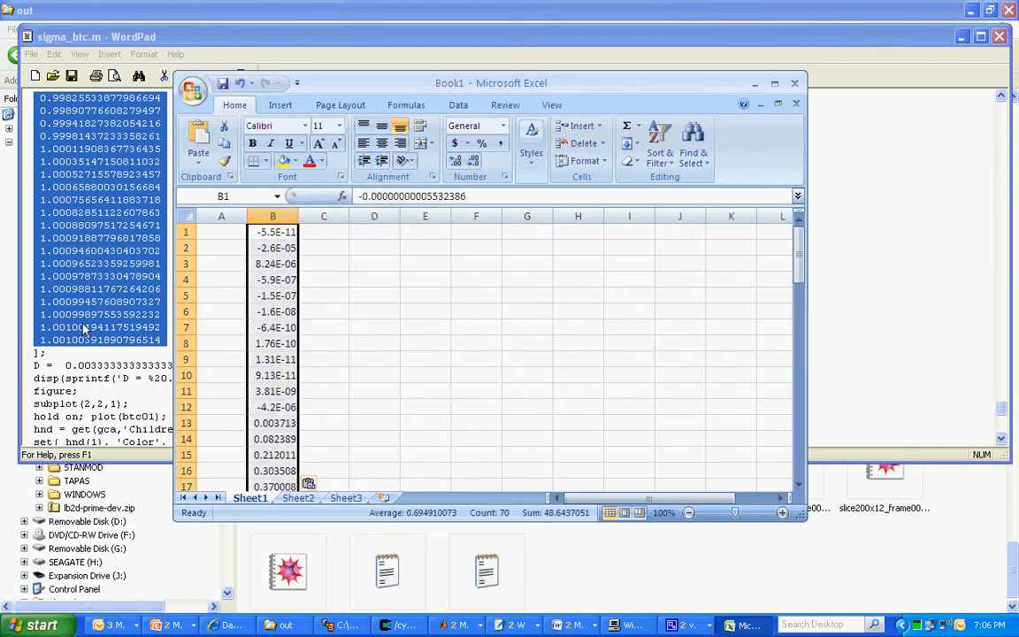
mouse_move(605, 90)
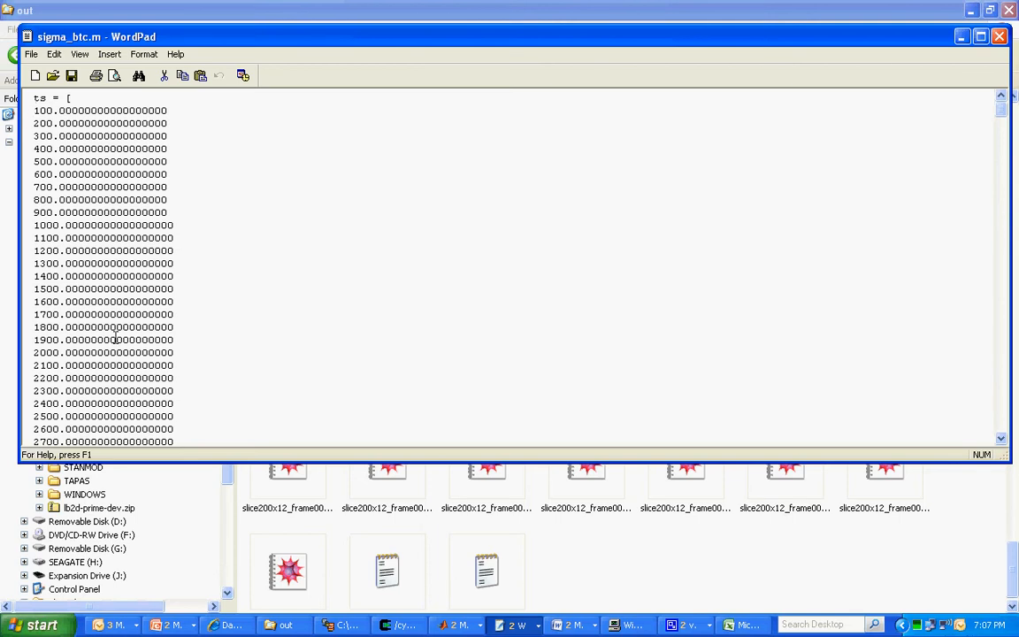
Step: Copy the ts time values from 100 through 7000 in sigma_btc.m
scroll("down", 3)
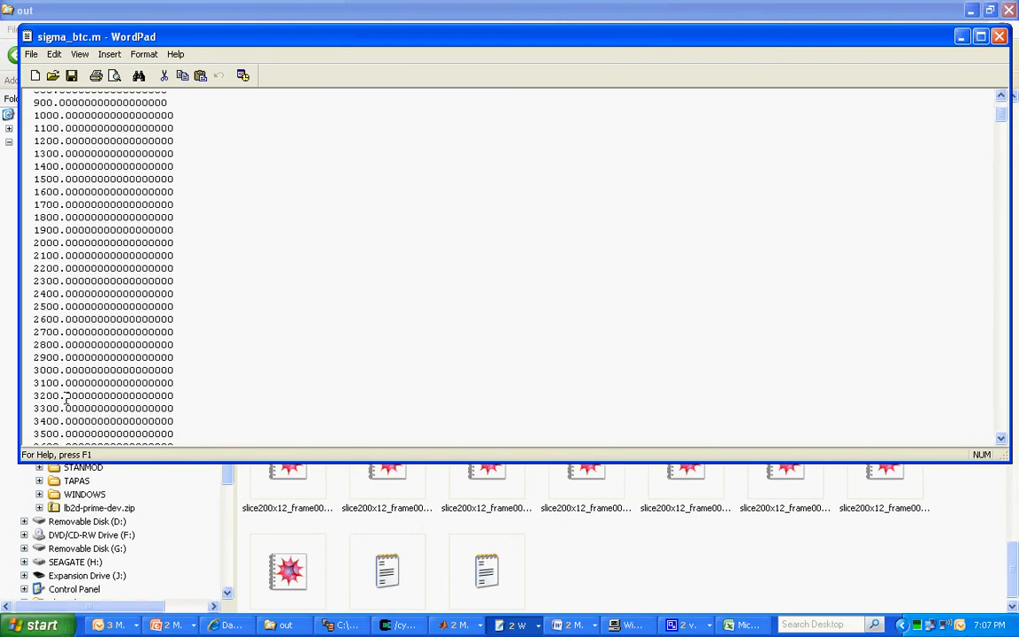
scroll("down", 3)
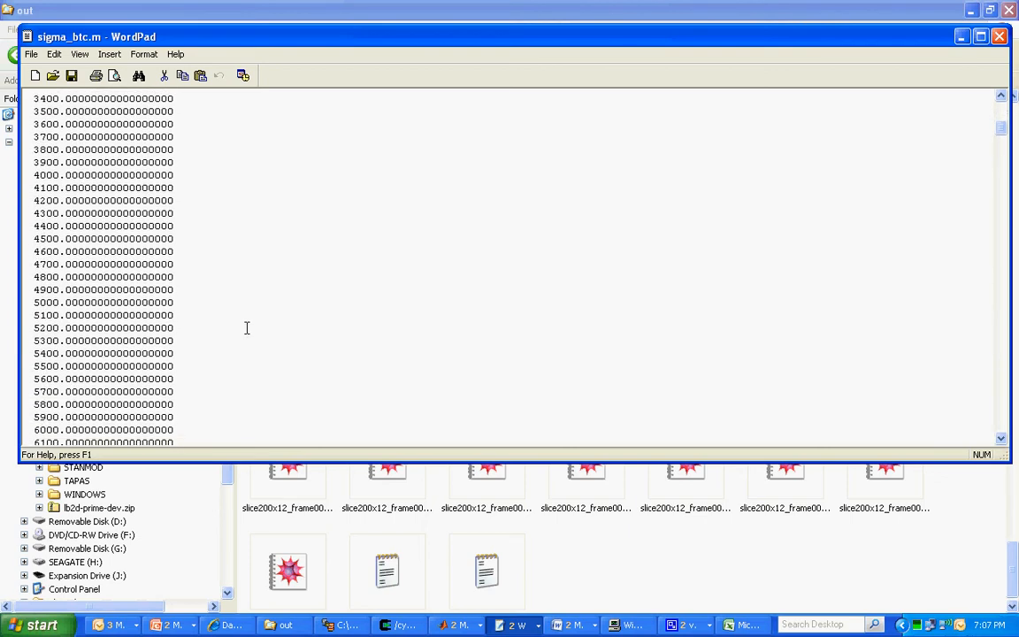
scroll("down", 3)
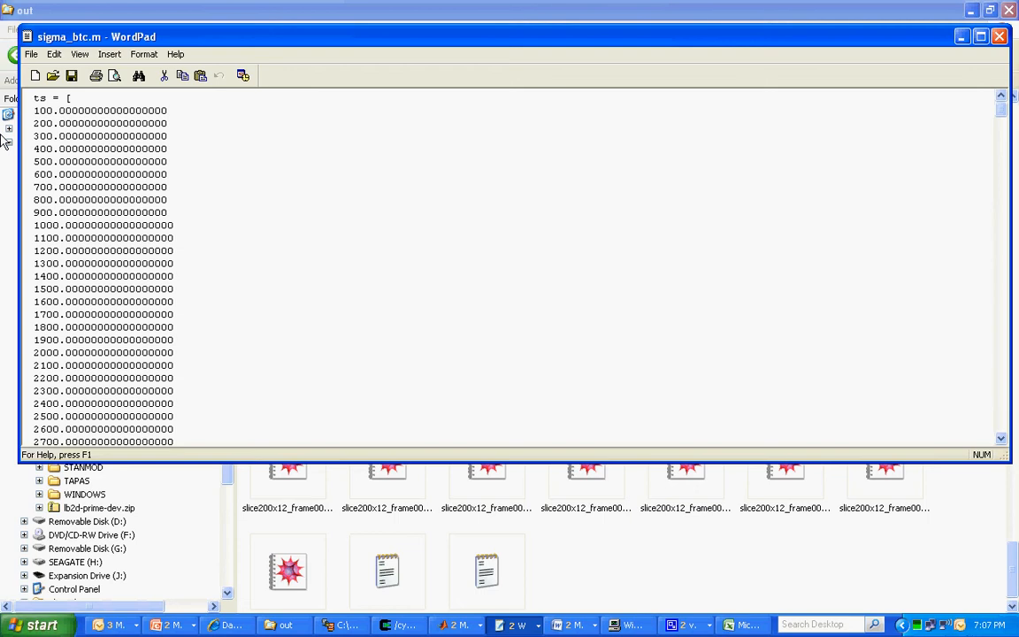
mouse_move(33, 108)
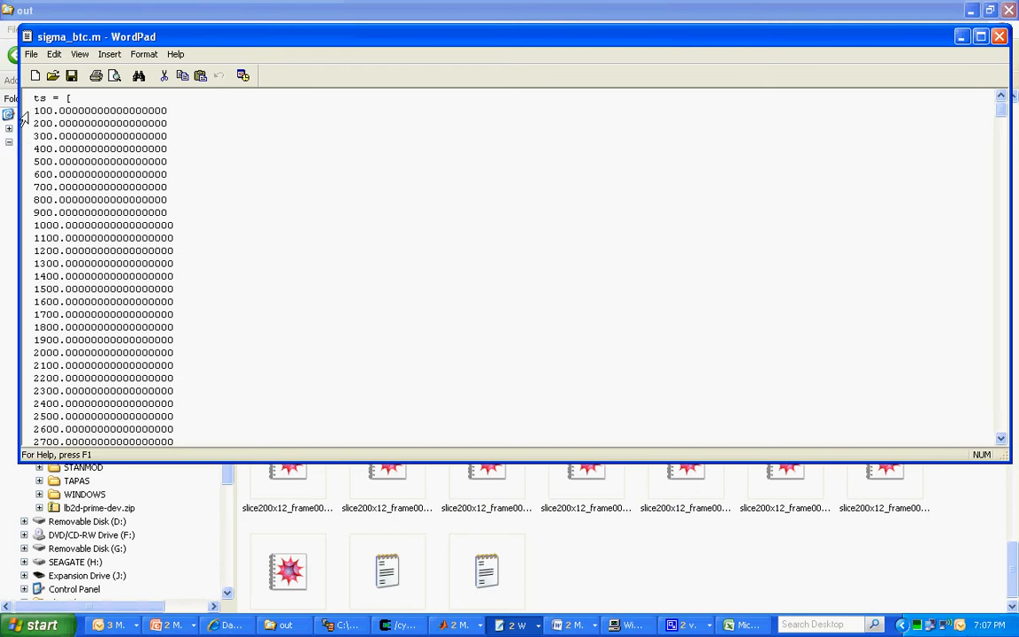
scroll("down", 3)
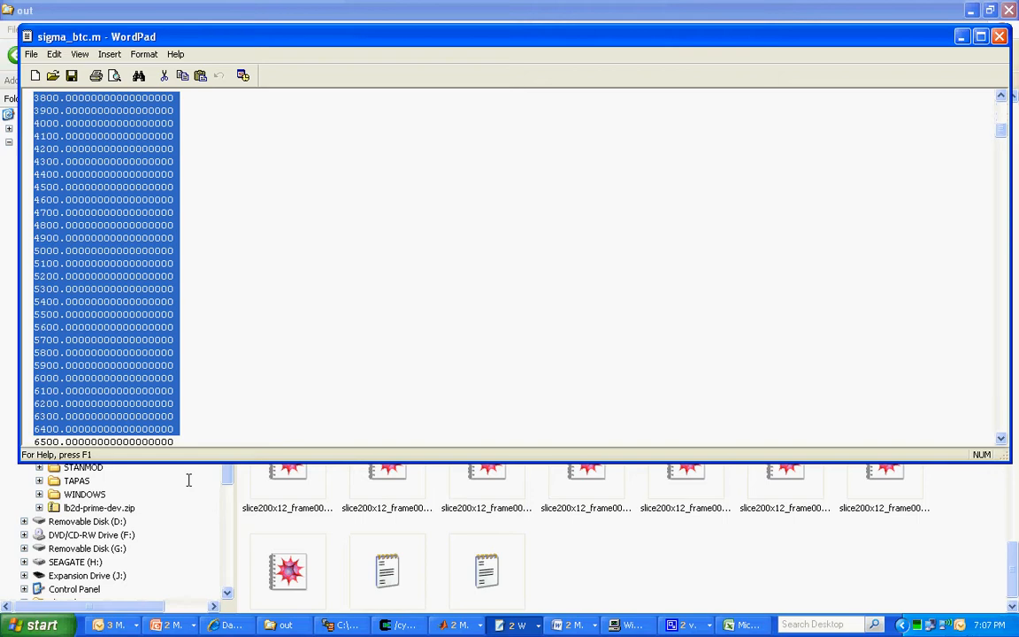
scroll("down", 3)
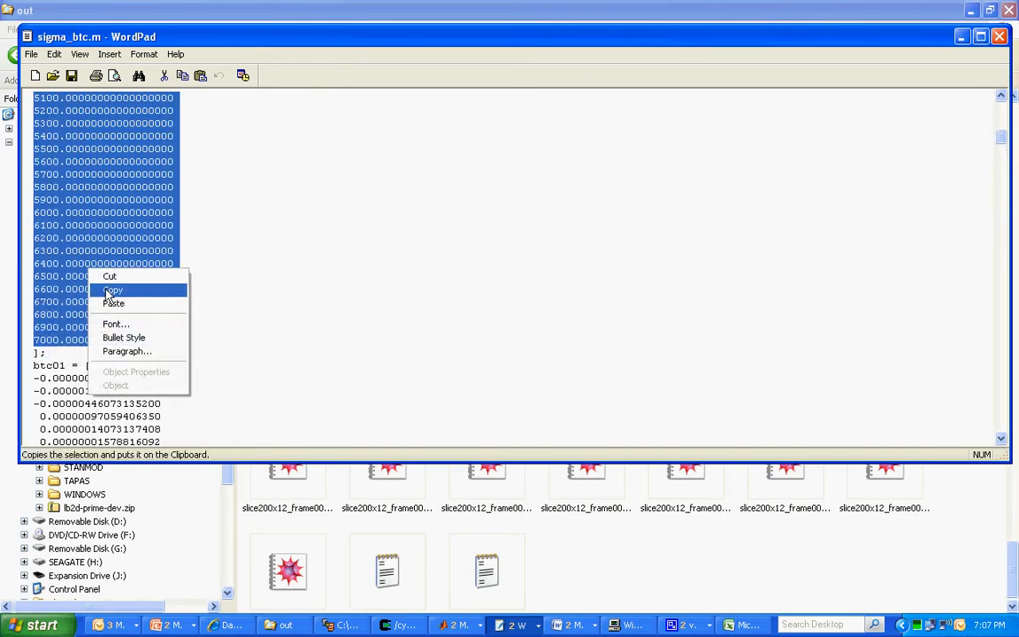
left_click(112, 290)
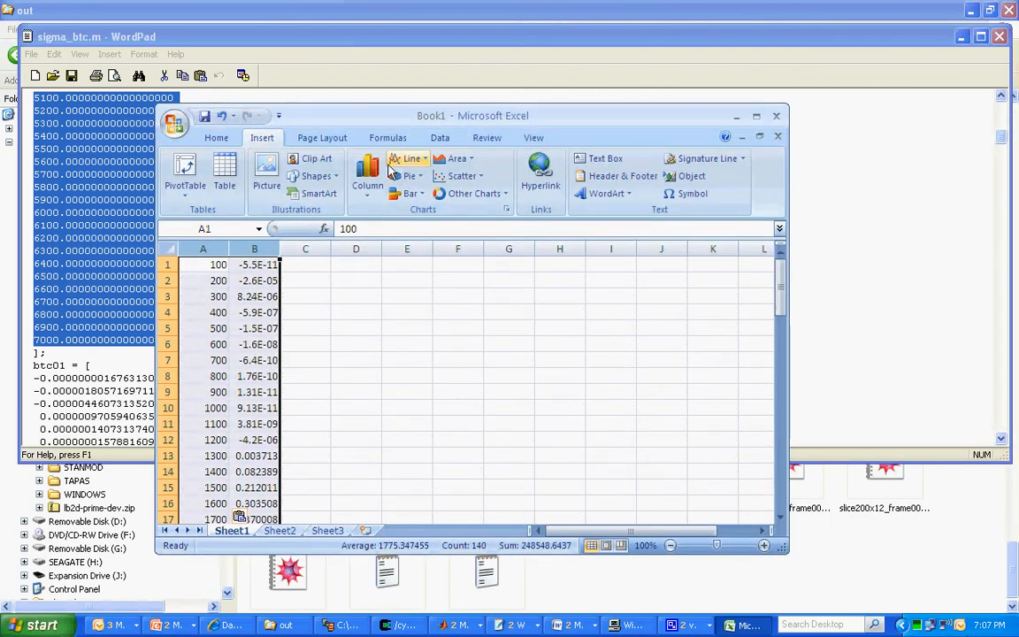
Step: Insert a scatter chart of column B concentrations against column A times
left_click(461, 175)
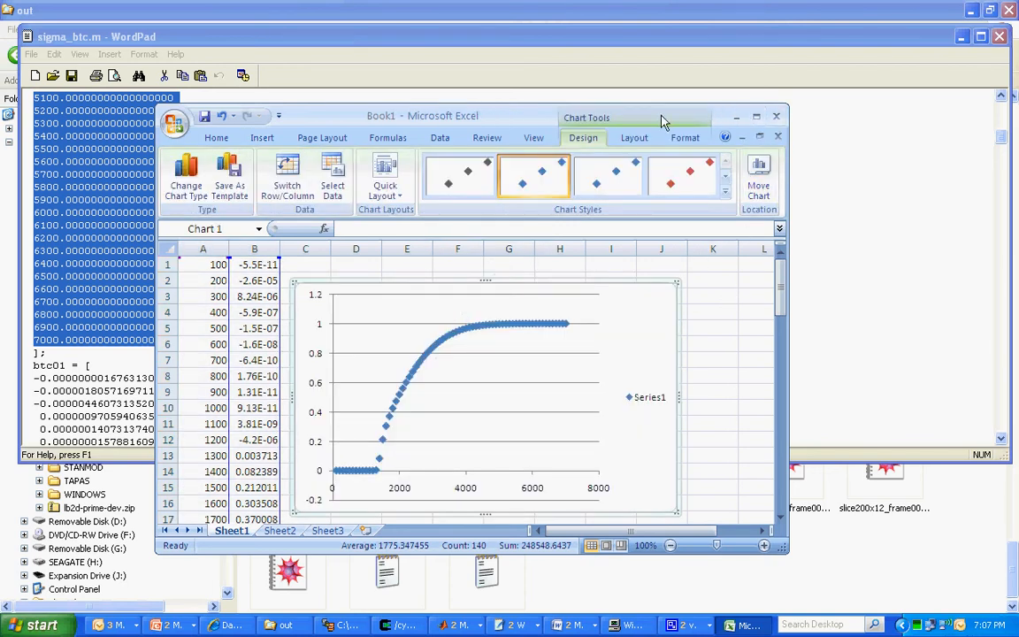
mouse_move(460, 491)
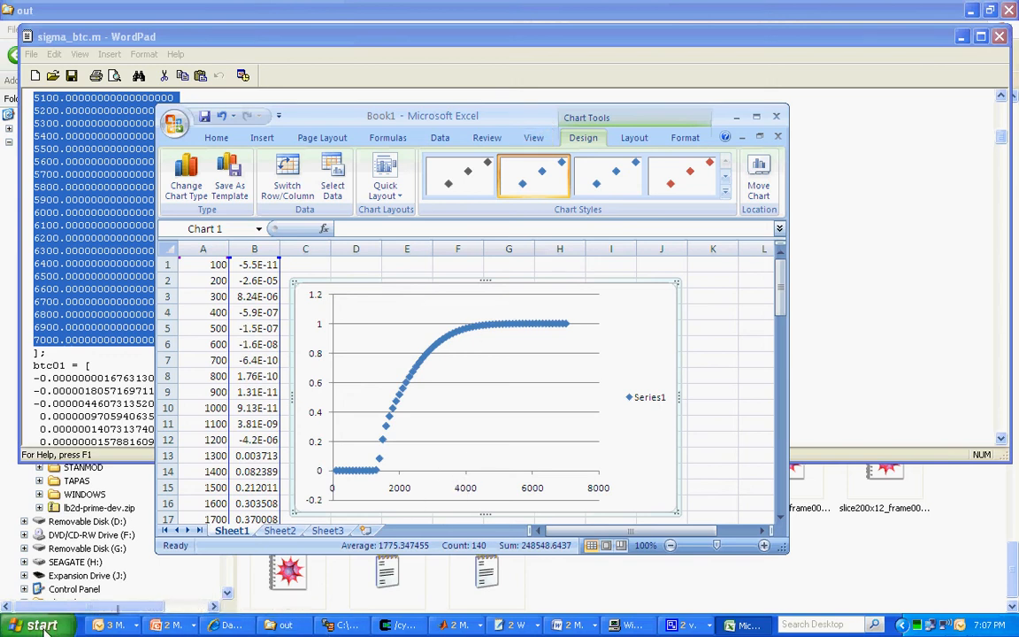
Step: Open the Start menu's All Programs list to reach STANMOD
left_click(37, 624)
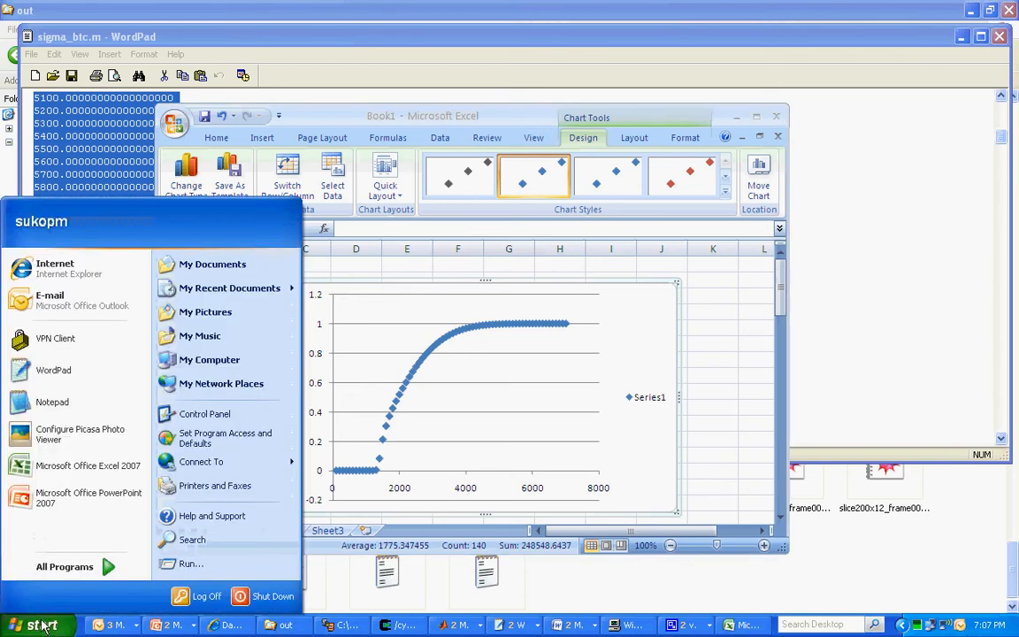
left_click(64, 565)
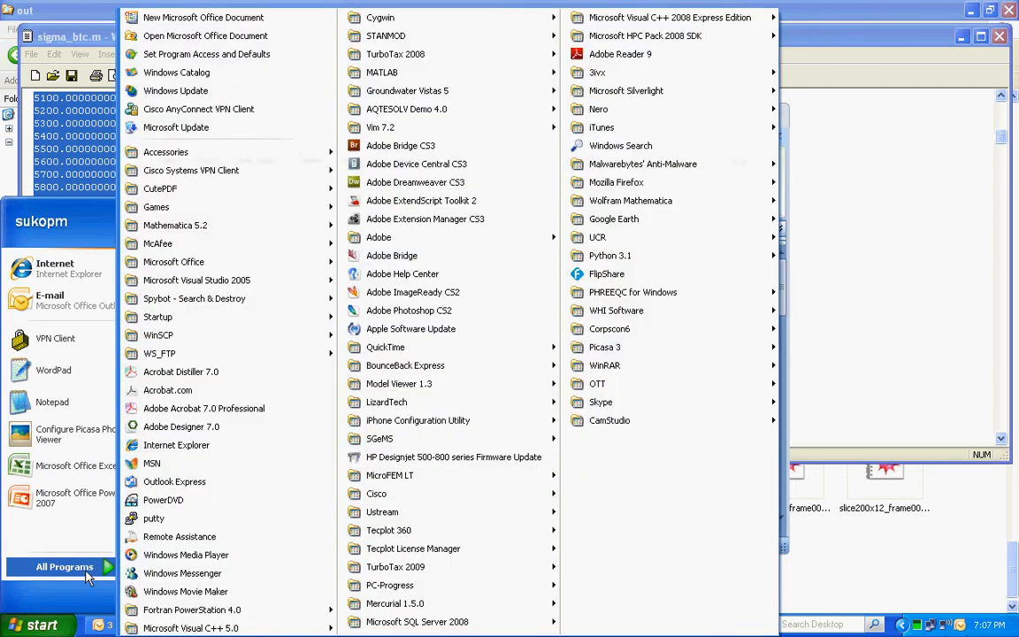
mouse_move(427, 72)
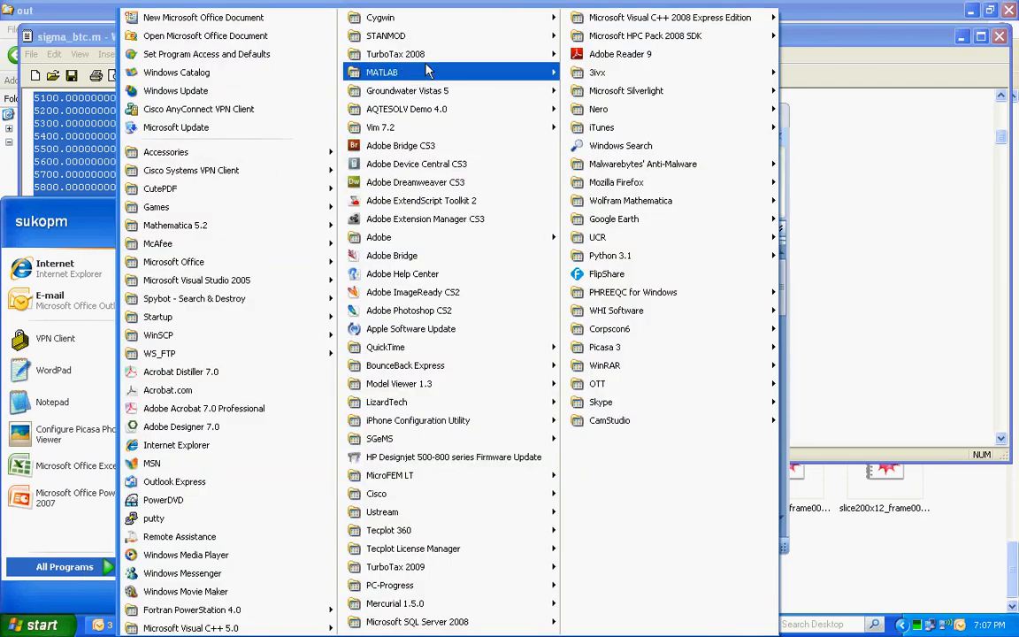
mouse_move(385, 35)
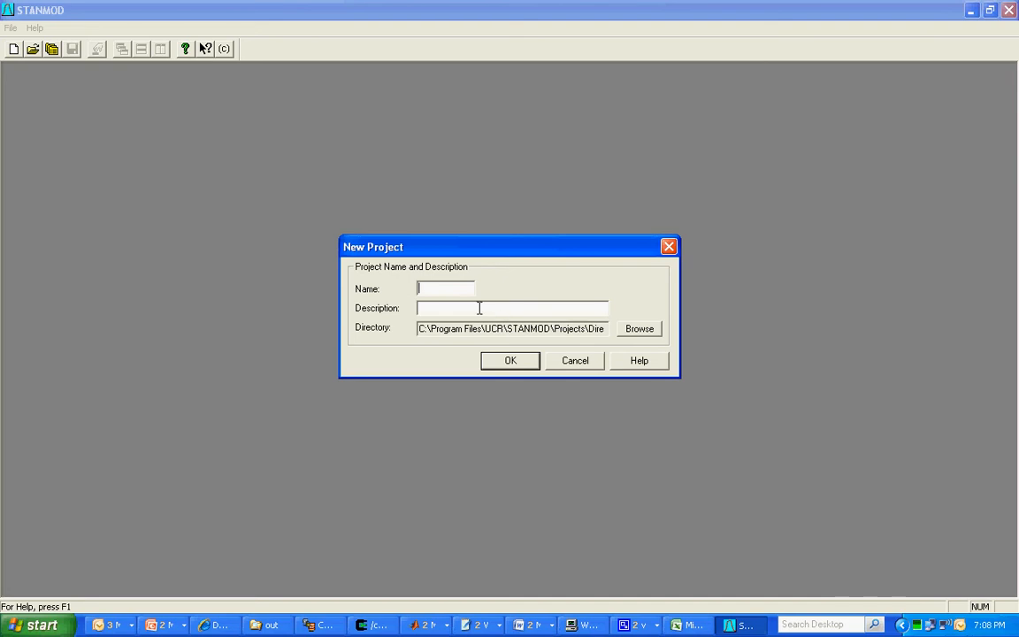
Step: Try the project name Junk, dismiss the already-exists error, then enter Demo
type("J")
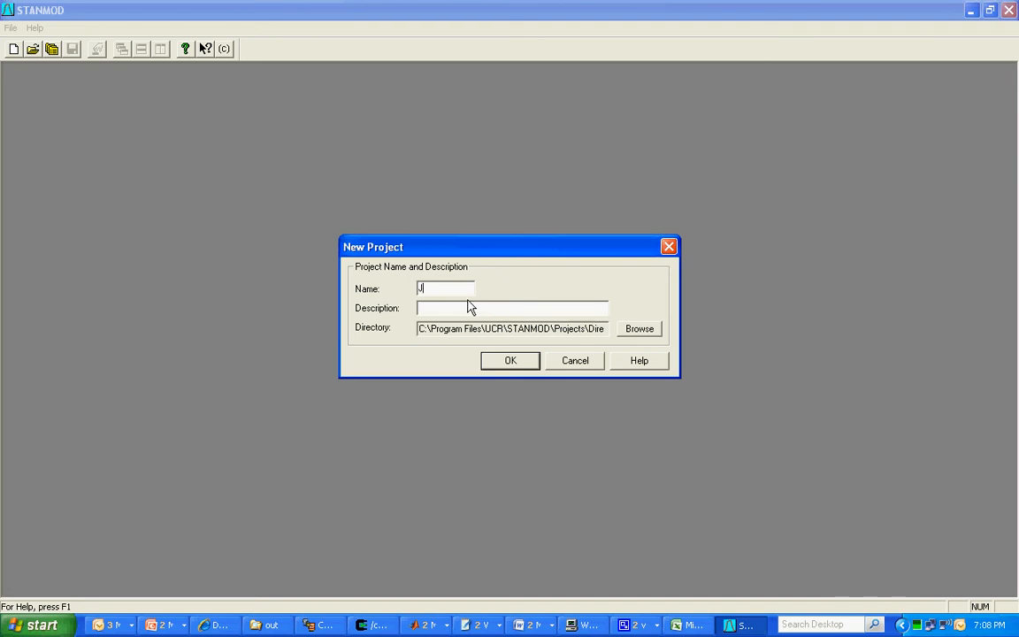
type("unk")
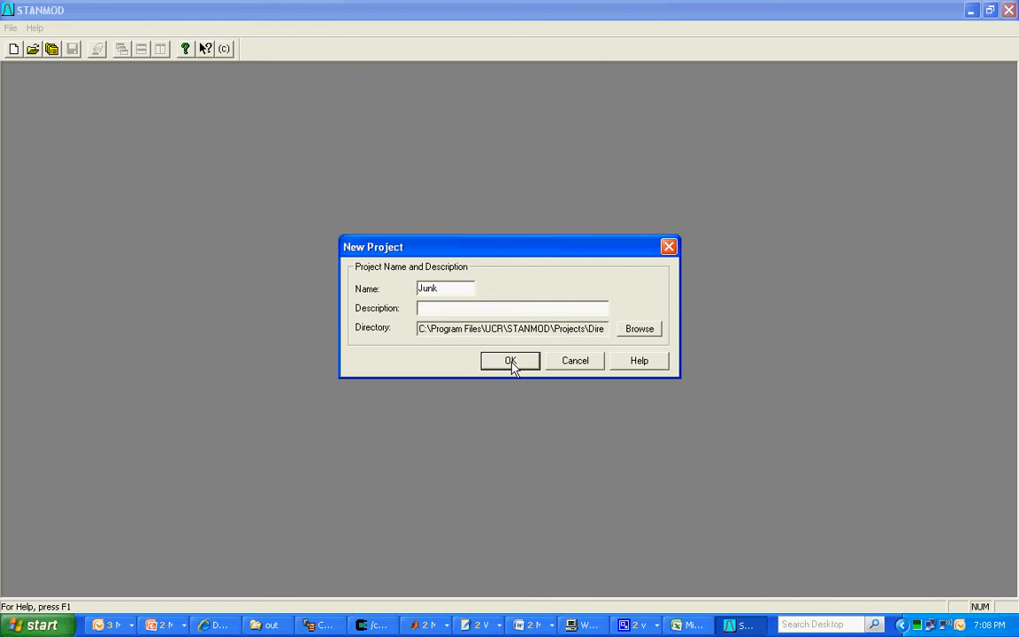
left_click(510, 361)
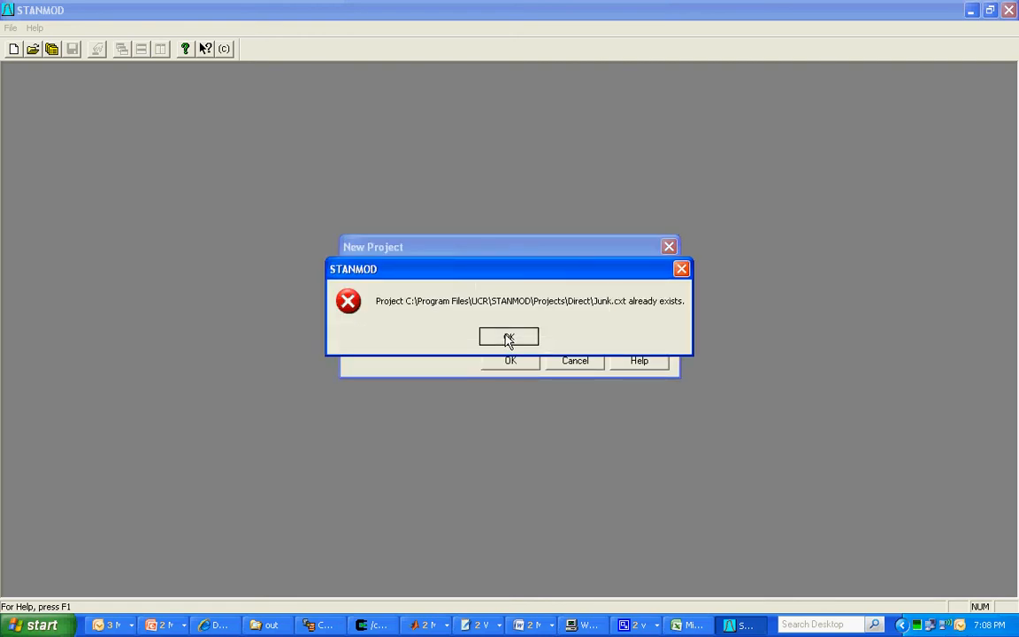
left_click(509, 336)
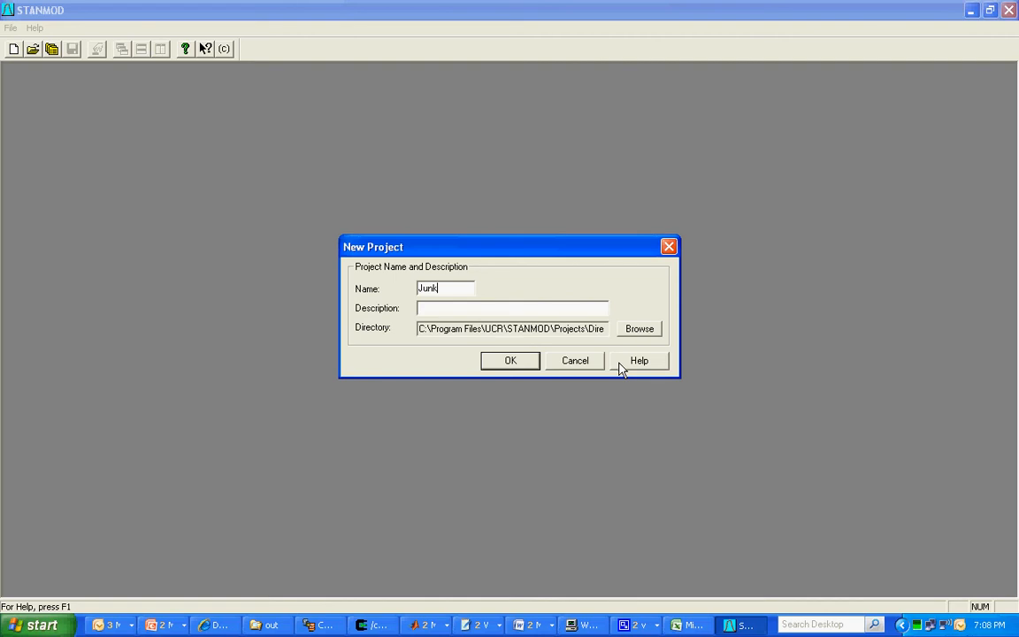
type("1")
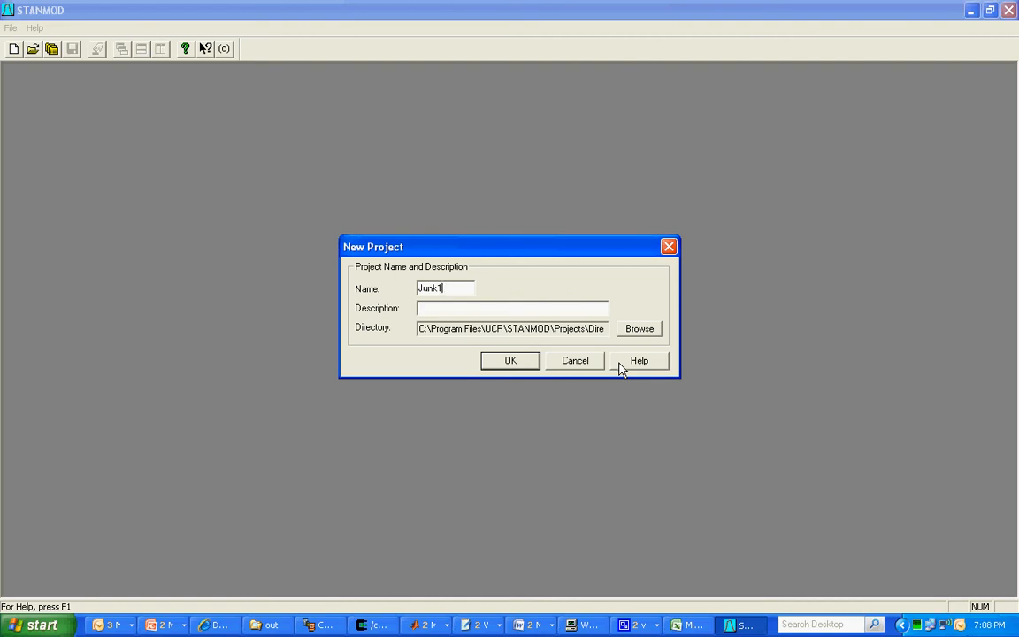
type("D")
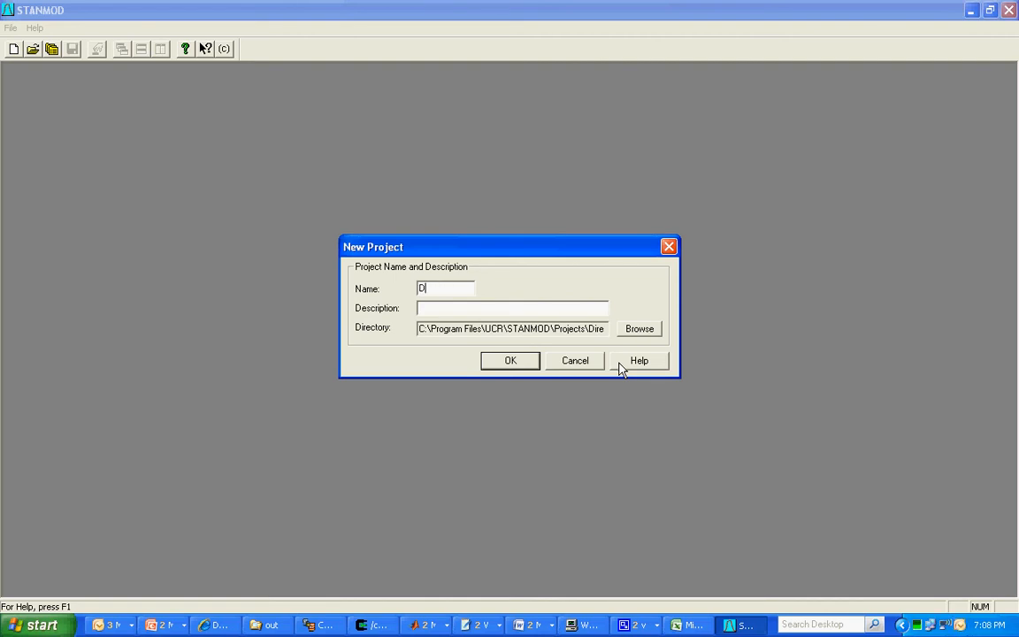
type("emo")
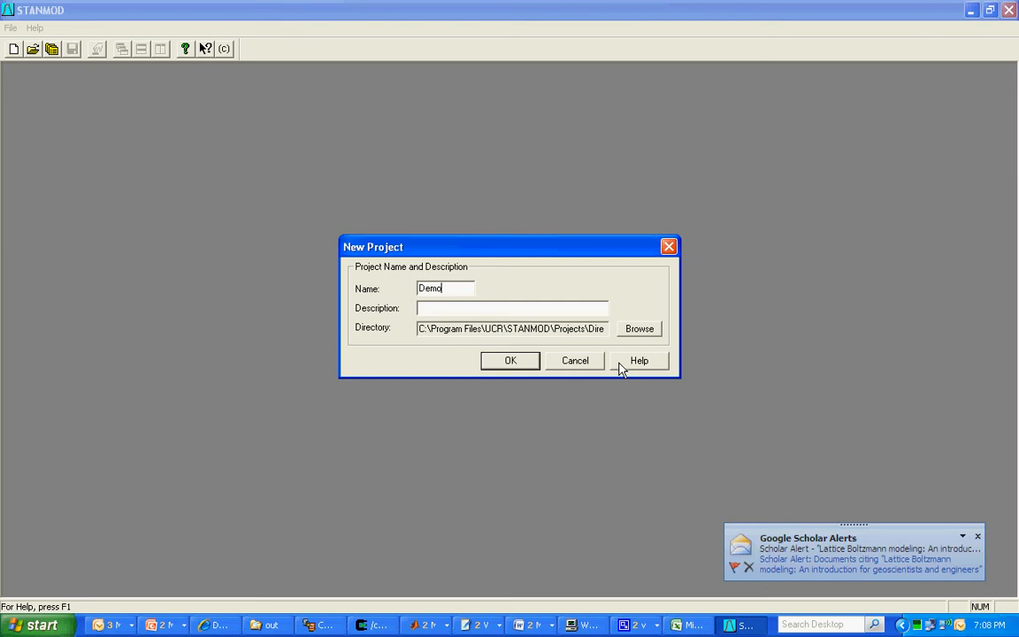
mouse_move(973, 537)
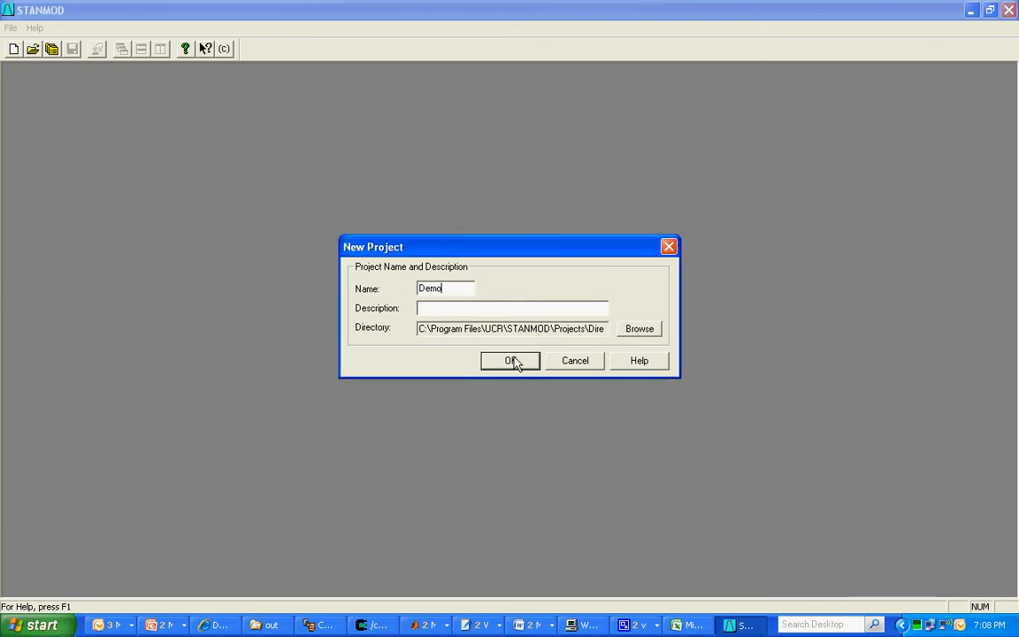
Step: Confirm the Demo project name and accept CXTFIT in Program Selection
left_click(510, 360)
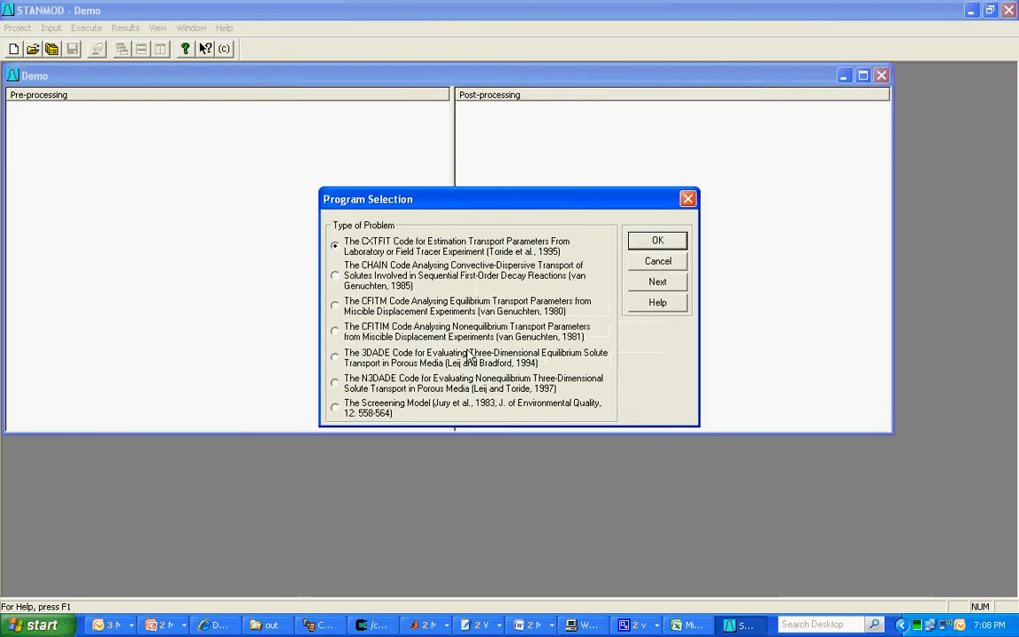
mouse_move(440, 259)
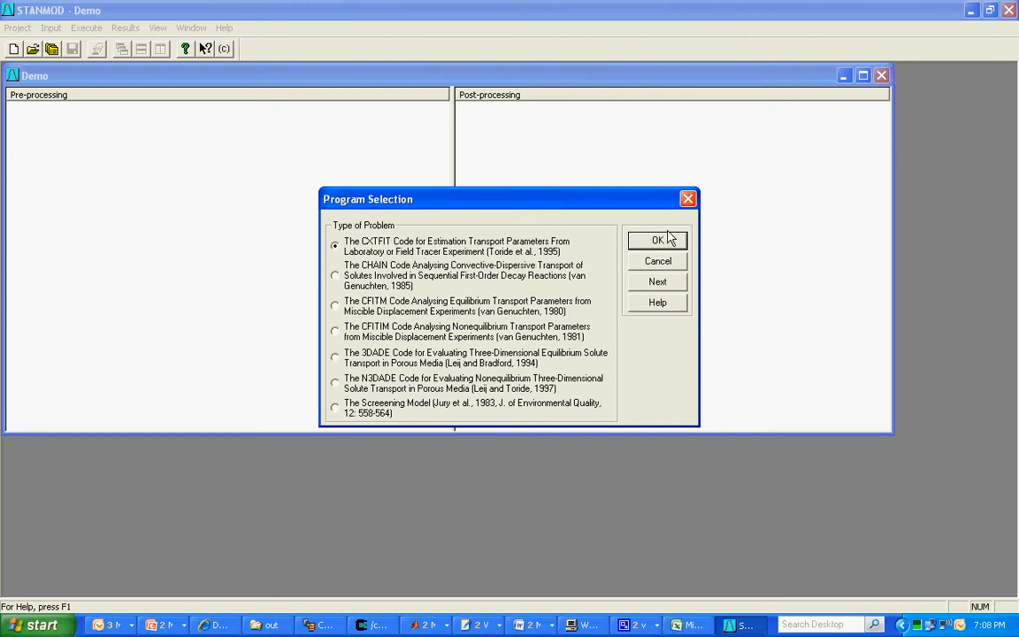
left_click(657, 239)
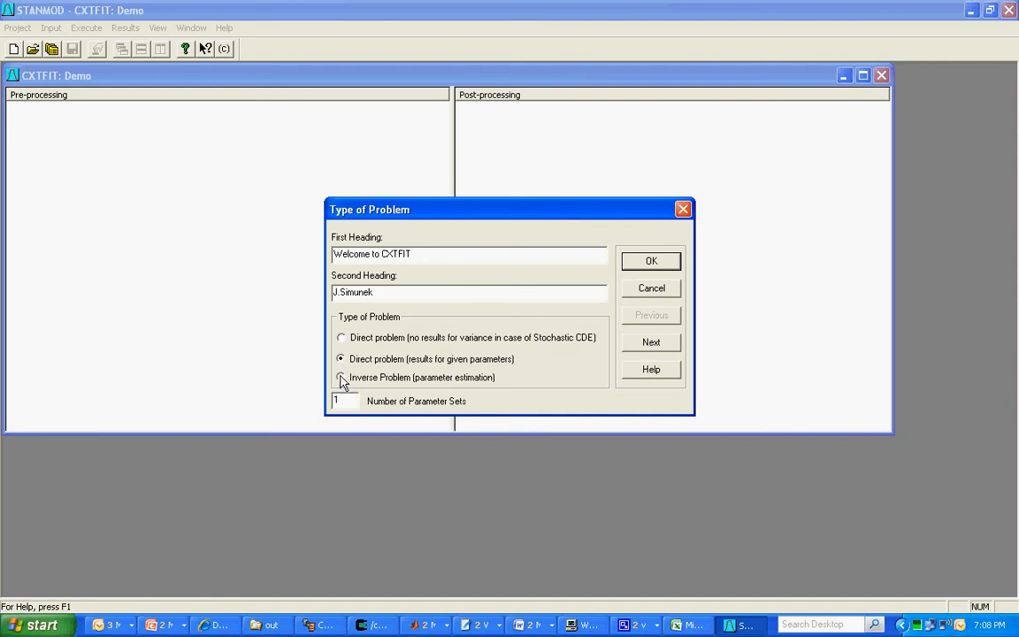
Step: Choose an inverse problem with the equilibrium CDE model, keeping cm, days and flux-averaged concentration
left_click(342, 376)
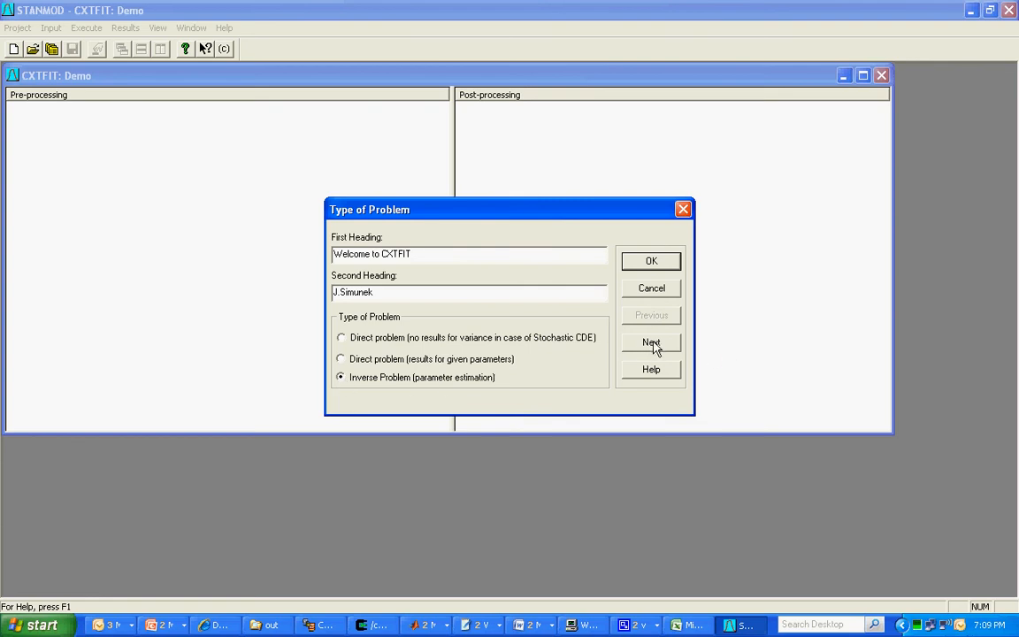
mouse_move(632, 348)
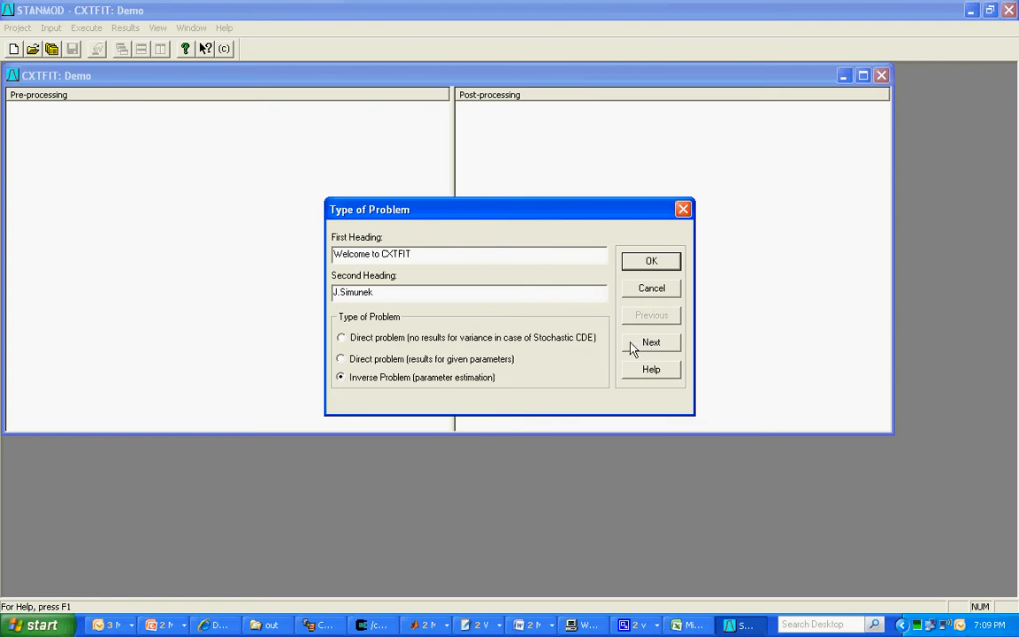
left_click(651, 342)
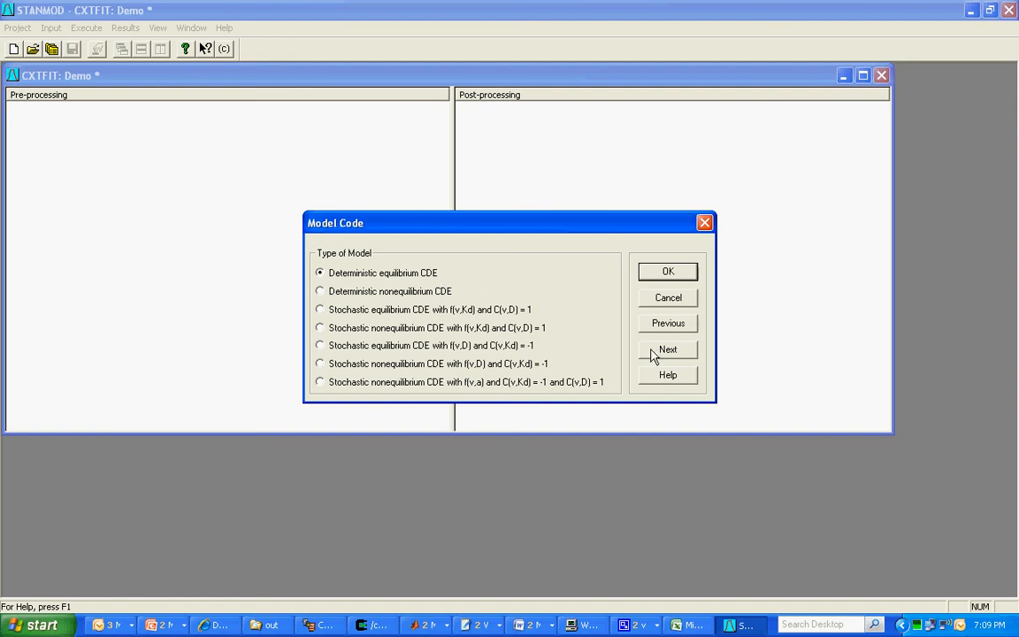
left_click(667, 348)
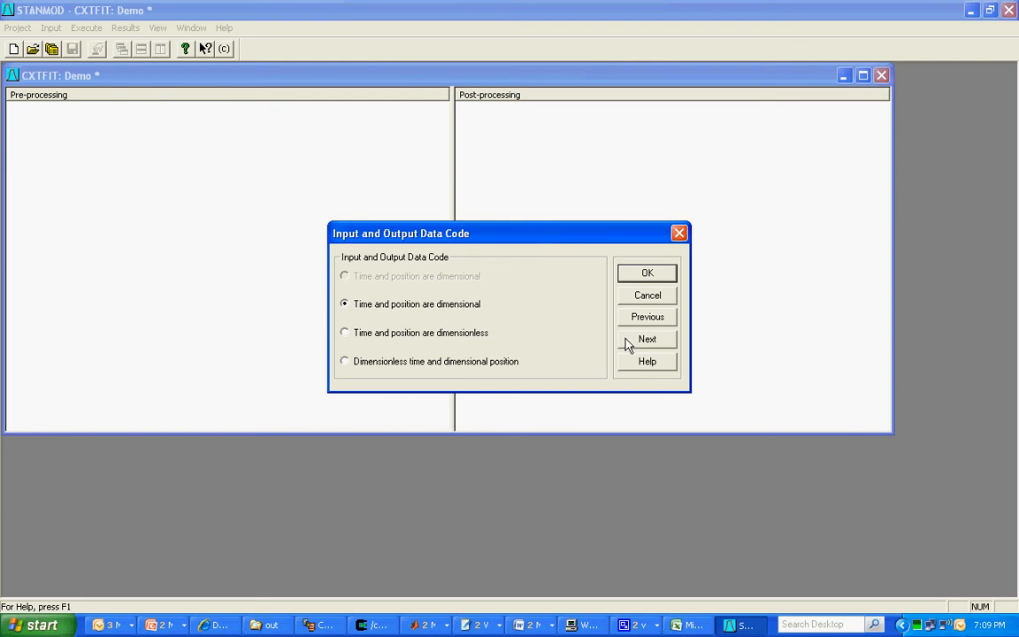
left_click(647, 339)
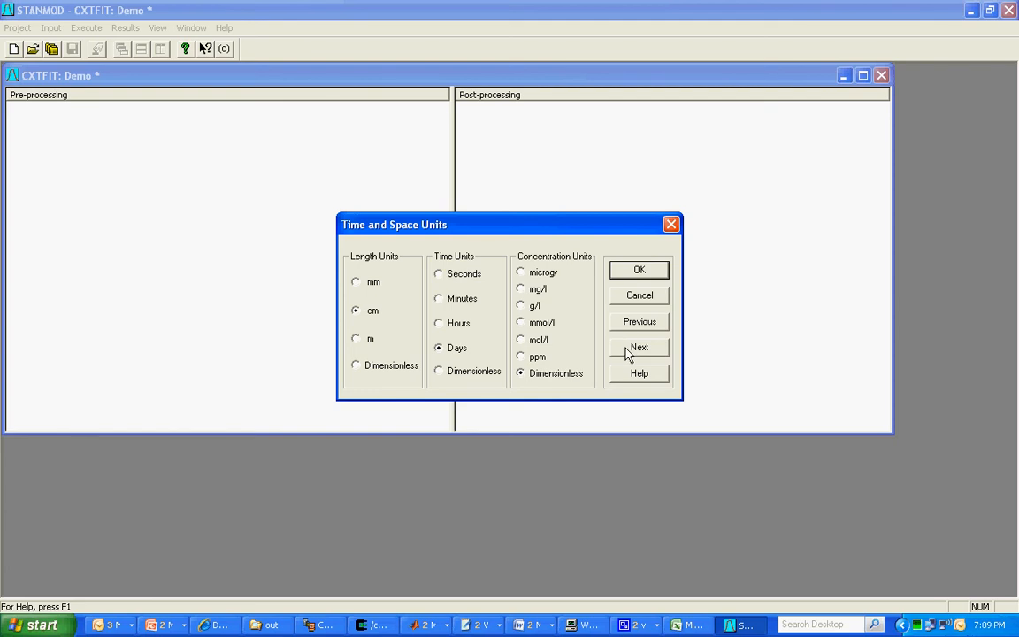
mouse_move(625, 354)
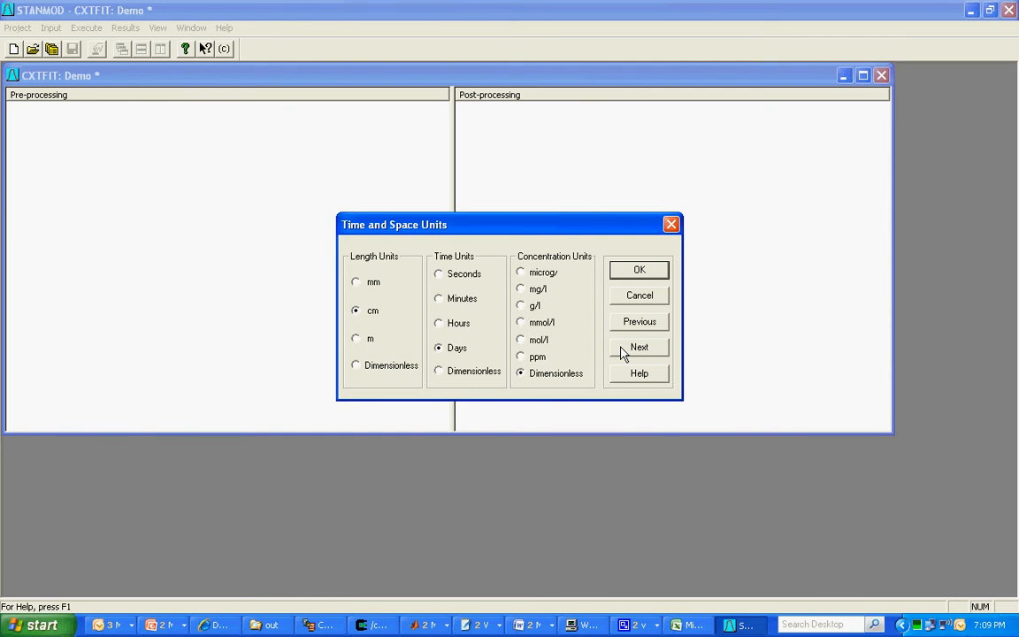
left_click(639, 346)
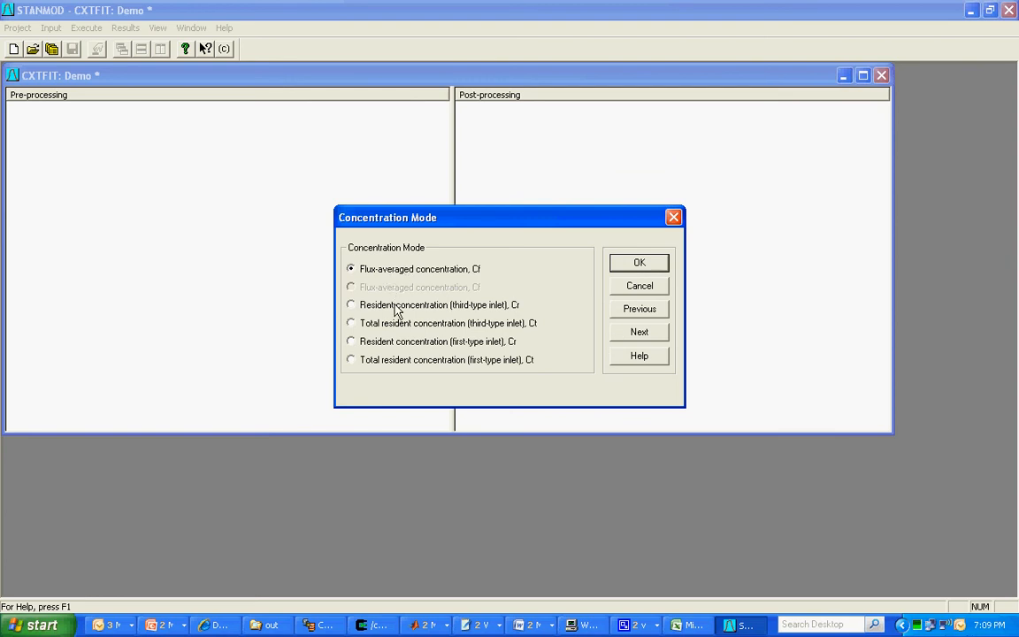
left_click(639, 332)
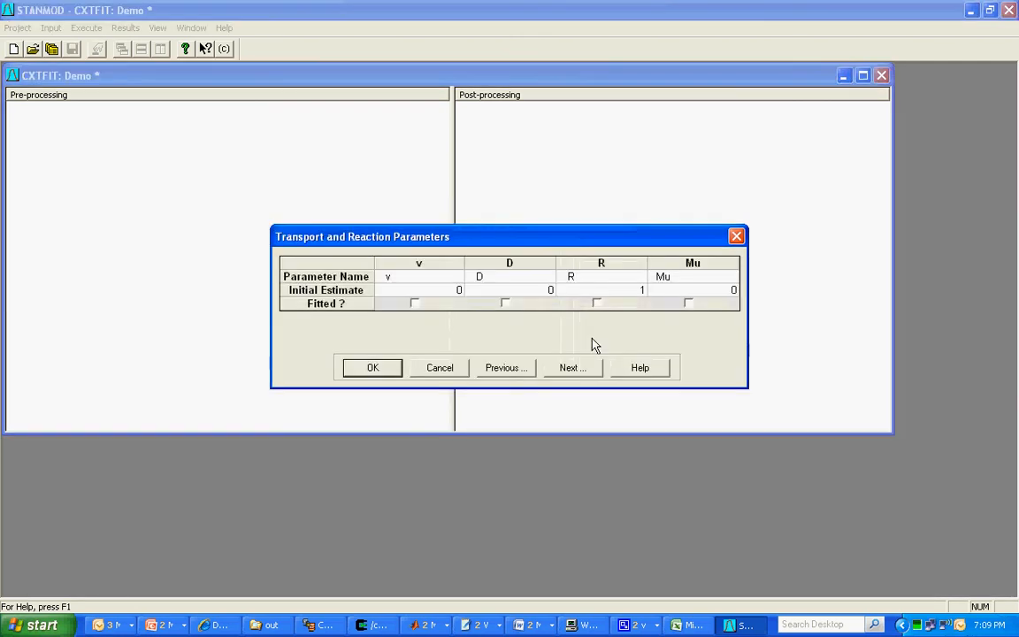
mouse_move(424, 294)
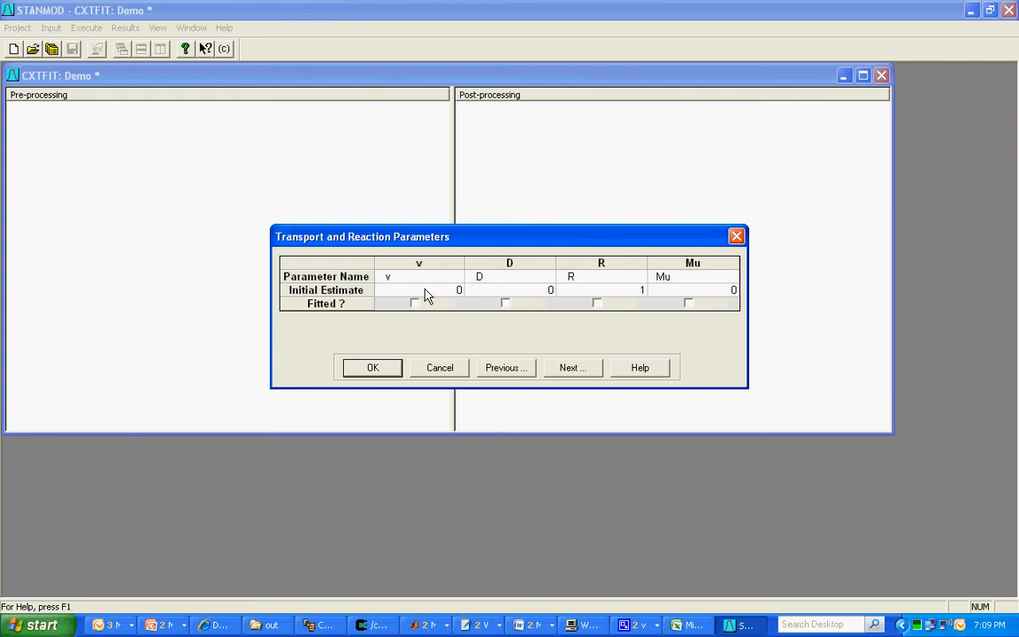
left_click(418, 290)
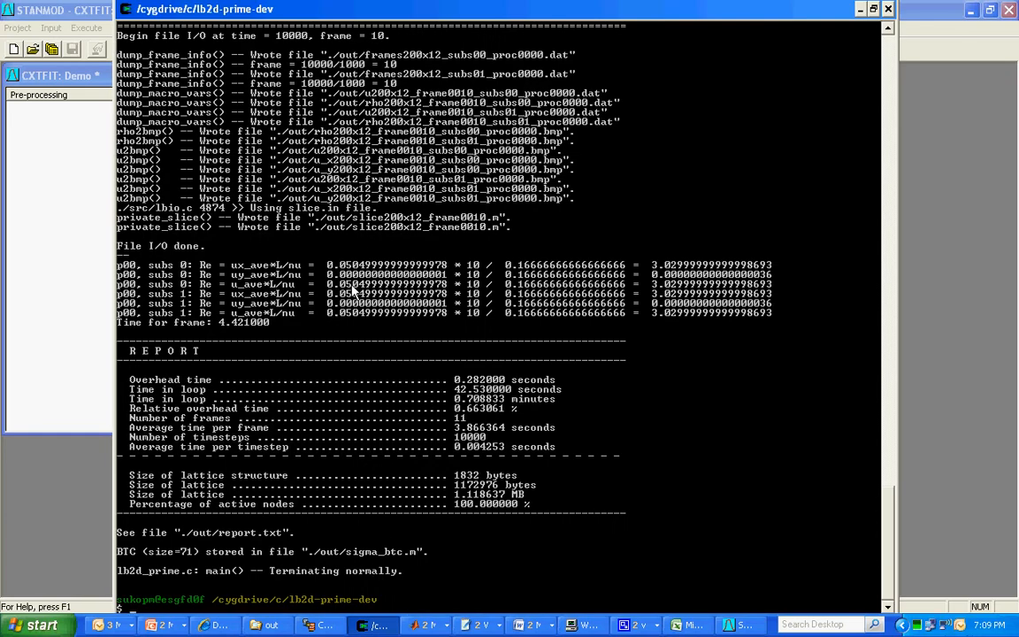
mouse_move(939, 33)
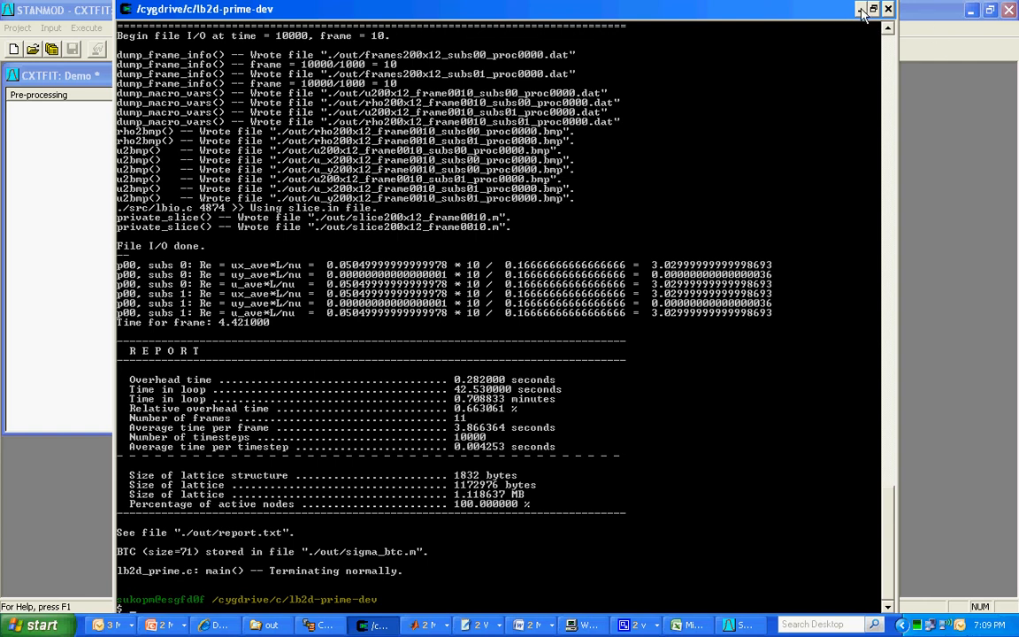
Step: Minimize the Cygwin terminal after reviewing the report's velocity figures
left_click(872, 9)
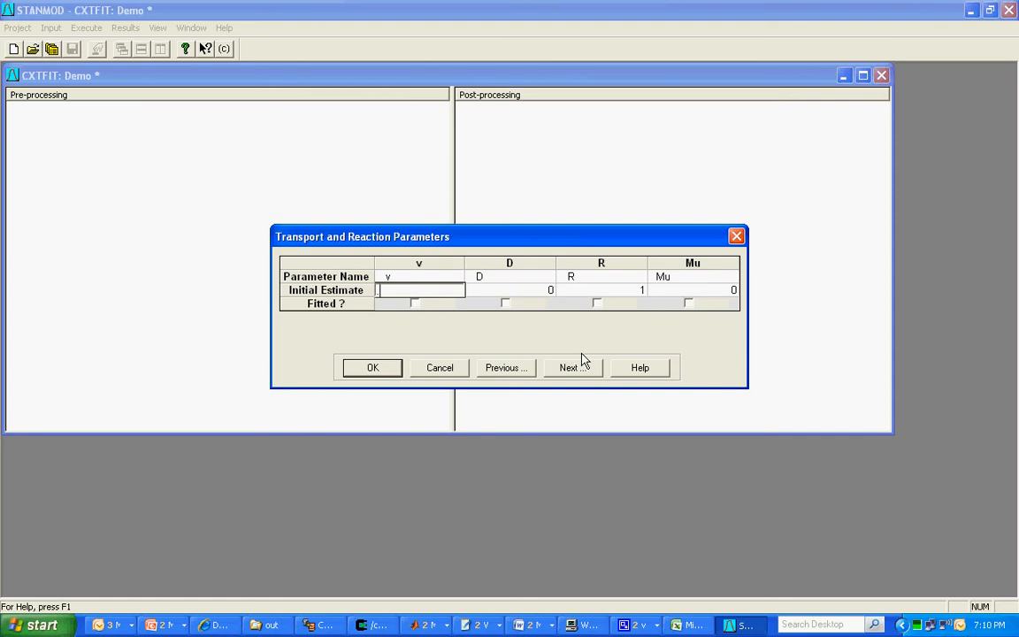
Step: Give v an initial estimate of 0.05, mark v and D fitted, and enter D's 0.003 estimate
type("05")
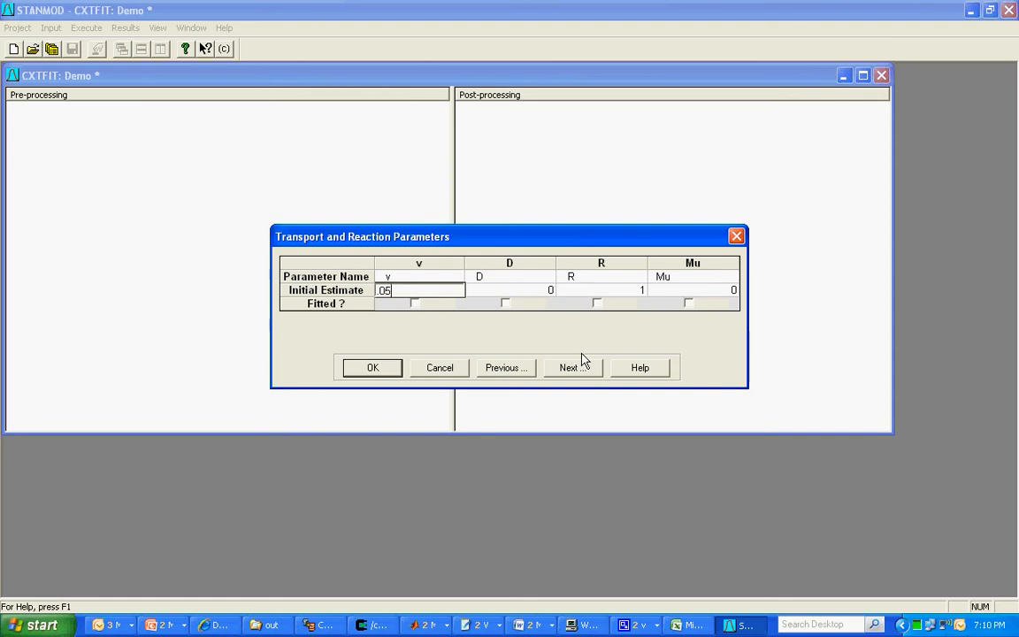
mouse_move(418, 312)
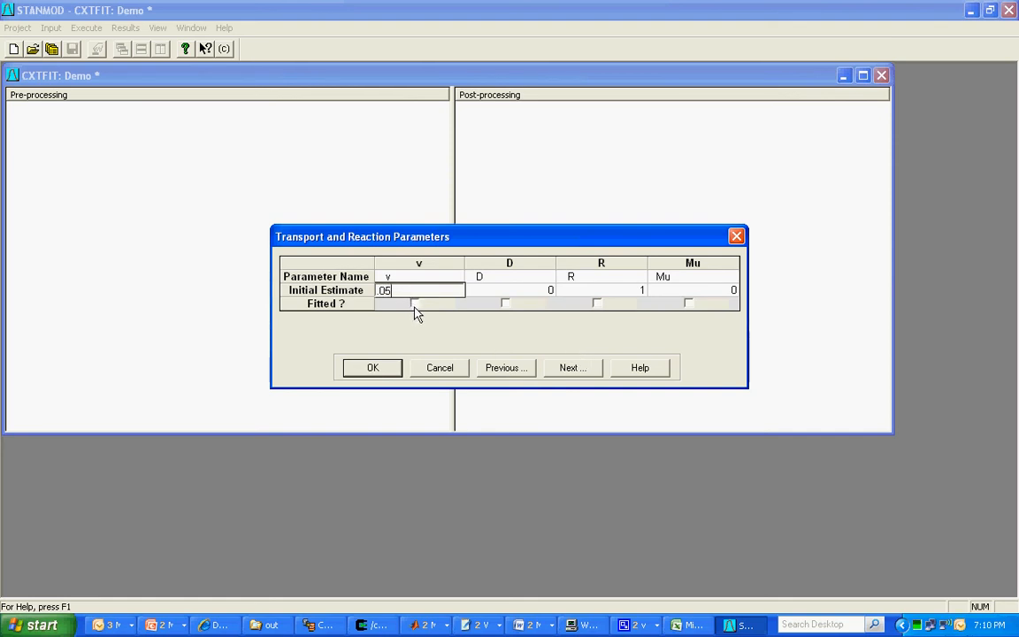
left_click(414, 302)
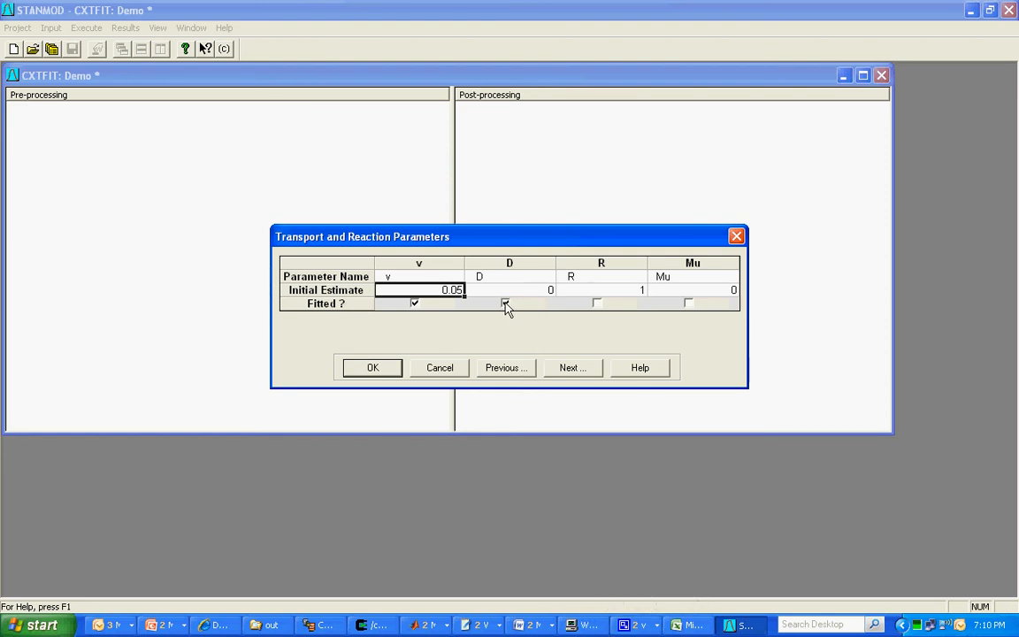
left_click(505, 303)
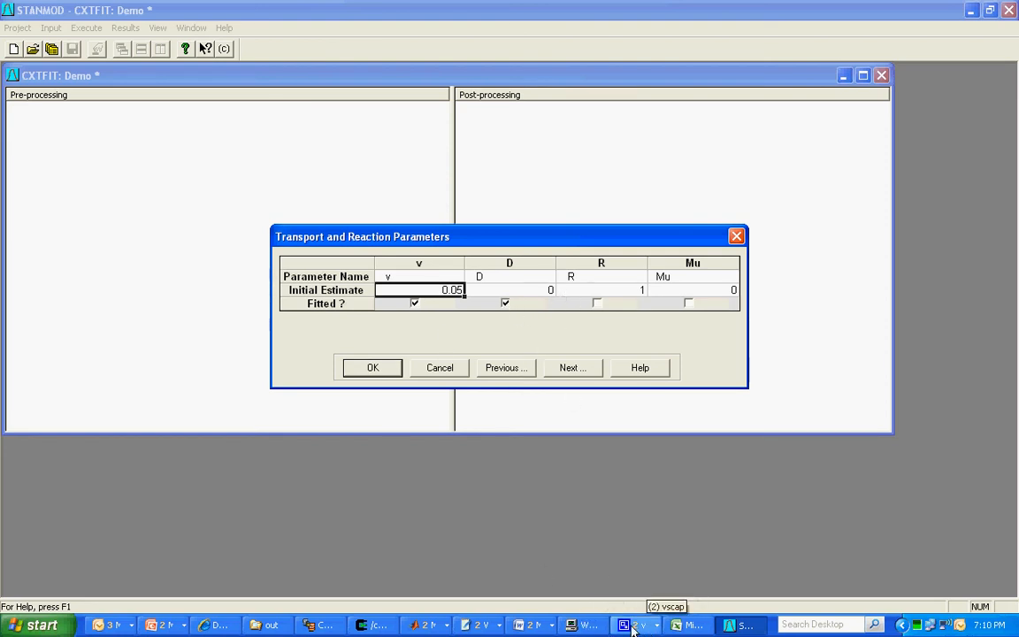
mouse_move(497, 228)
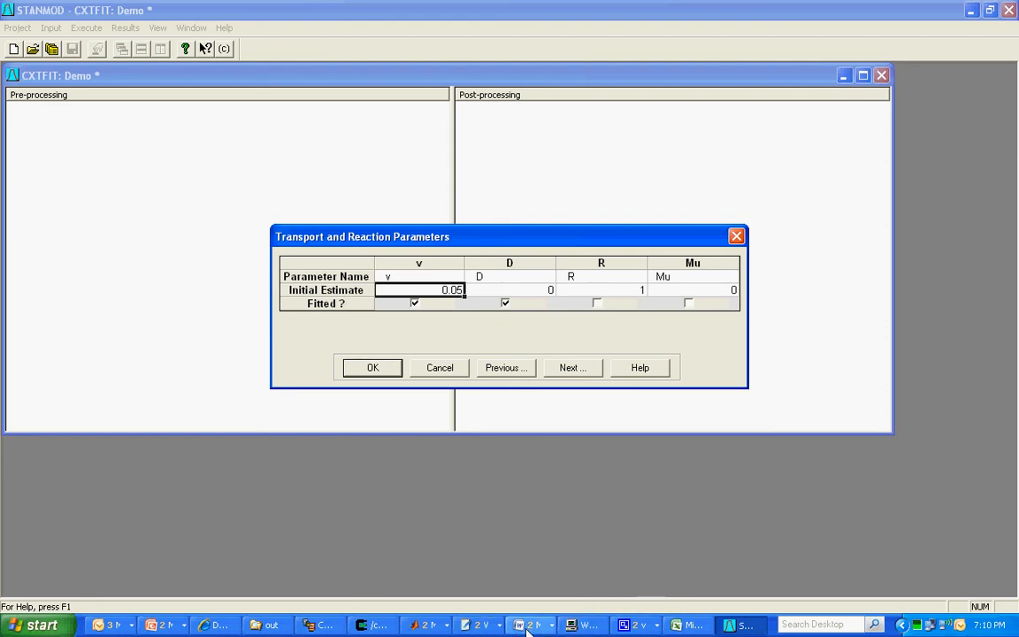
mouse_move(530, 625)
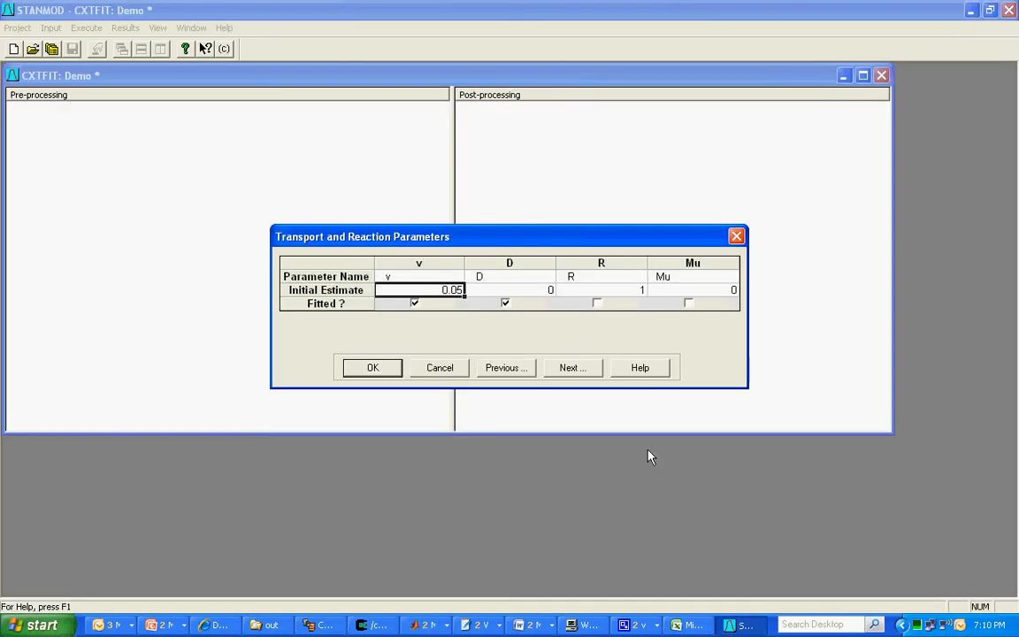
left_click(508, 289)
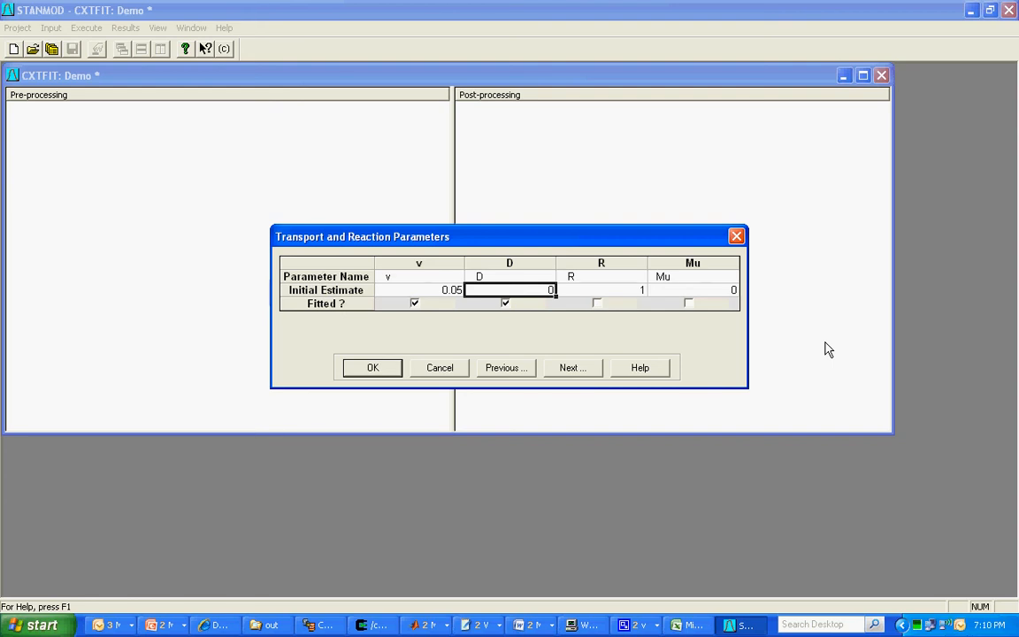
type("0.003")
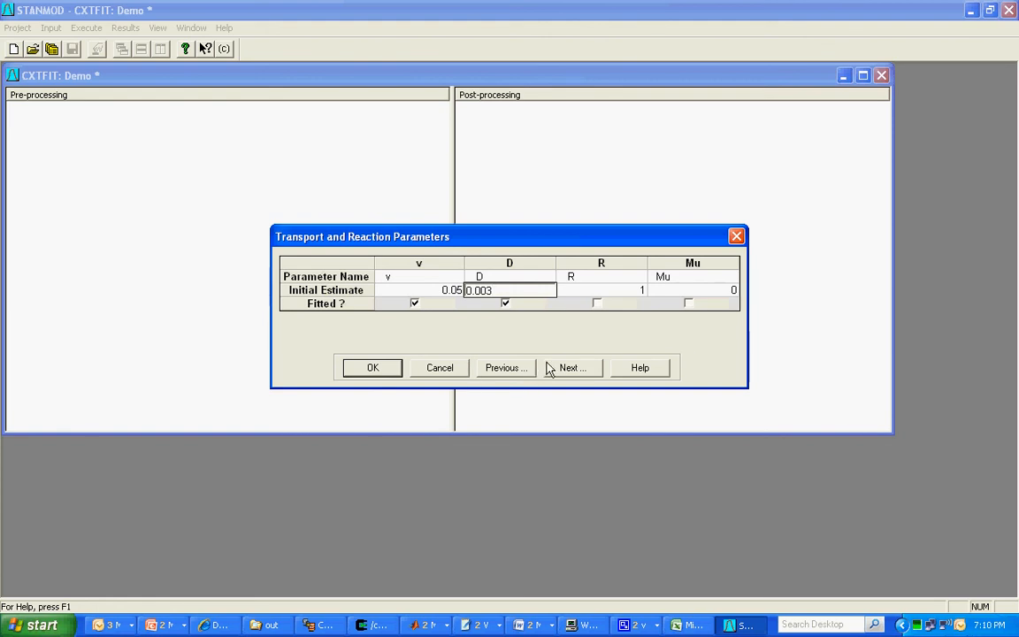
Step: Choose a step input boundary condition and keep zero initial concentration and zero production
left_click(571, 367)
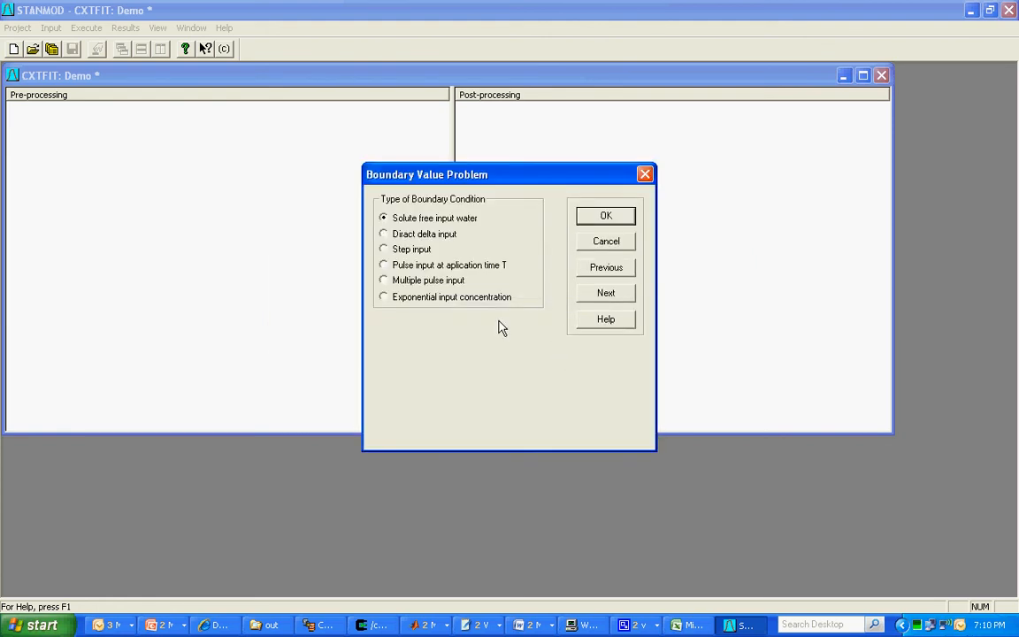
mouse_move(384, 257)
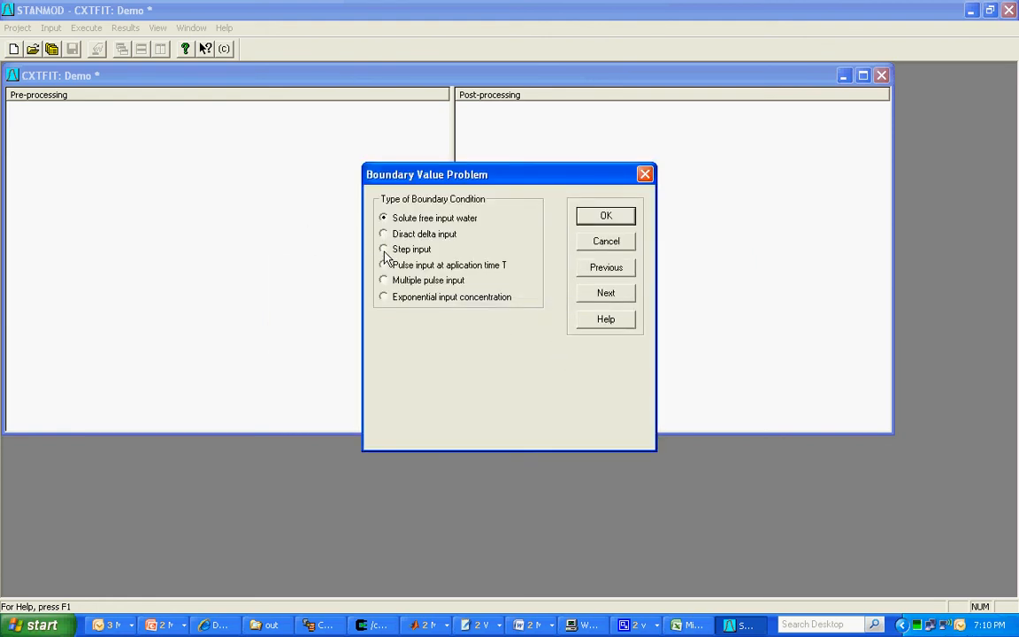
left_click(384, 248)
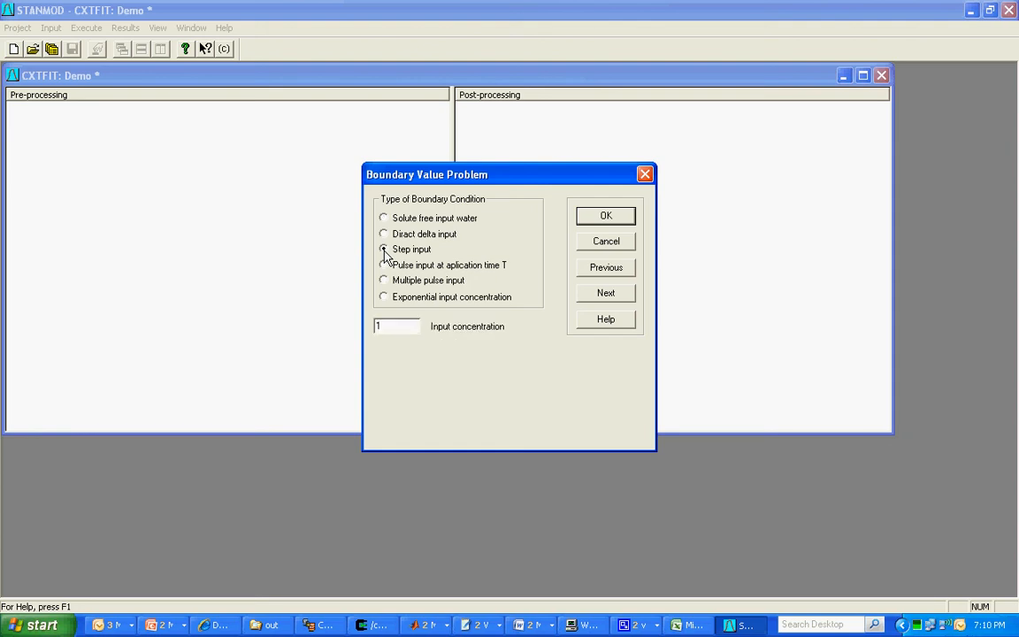
left_click(384, 248)
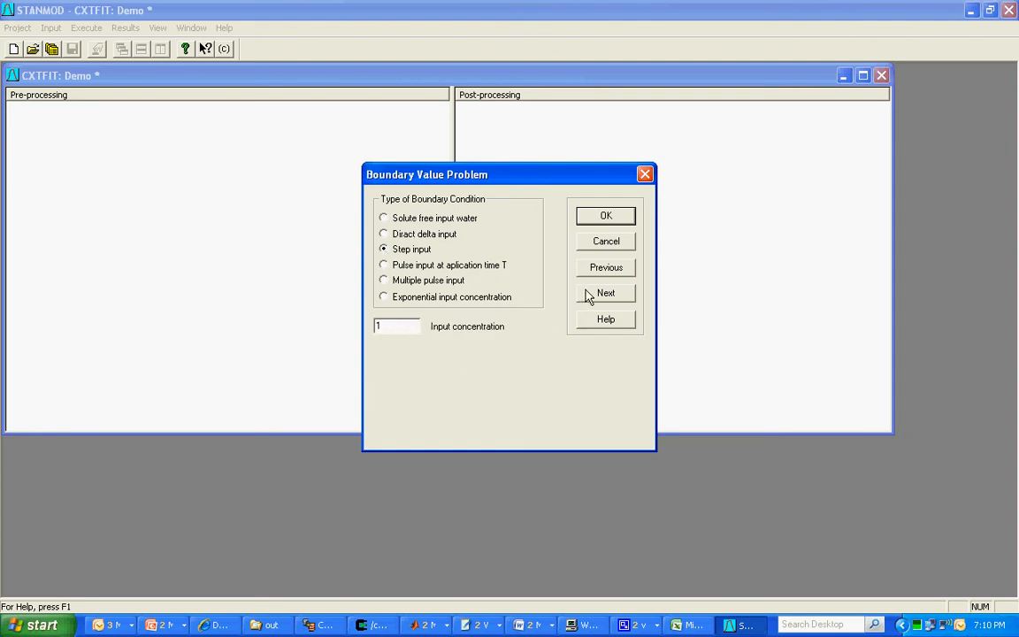
left_click(606, 292)
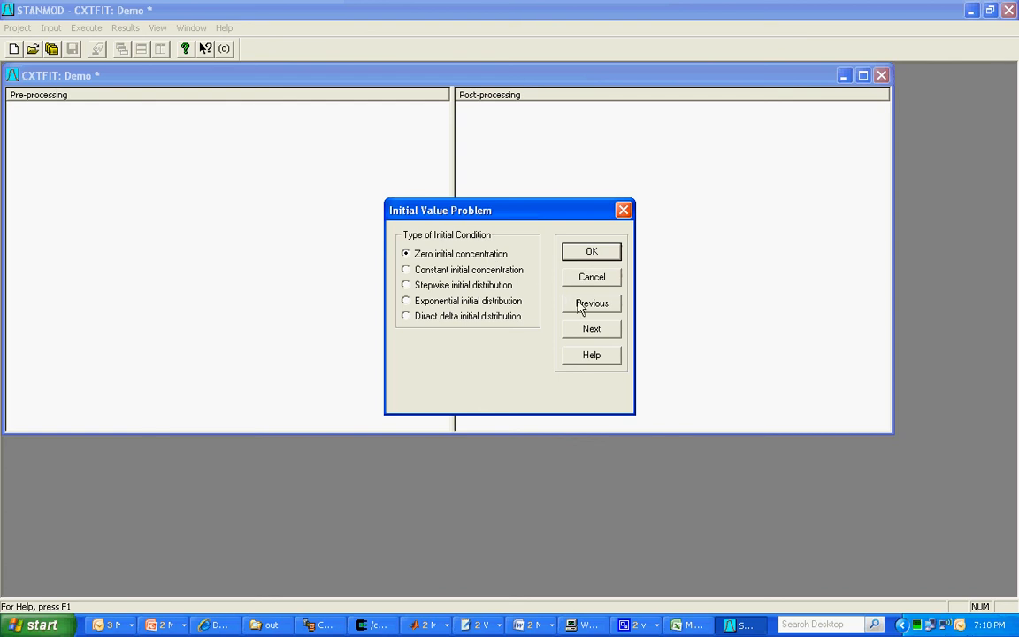
mouse_move(592, 334)
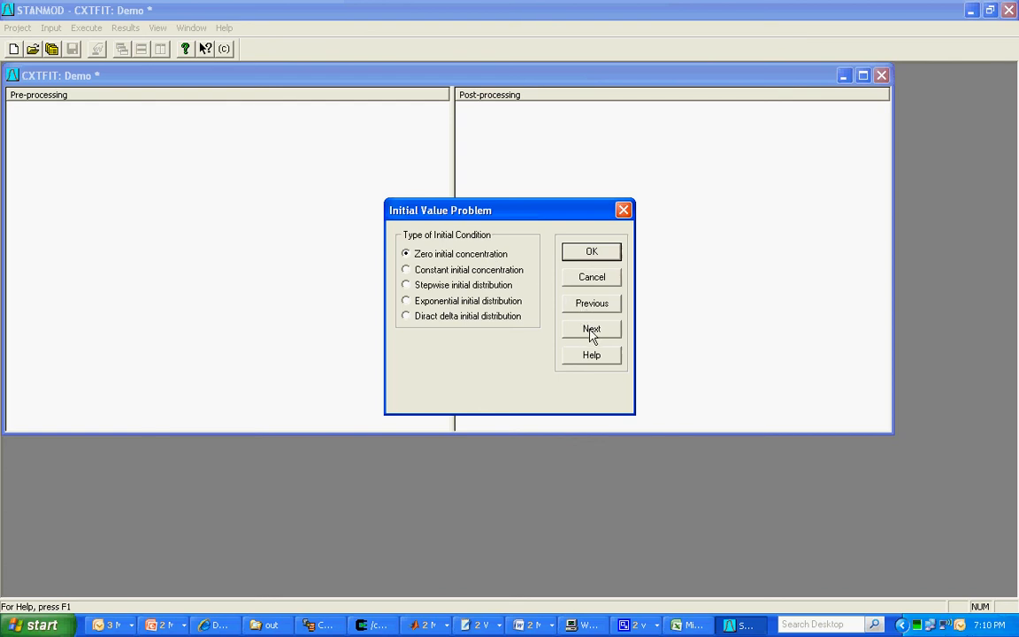
left_click(590, 329)
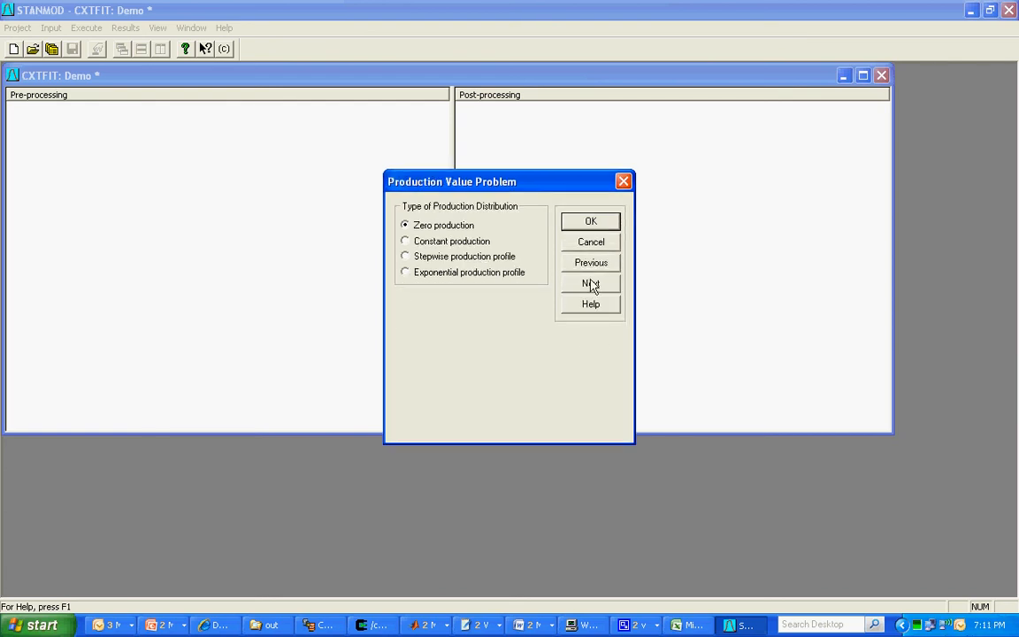
left_click(590, 283)
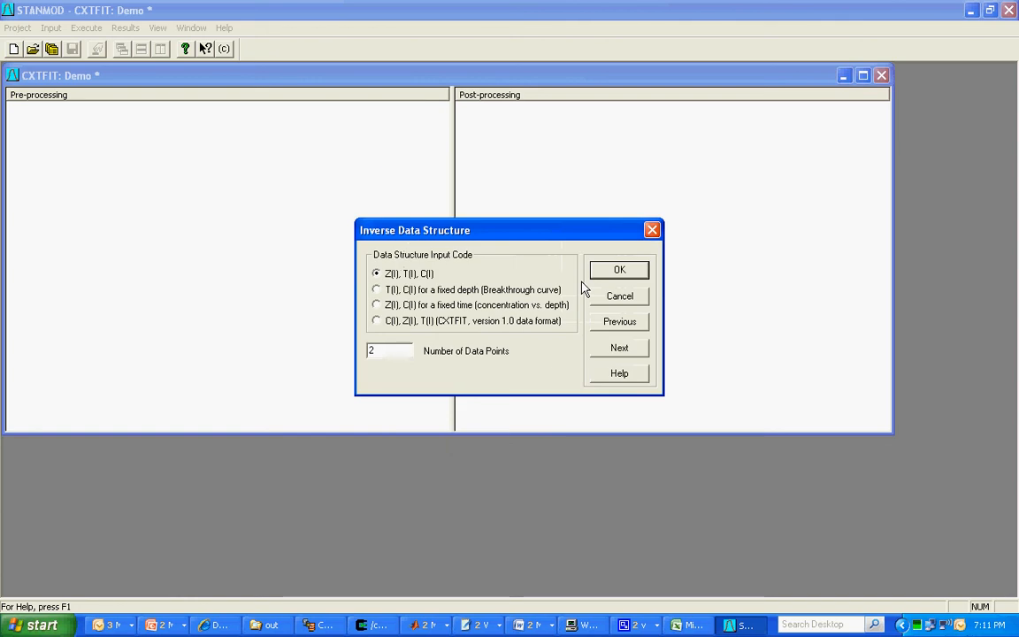
mouse_move(418, 329)
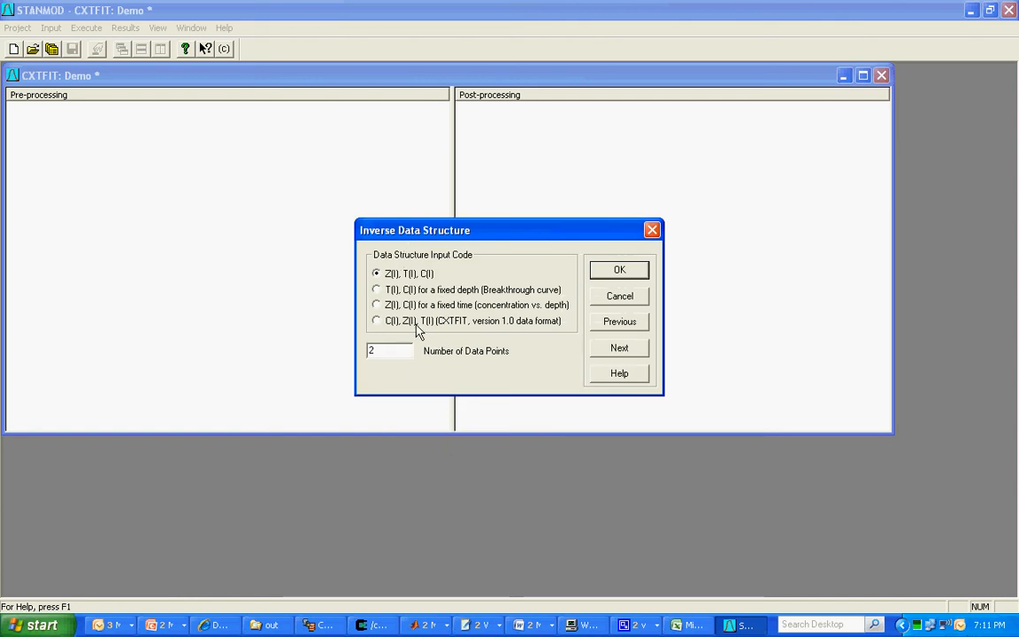
Step: Use T(I), C(I) data at a fixed depth with the breakthrough curve at position 100
left_click(376, 290)
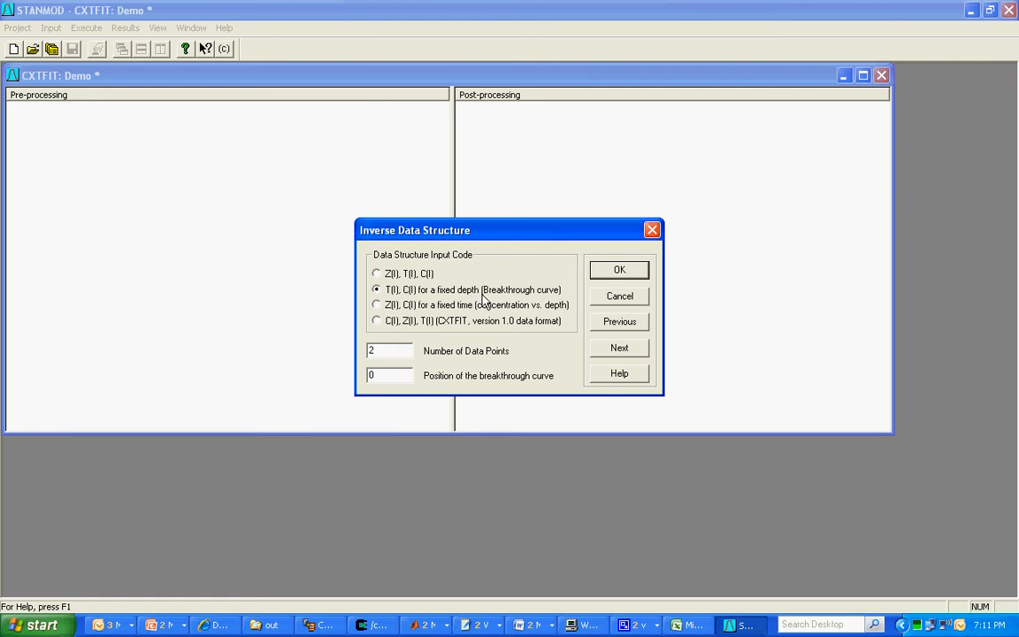
mouse_move(560, 294)
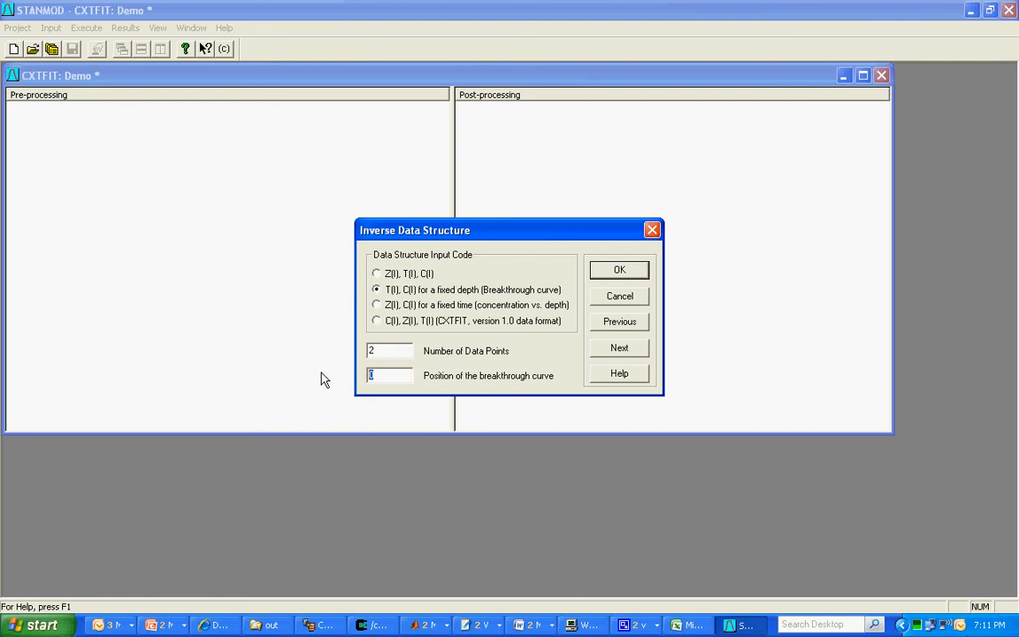
type("100")
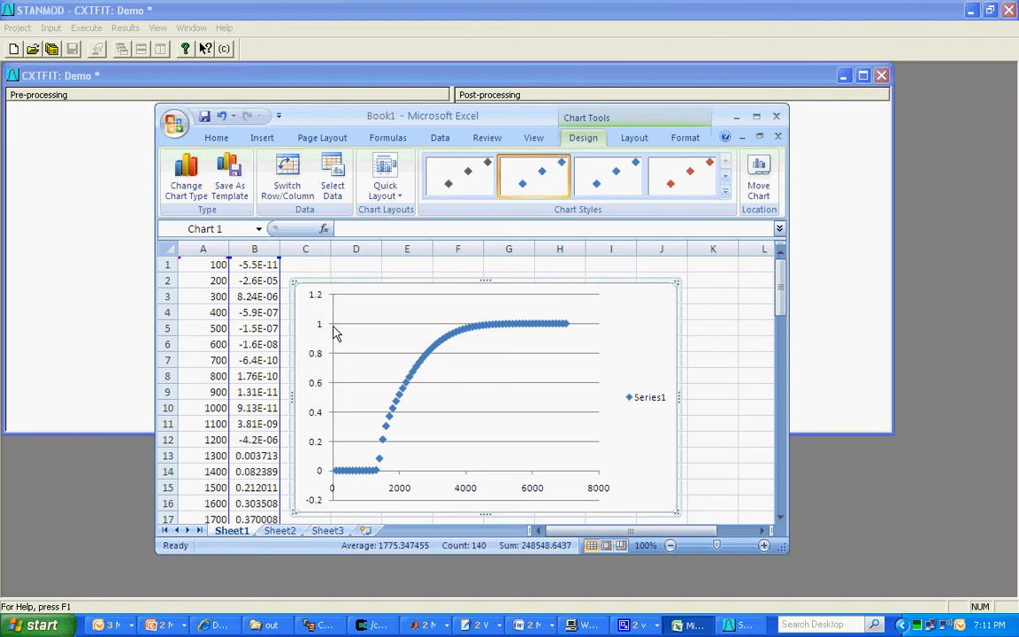
left_click(217, 263)
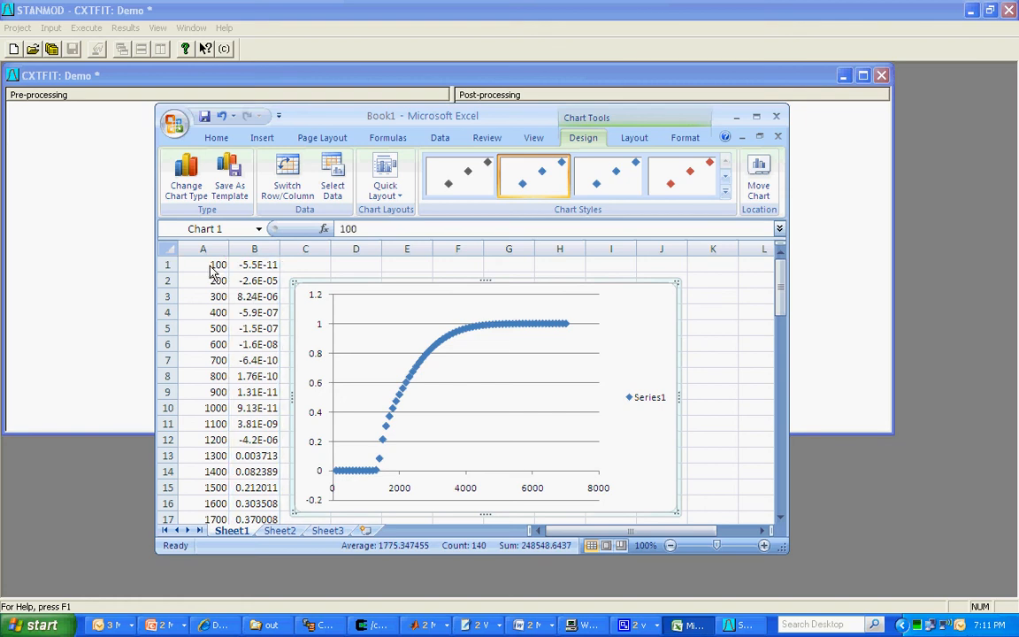
scroll("down", 3)
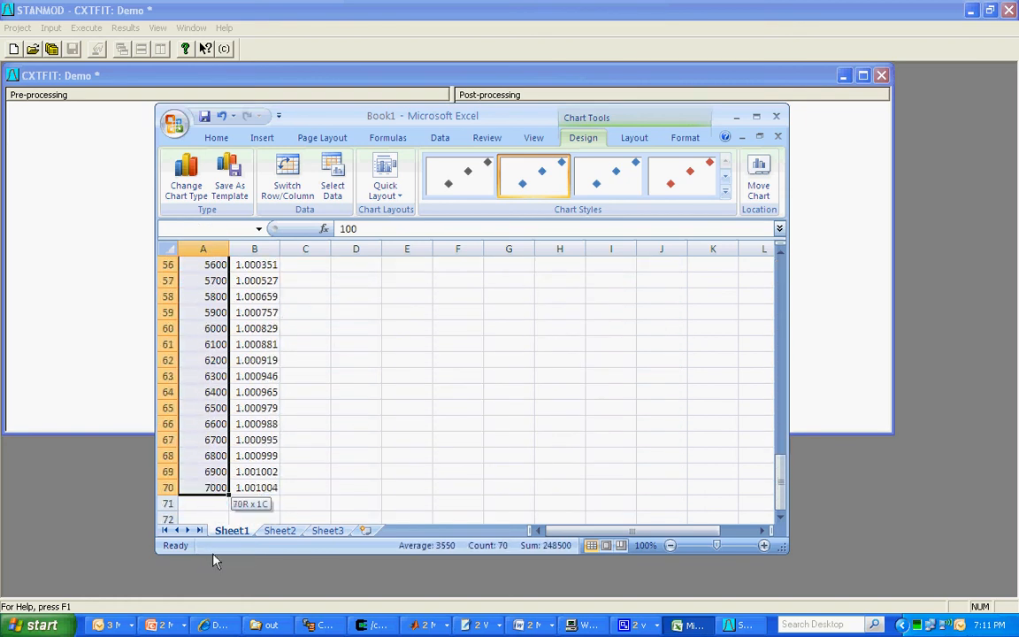
left_click(203, 487)
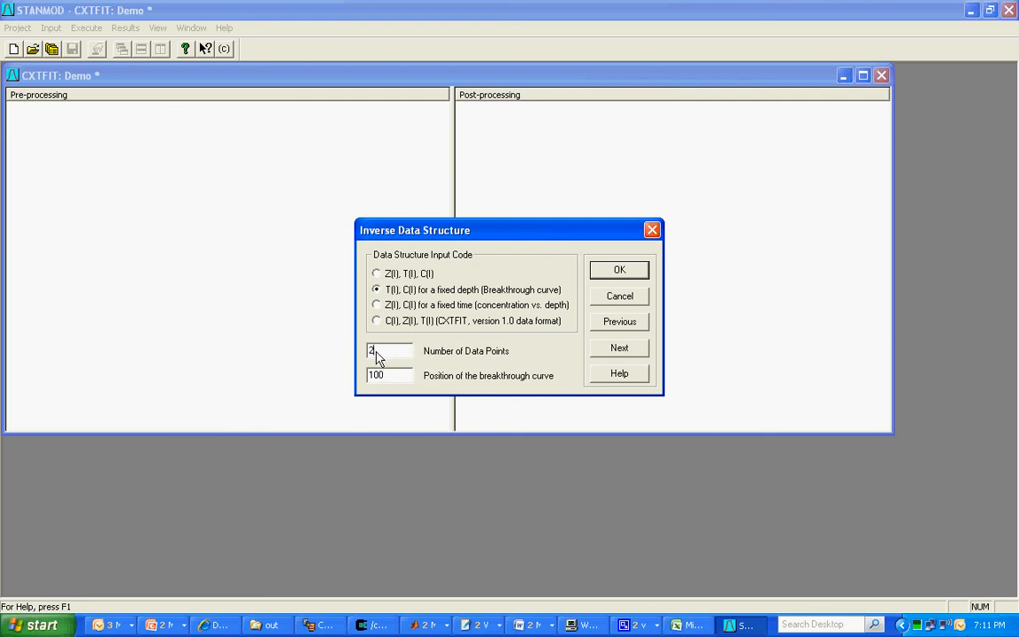
Step: Enter 70 as the number of data points and continue to the data table
type("70")
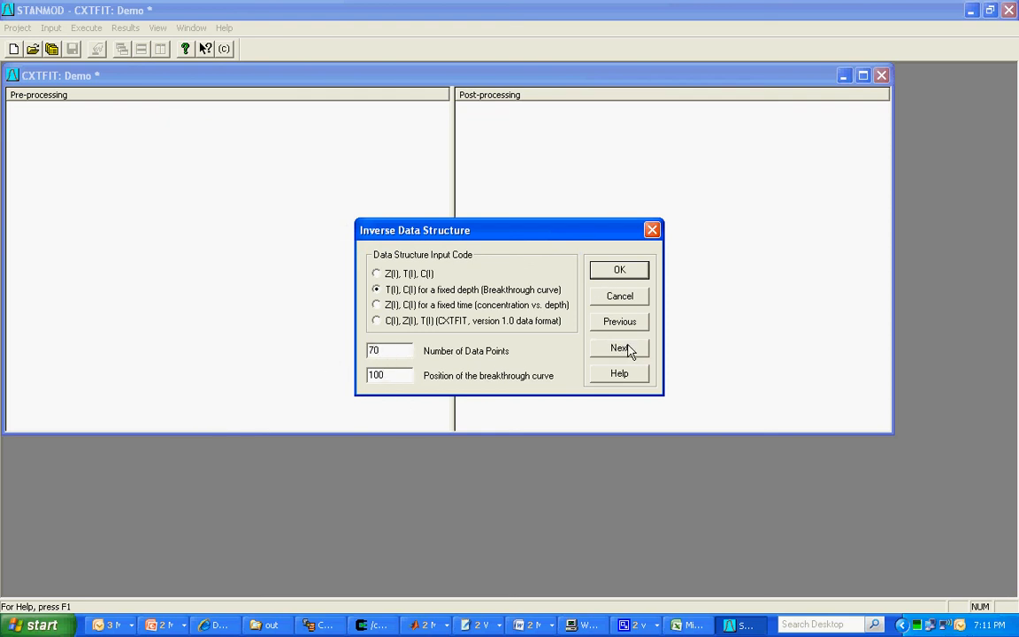
left_click(619, 348)
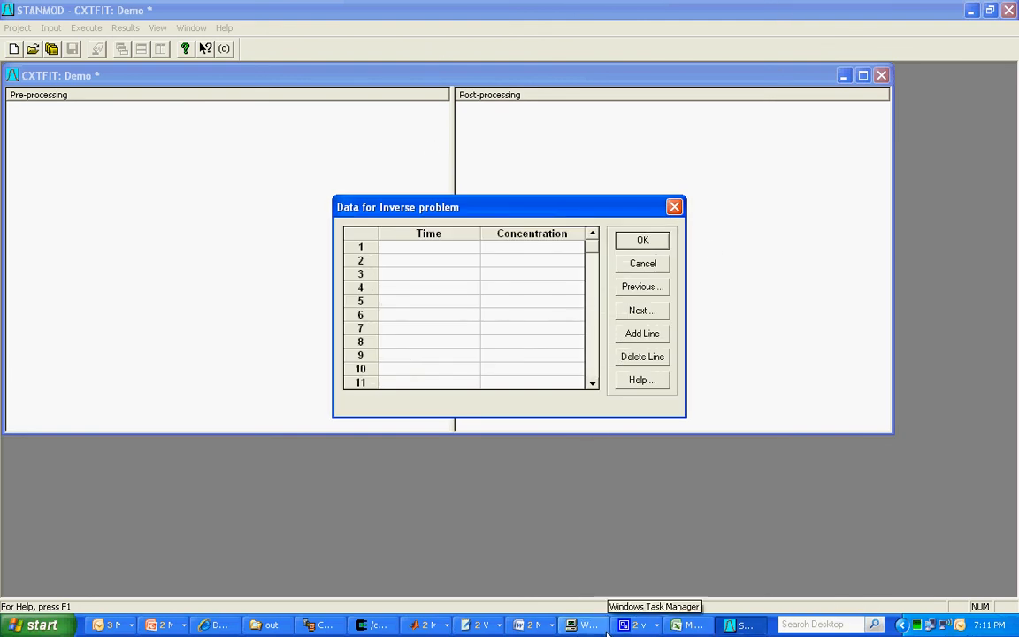
mouse_move(690, 624)
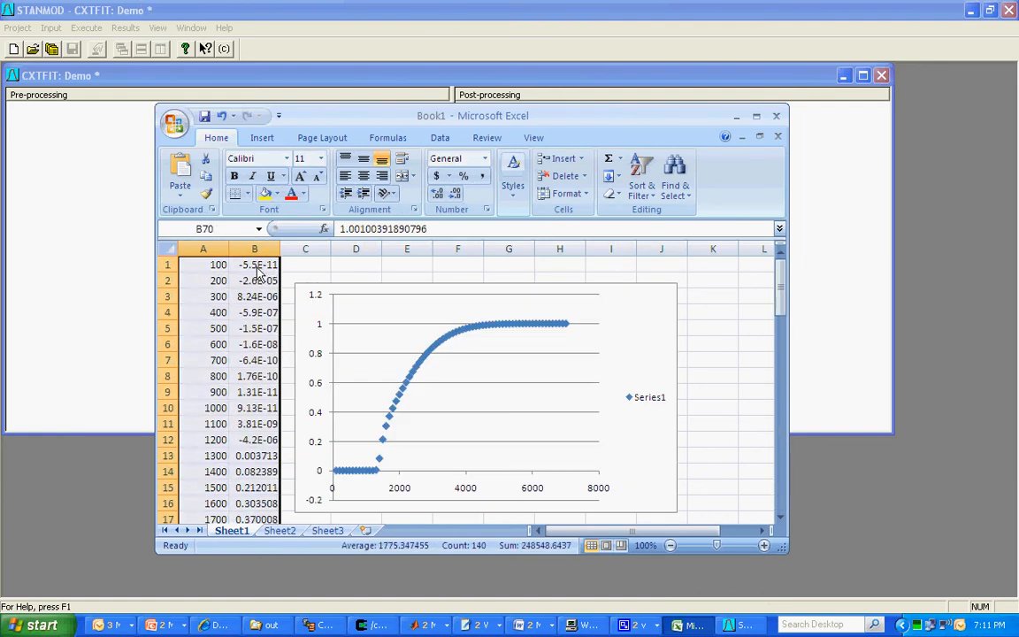
Step: Copy the Excel time and concentration data into the first cell of the inverse-problem table
right_click(255, 281)
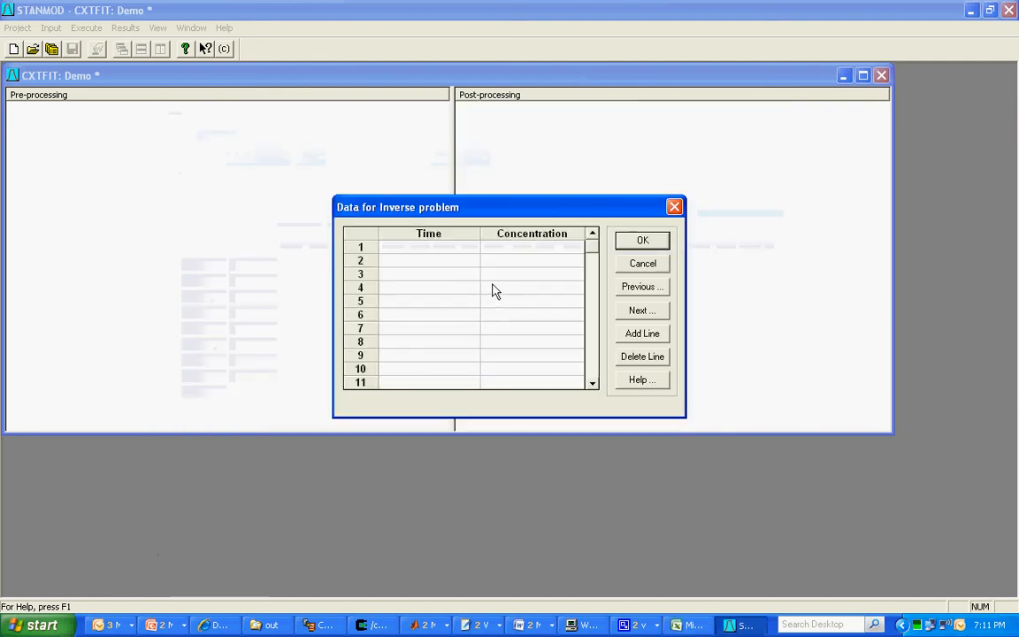
left_click(428, 246)
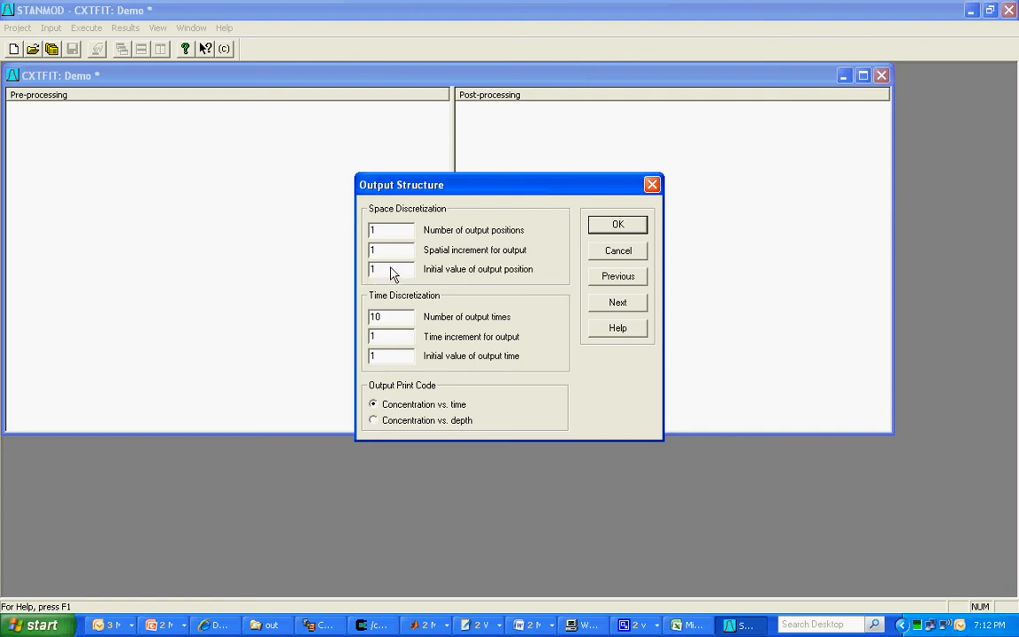
Step: Enter output position 100, 70 output times at increment 100, and initial time 0
type("100")
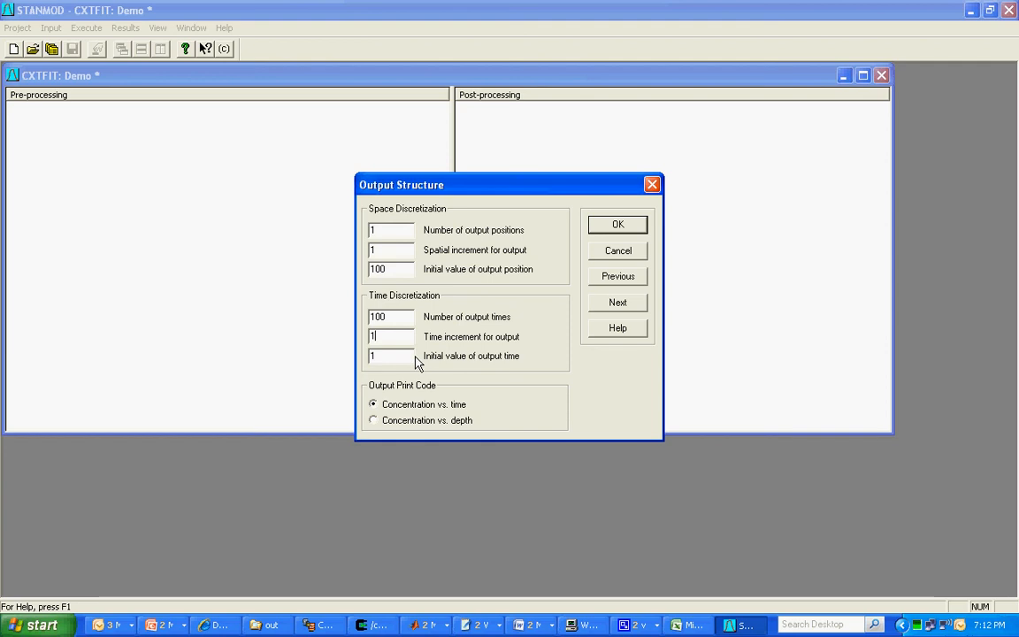
type("0")
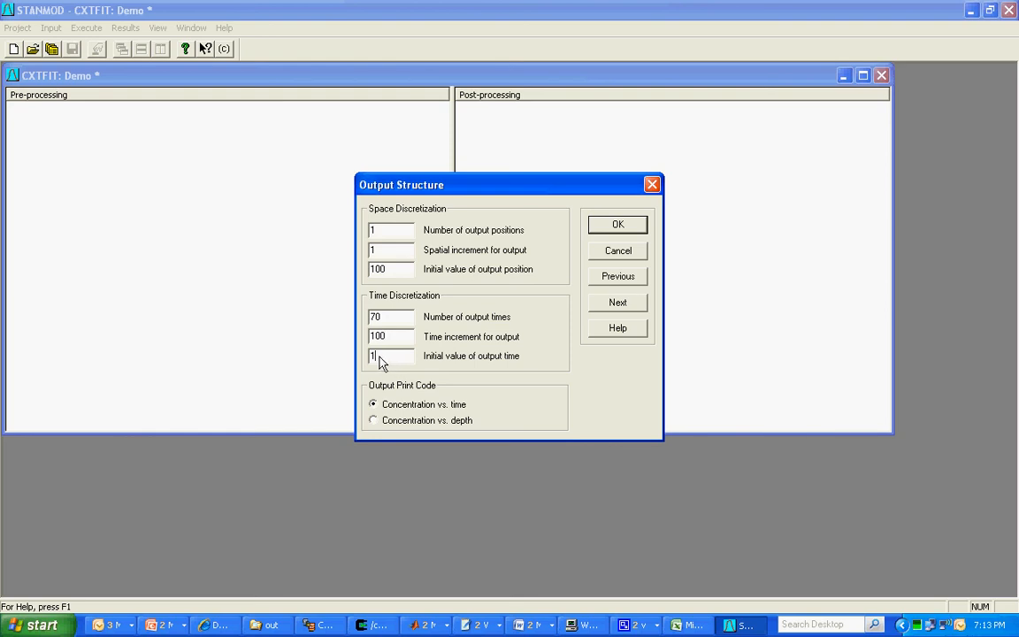
type("0")
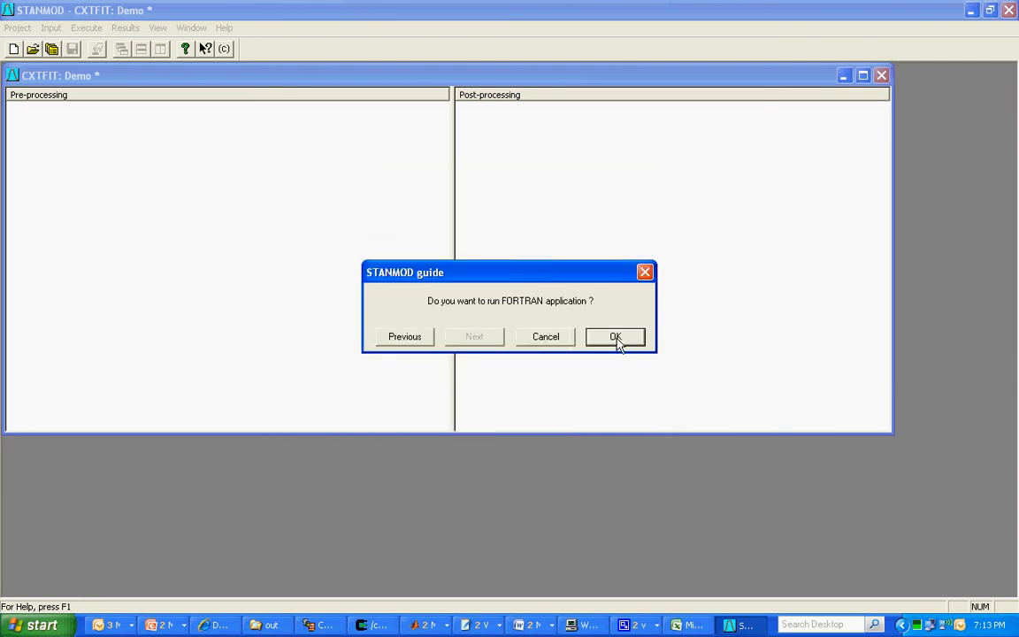
Step: Save the input, run the CXTFIT FORTRAN calculation, and choose Graphical Output
left_click(615, 336)
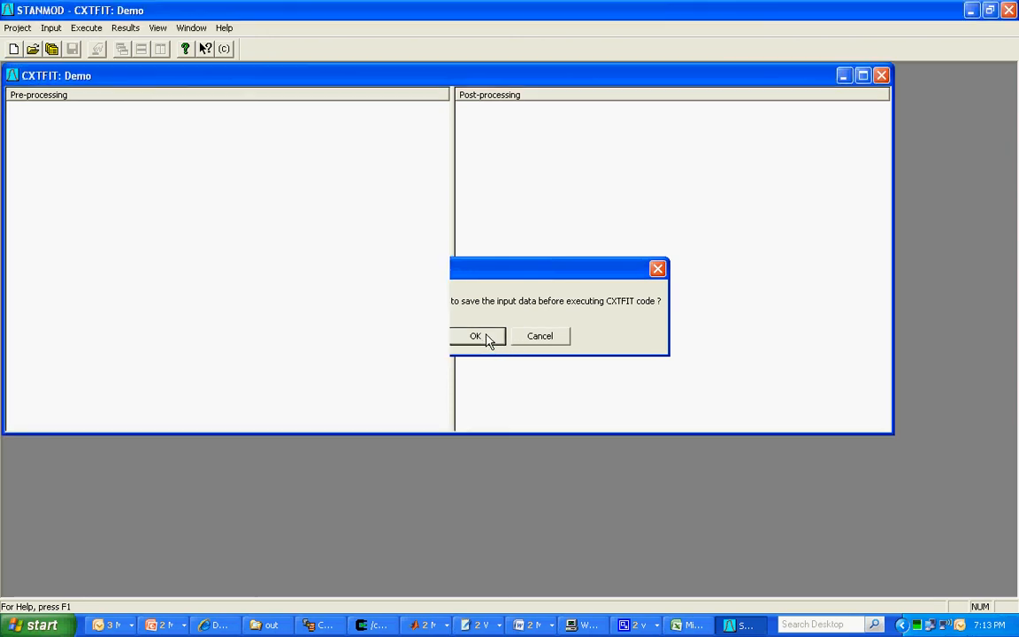
left_click(476, 336)
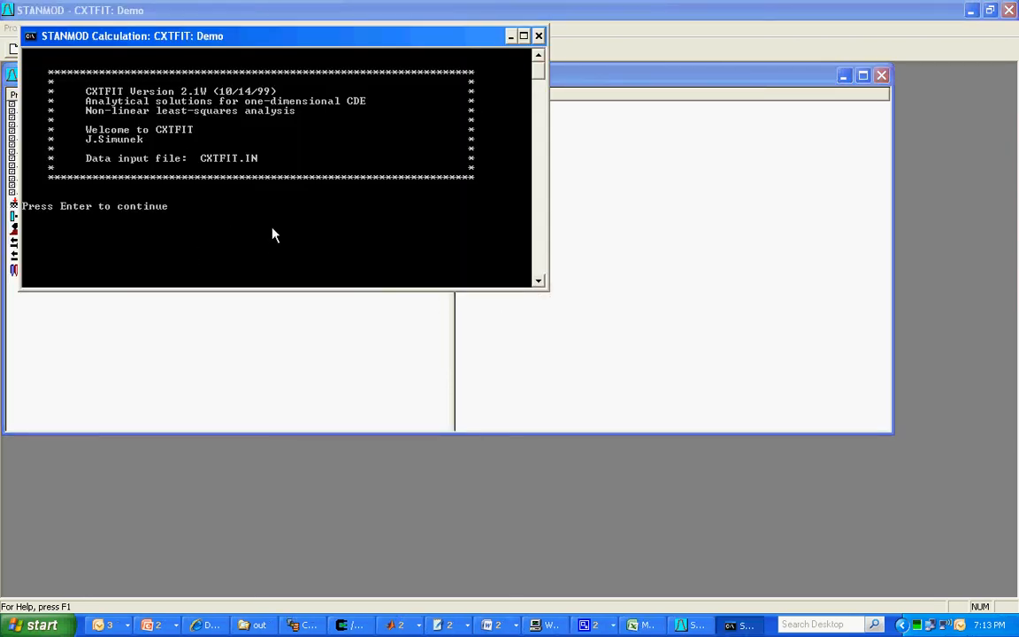
key("enter")
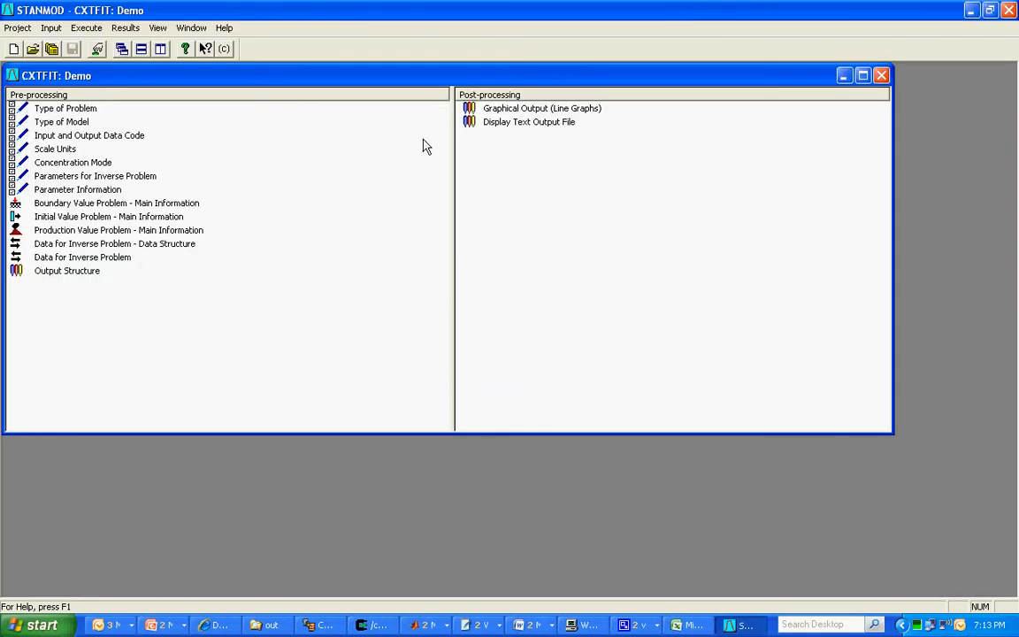
left_click(541, 108)
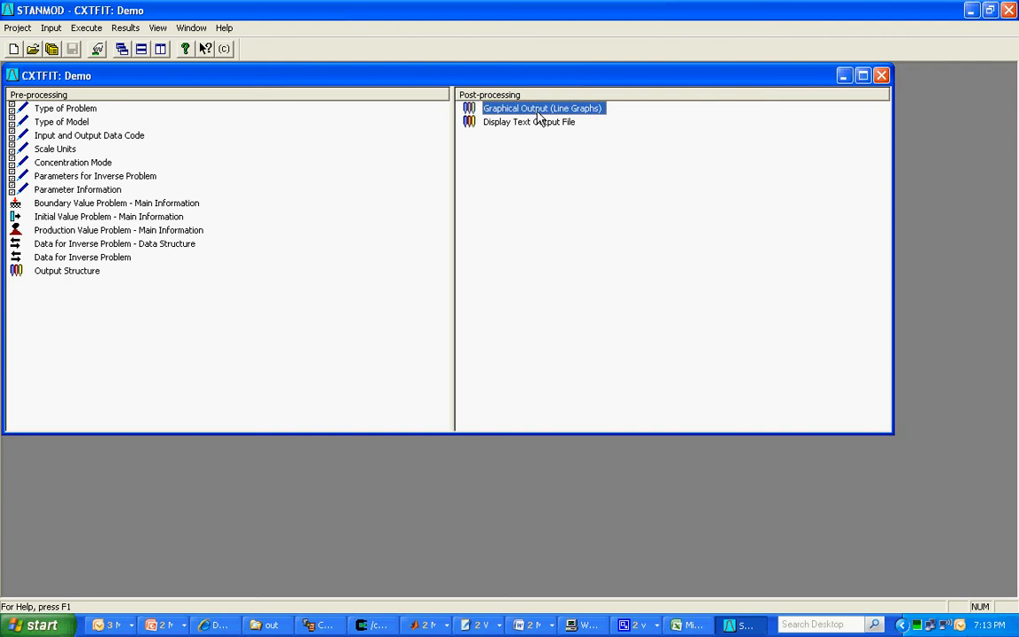
double_click(542, 108)
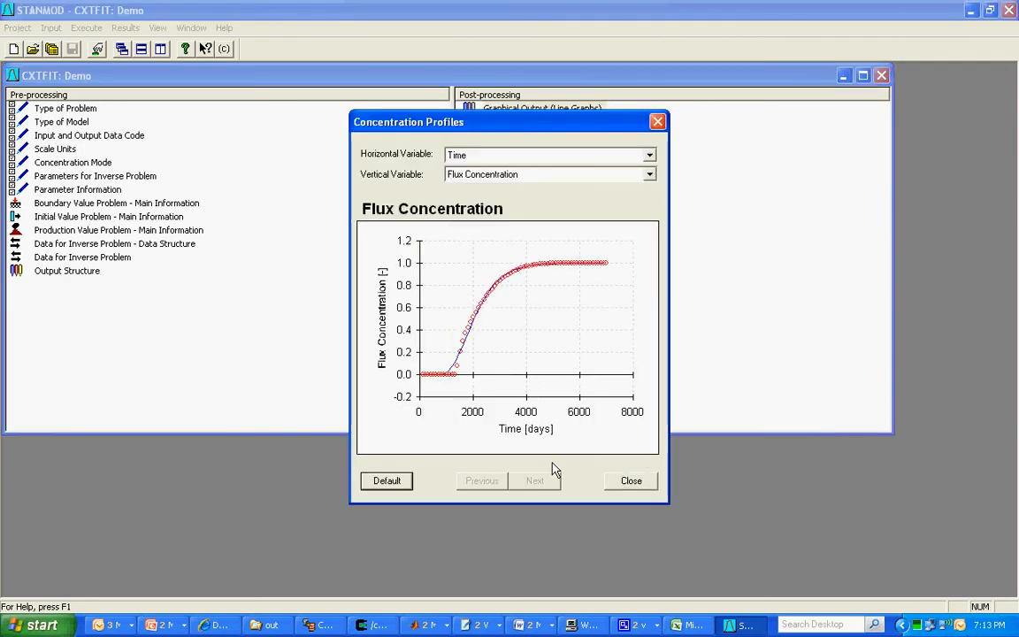
mouse_move(459, 354)
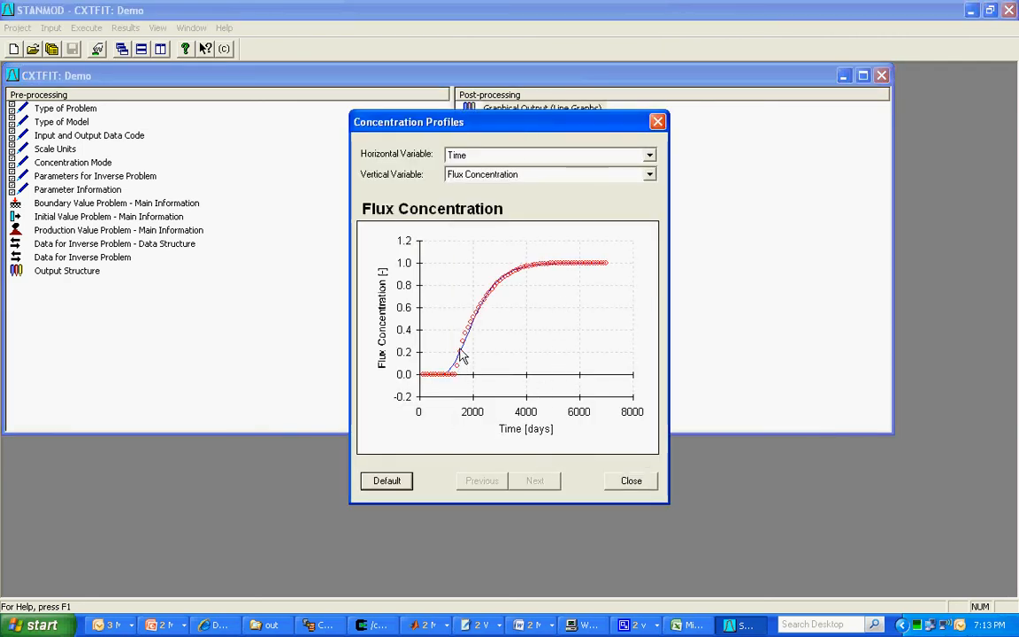
mouse_move(486, 320)
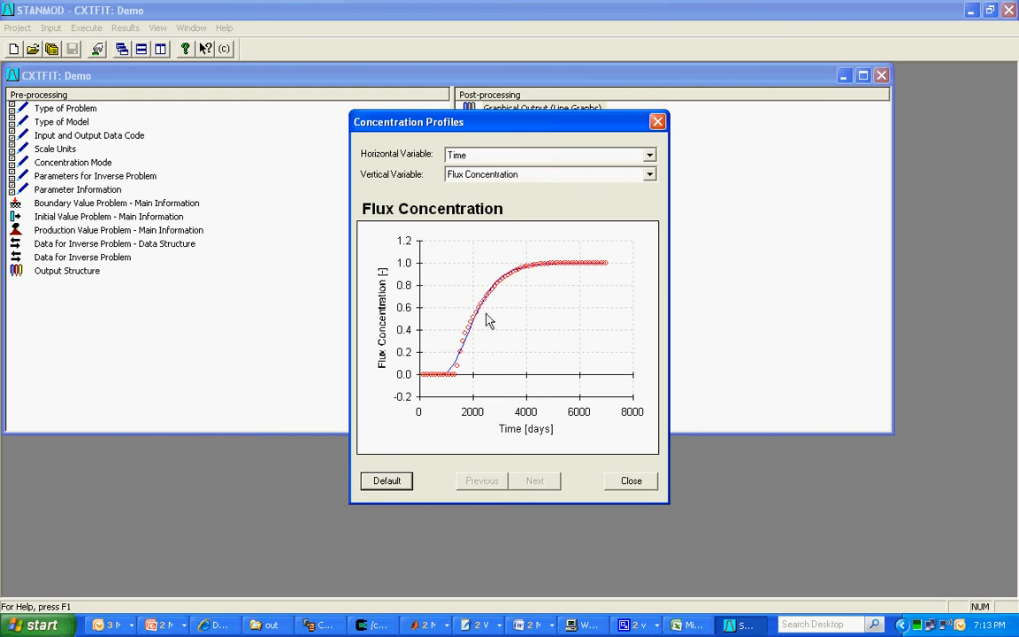
mouse_move(453, 378)
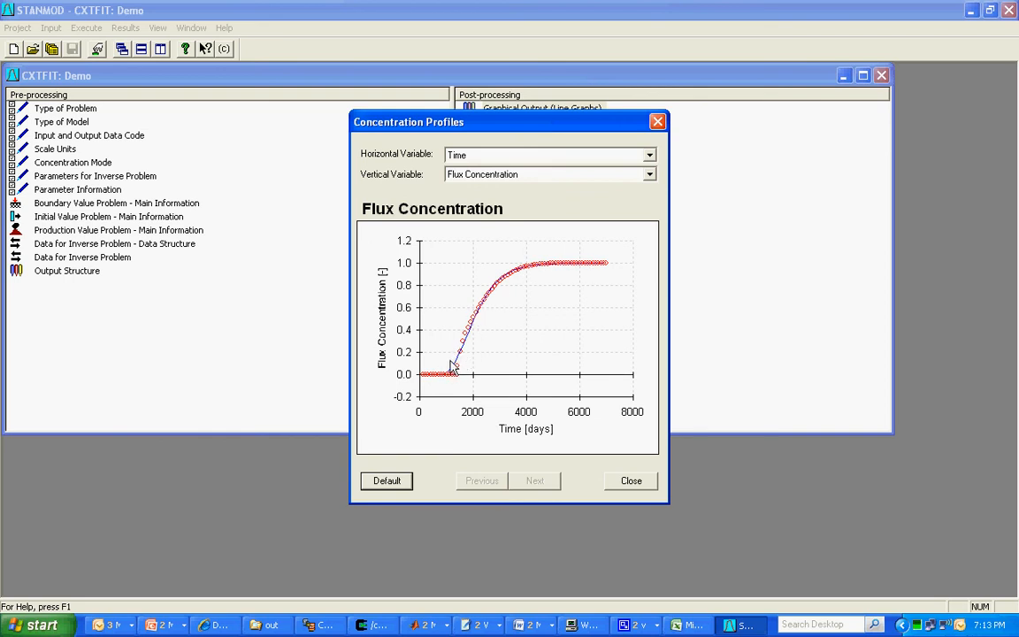
mouse_move(487, 303)
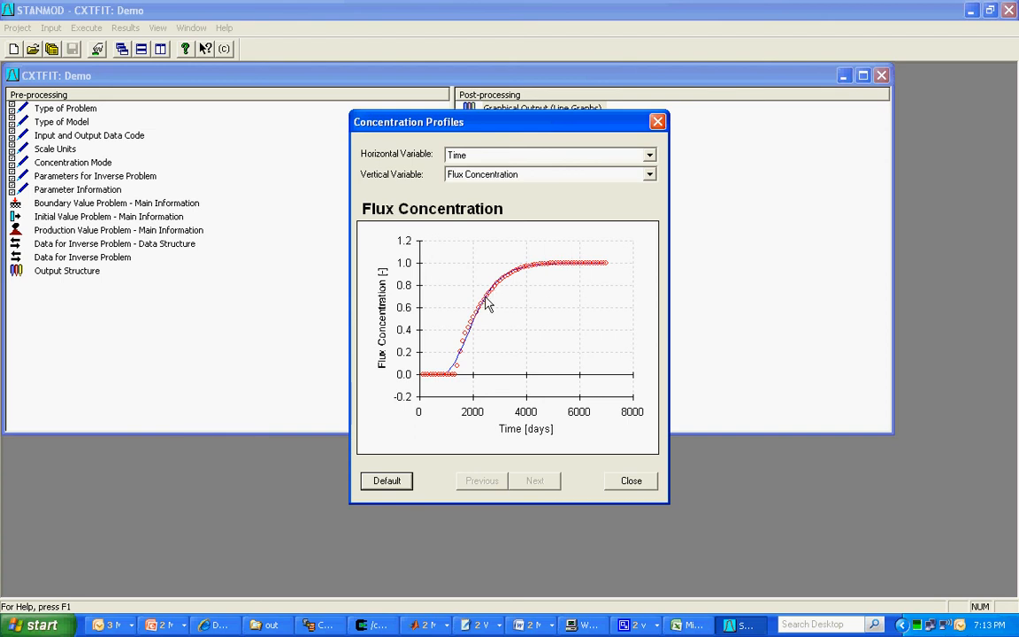
mouse_move(450, 378)
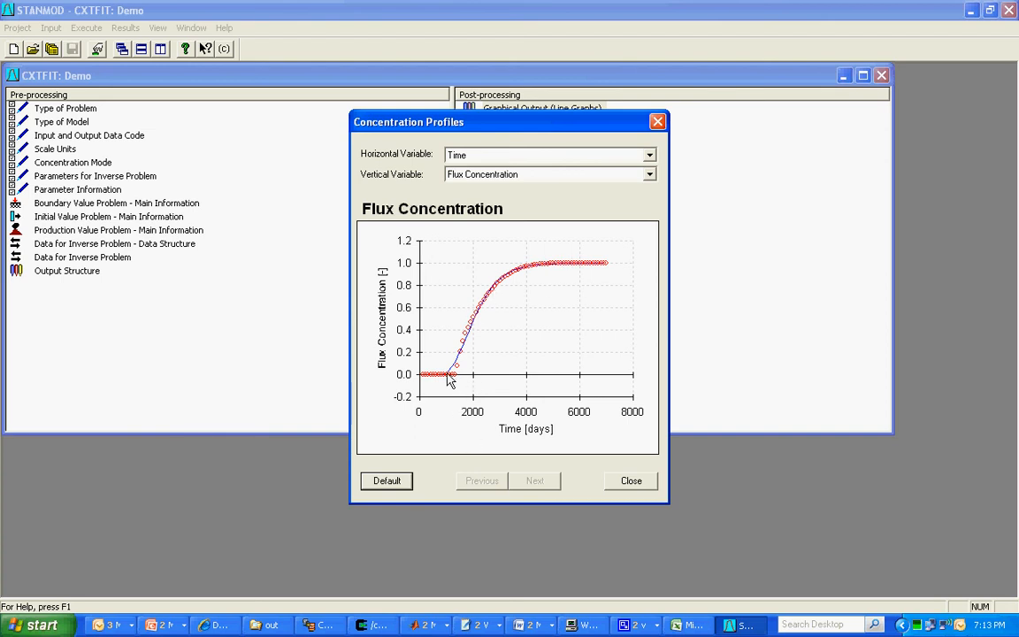
mouse_move(467, 347)
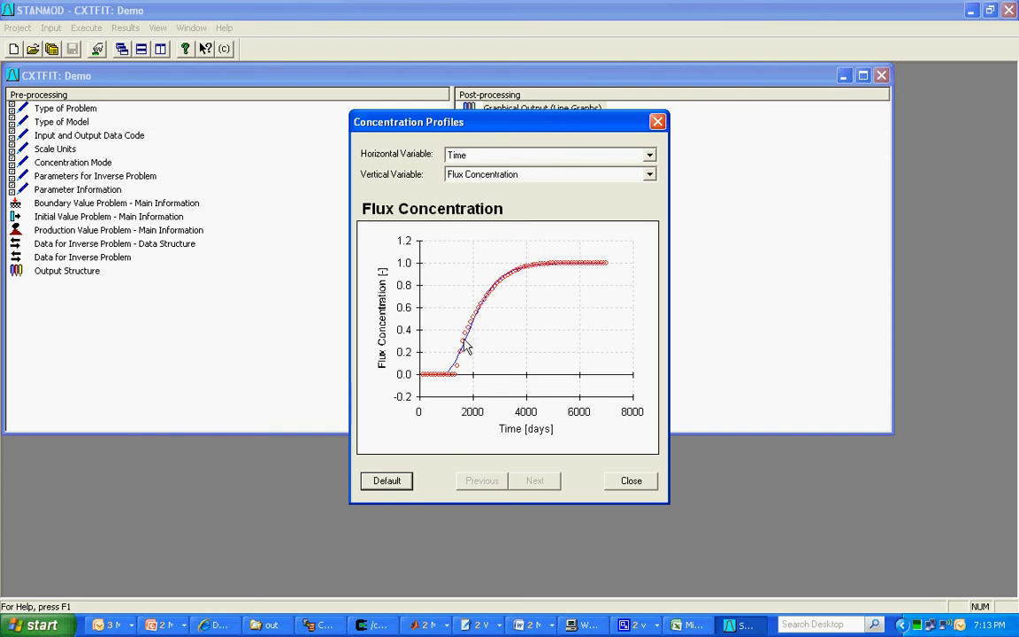
mouse_move(460, 359)
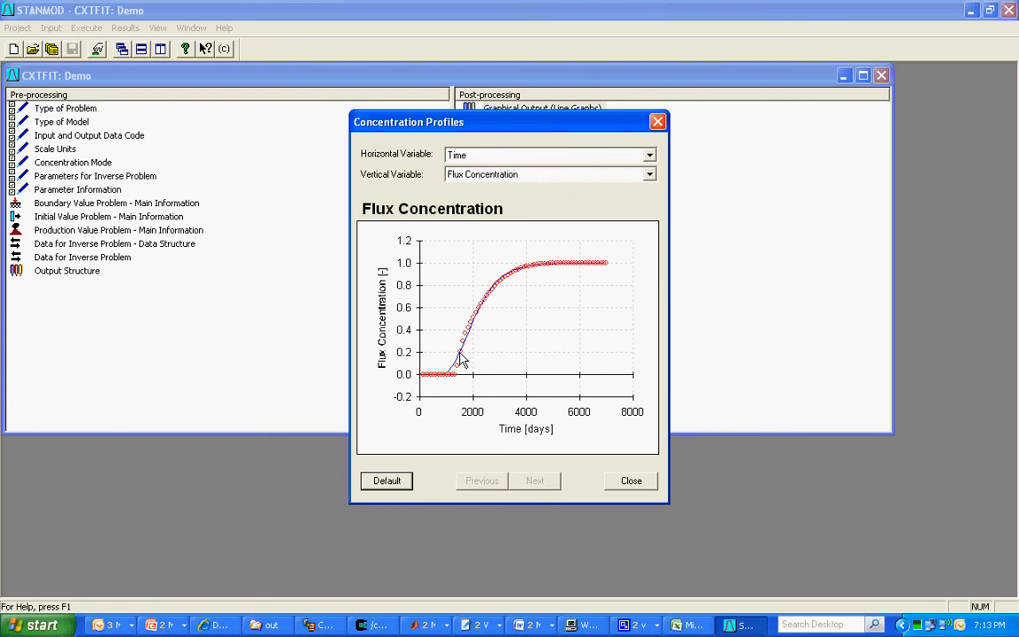
mouse_move(407, 346)
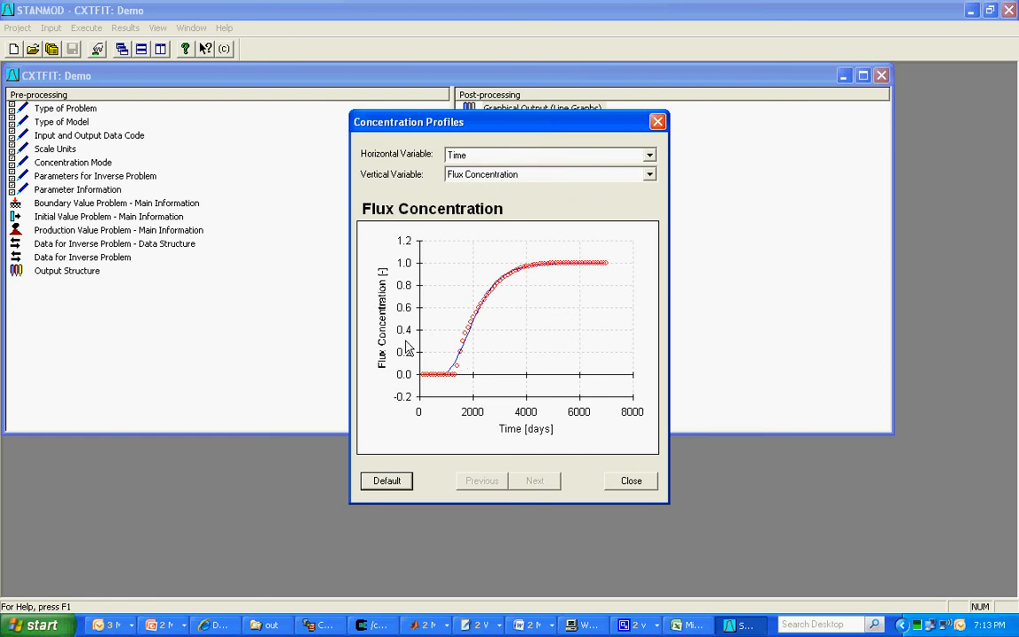
left_click(630, 481)
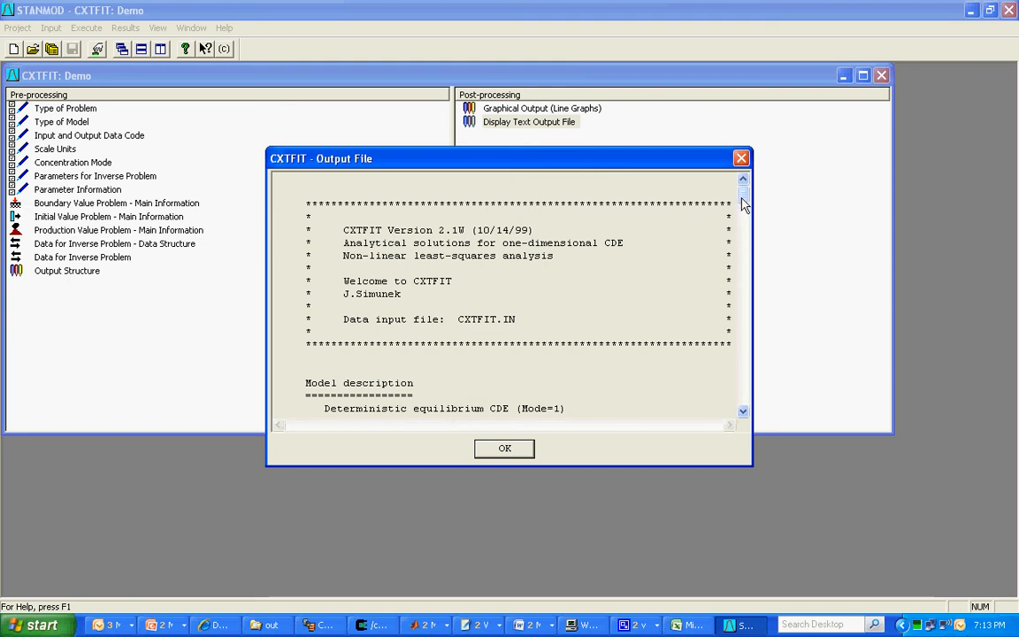
Step: Scroll the output file to the parameter estimation table showing v .462E-01 and D .322
scroll("down", 3)
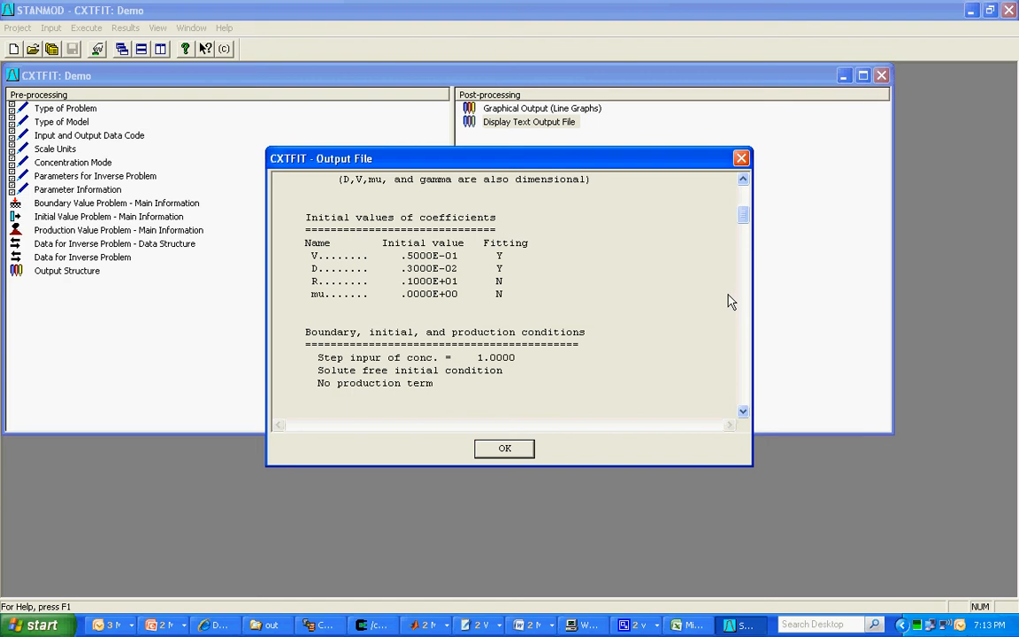
scroll("down", 3)
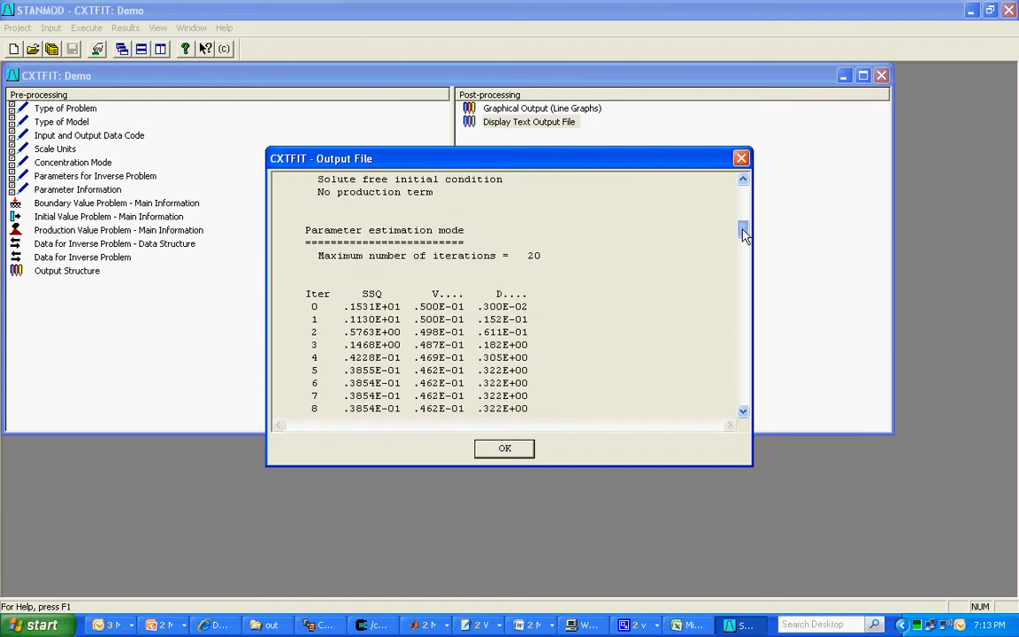
scroll("down", 3)
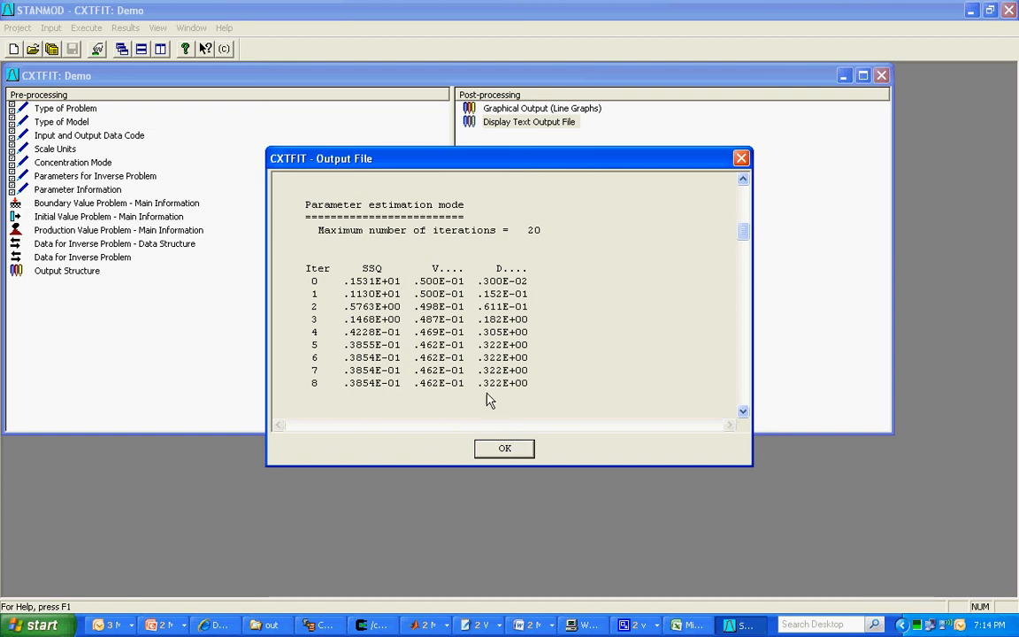
mouse_move(485, 395)
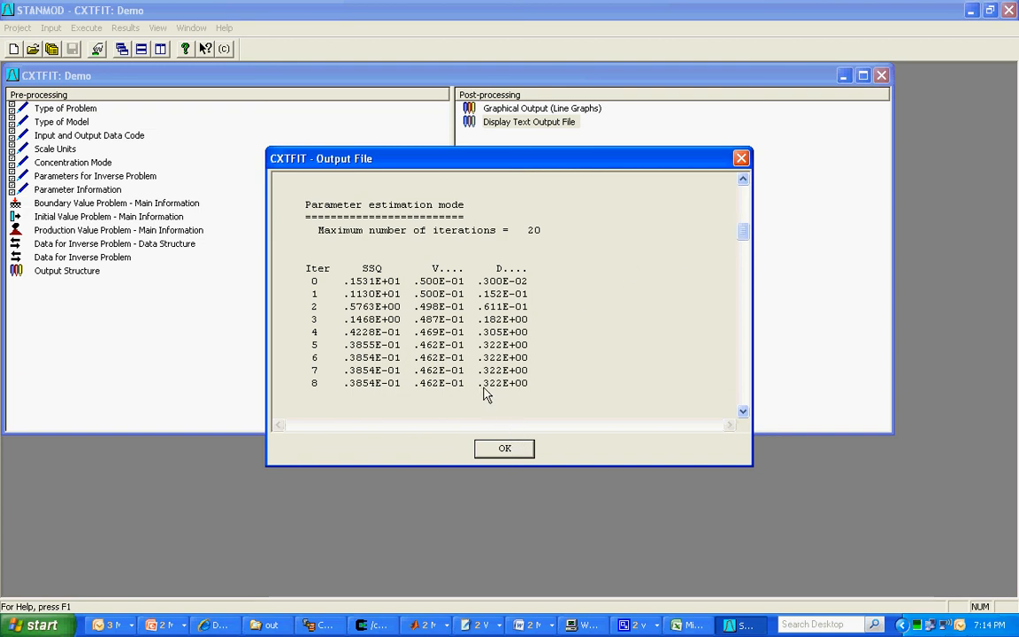